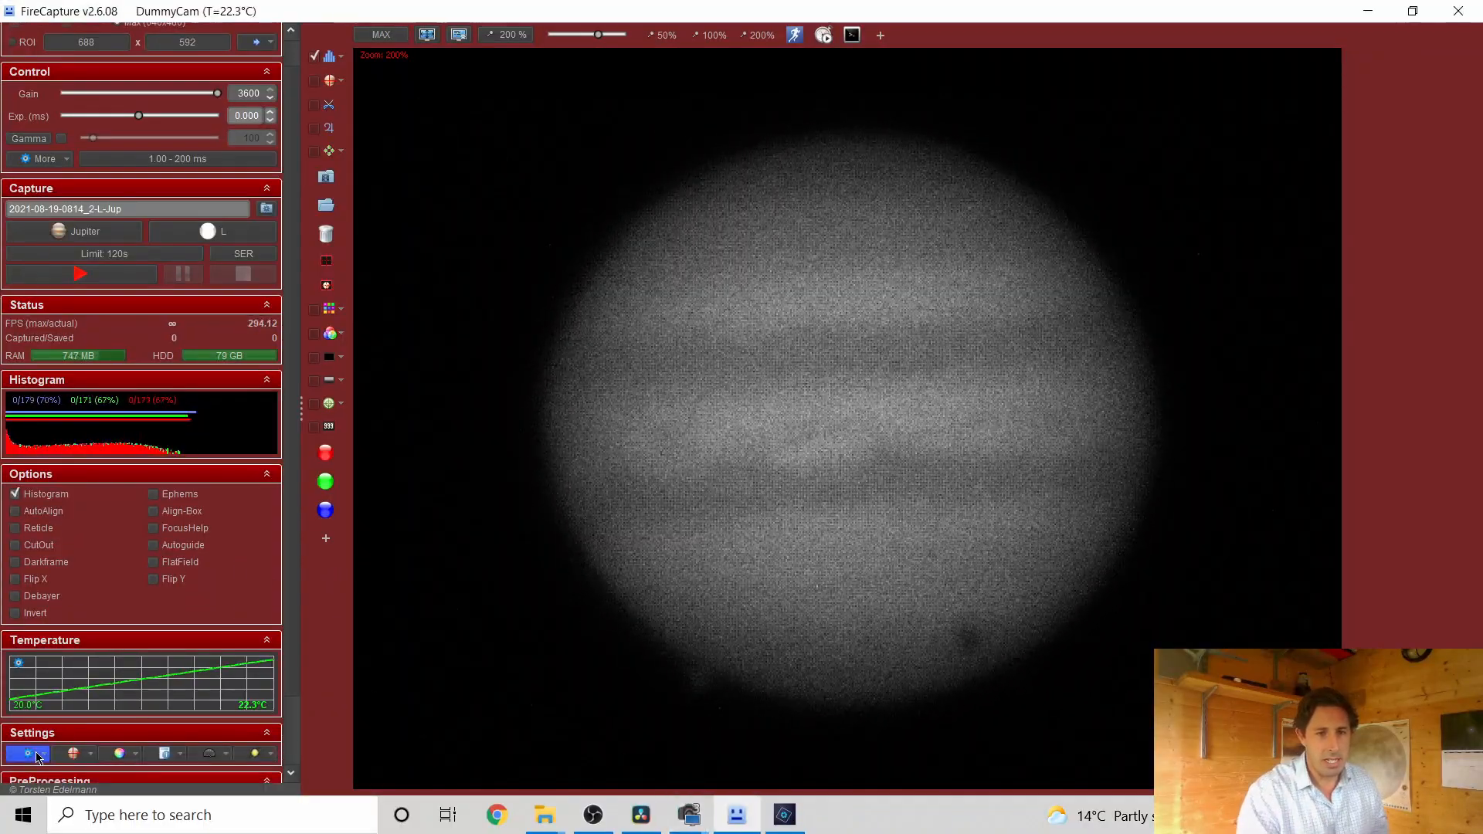
Enable WinJUPOS-compatible file naming in FireCapture's capture settings
{"action": "left_click", "coordinate": [26, 753]}
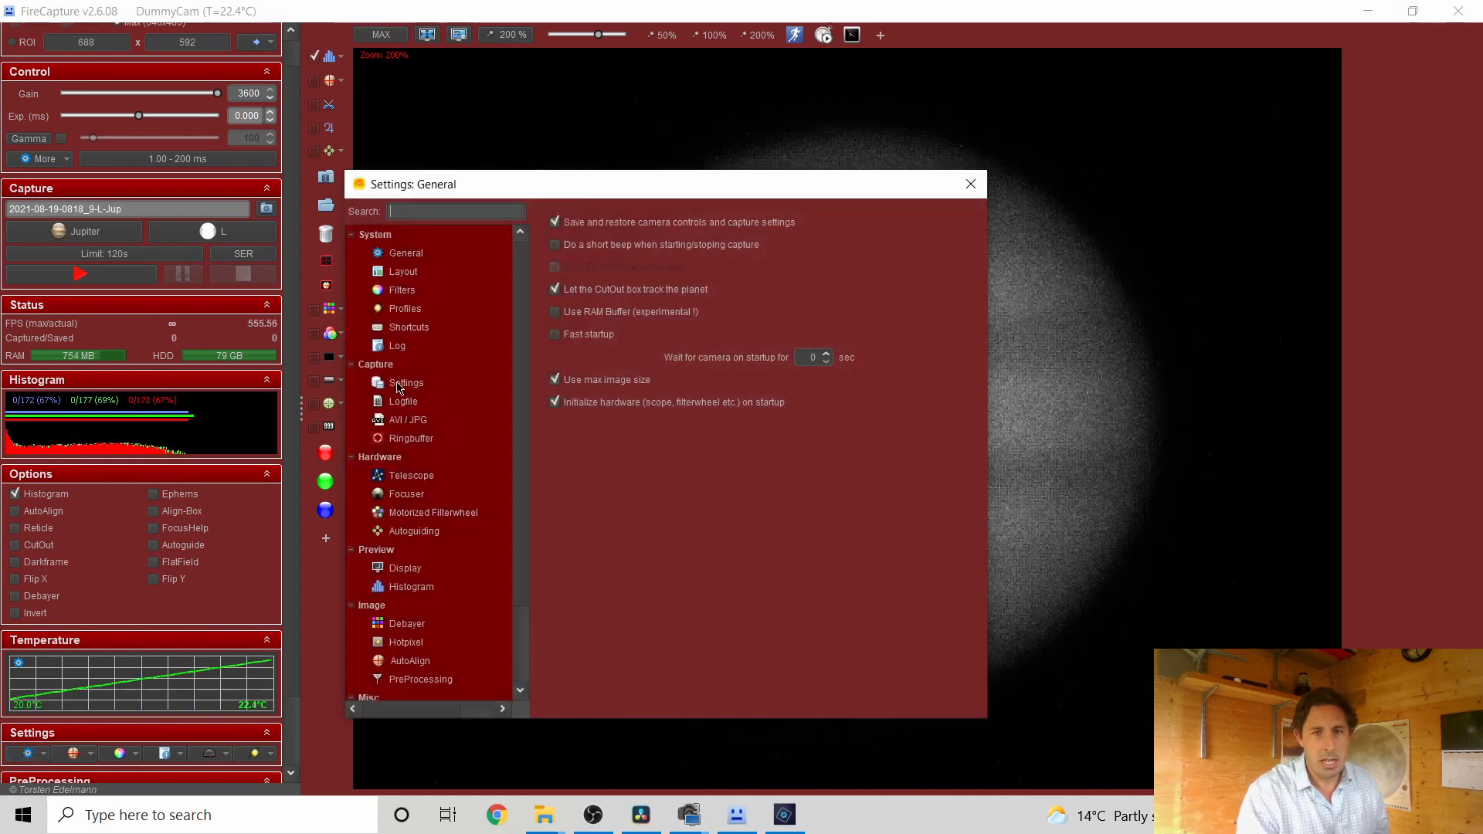
{"action": "left_click", "coordinate": [407, 382]}
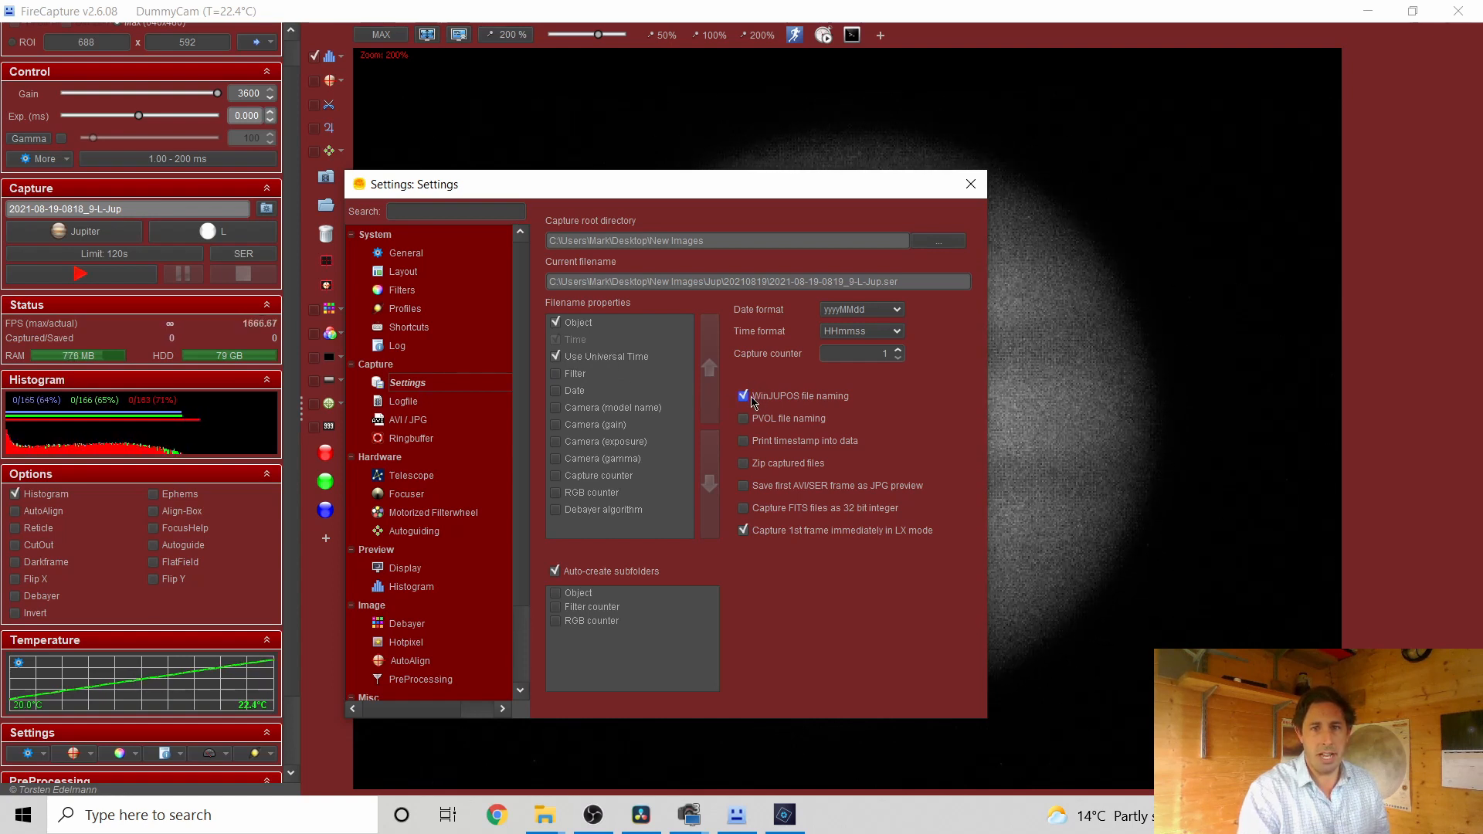
{"action": "left_click", "coordinate": [969, 184]}
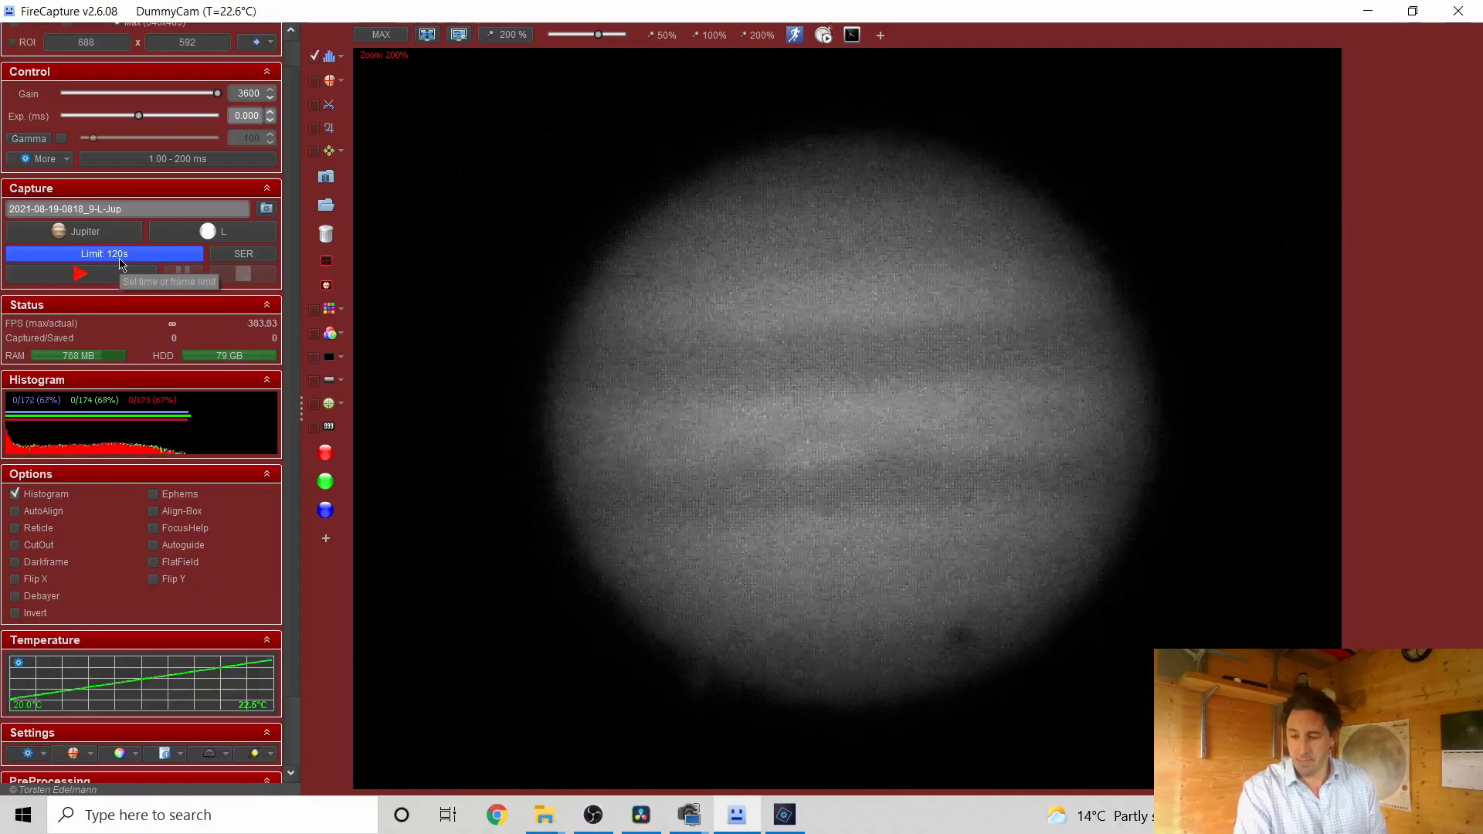
{"action": "left_click", "coordinate": [81, 273]}
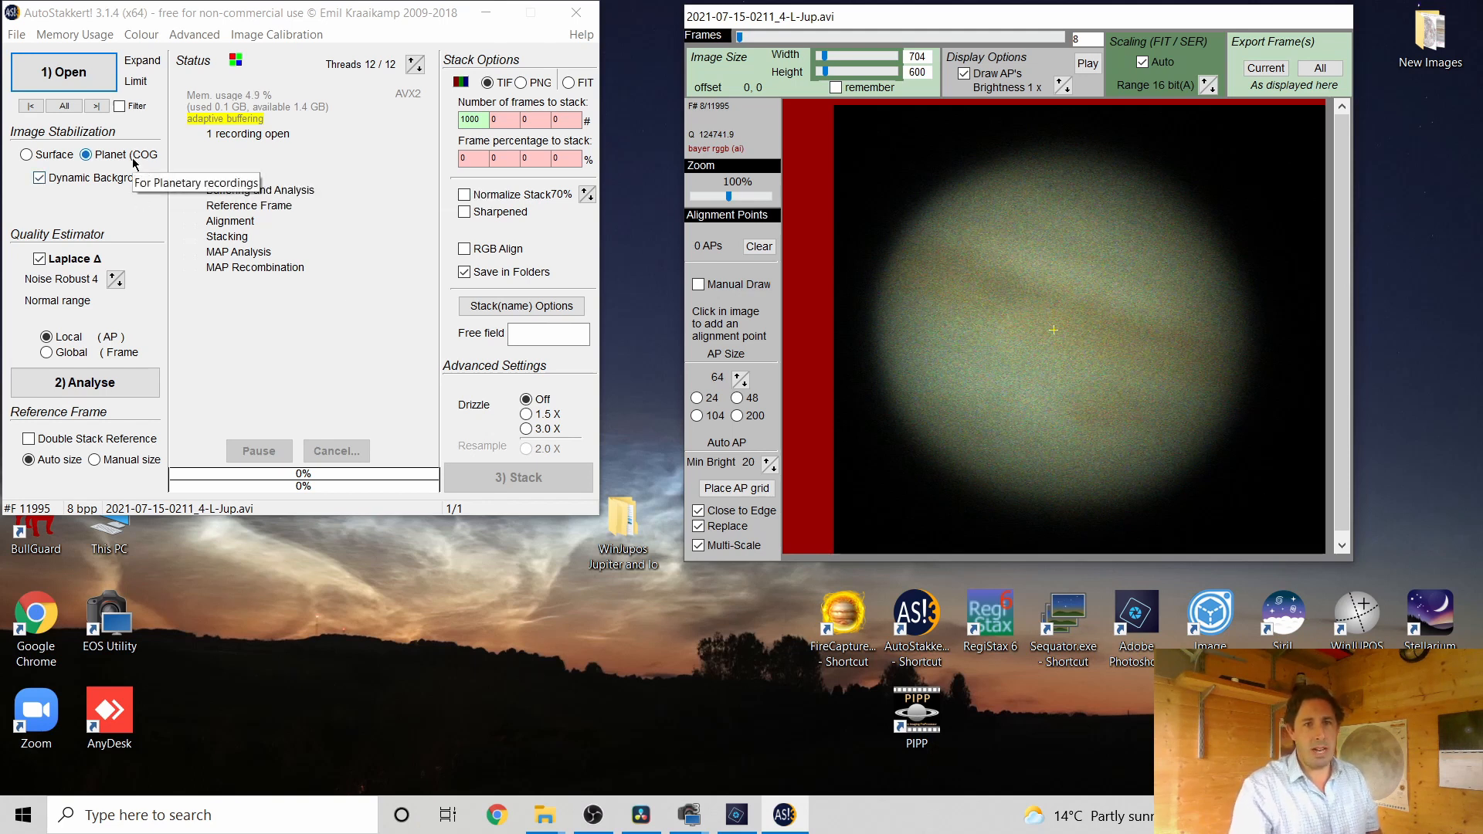
Analyse with Planet COG, place size-104 alignment points, and stack 500/1000/2000 frames
{"action": "left_click", "coordinate": [734, 489]}
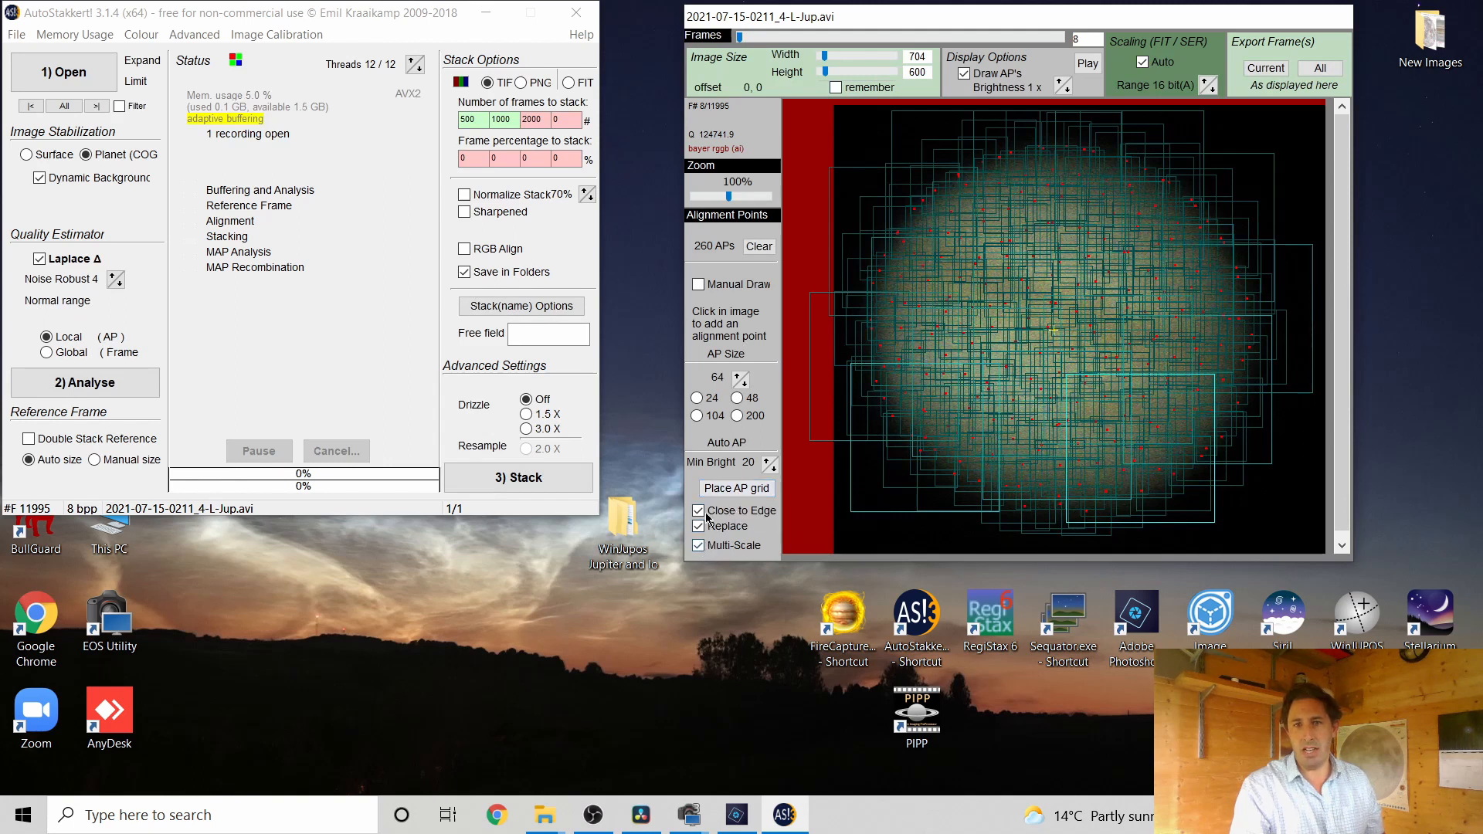
{"action": "left_click", "coordinate": [699, 416]}
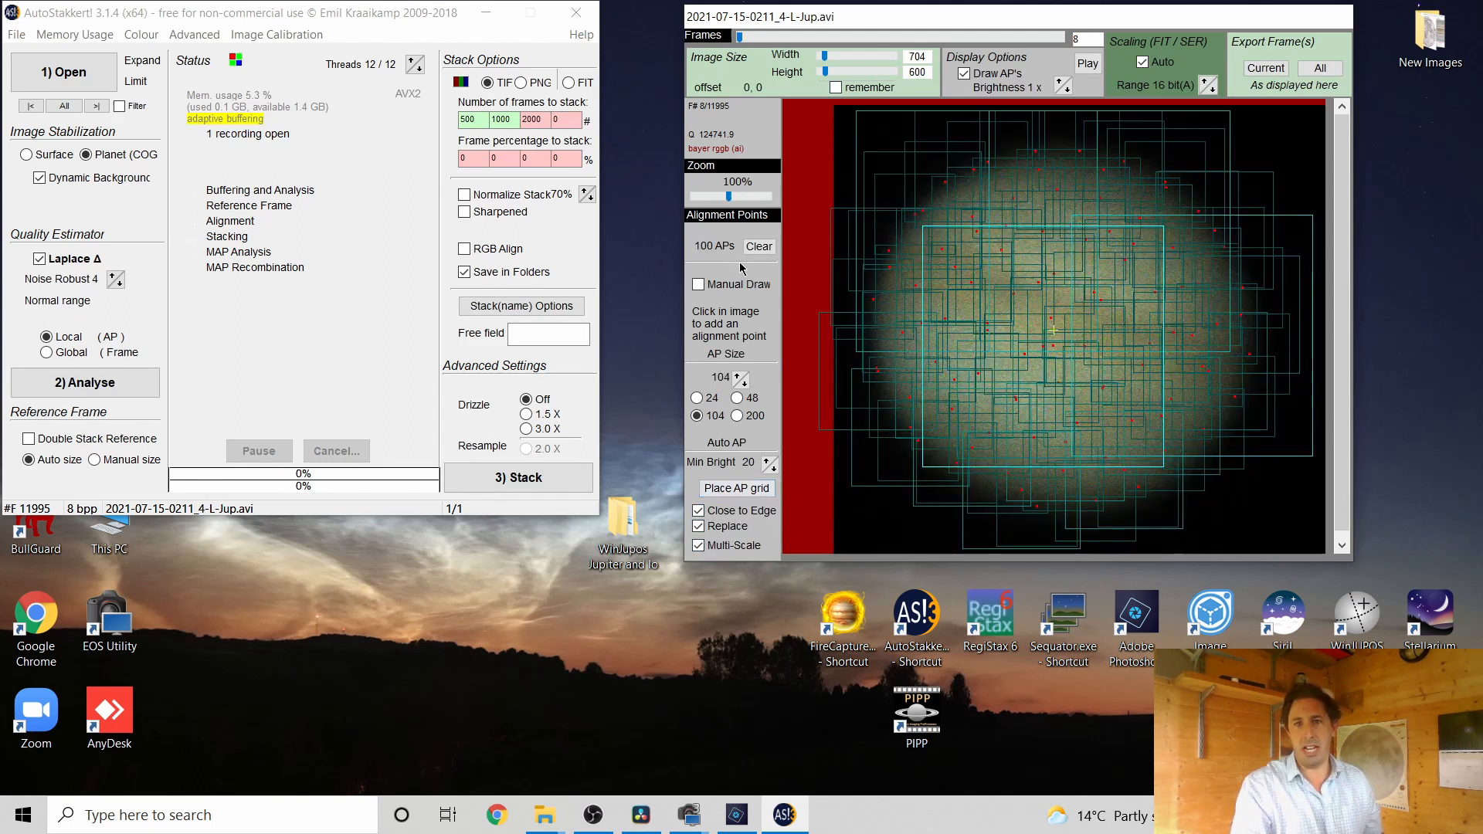
{"action": "left_click", "coordinate": [698, 416]}
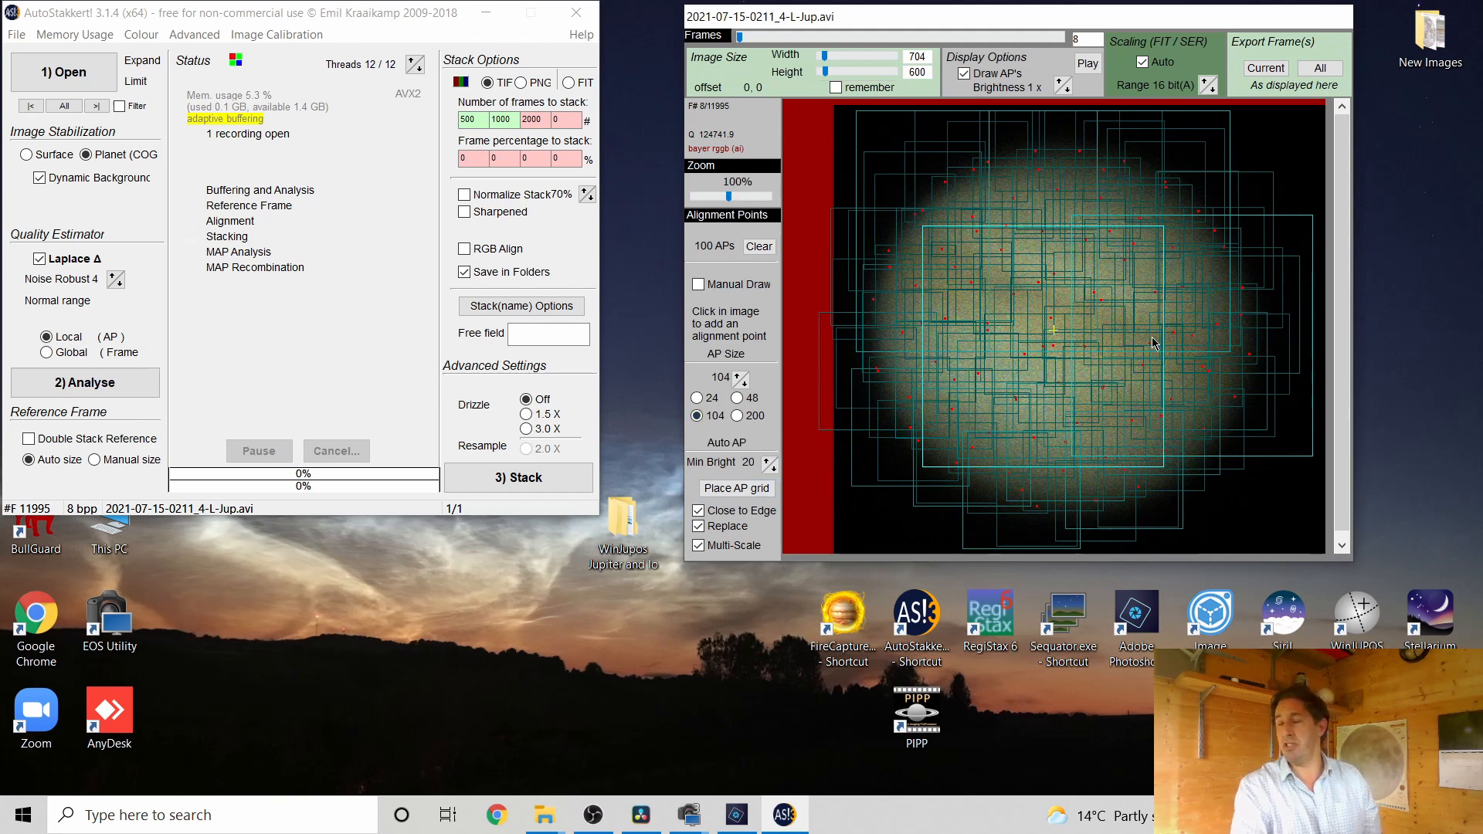
{"action": "left_click", "coordinate": [506, 119]}
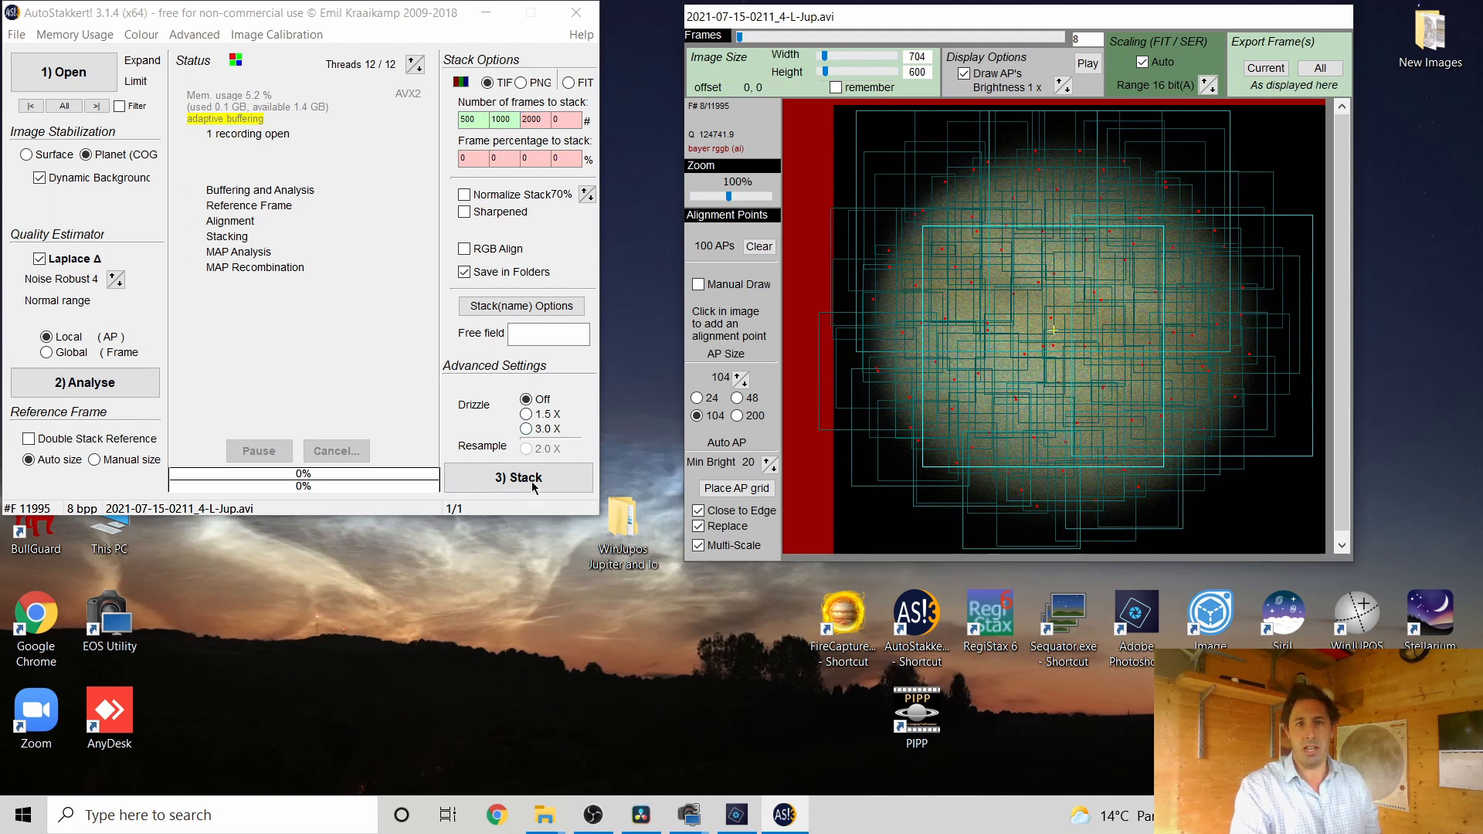
{"action": "left_click", "coordinate": [518, 477]}
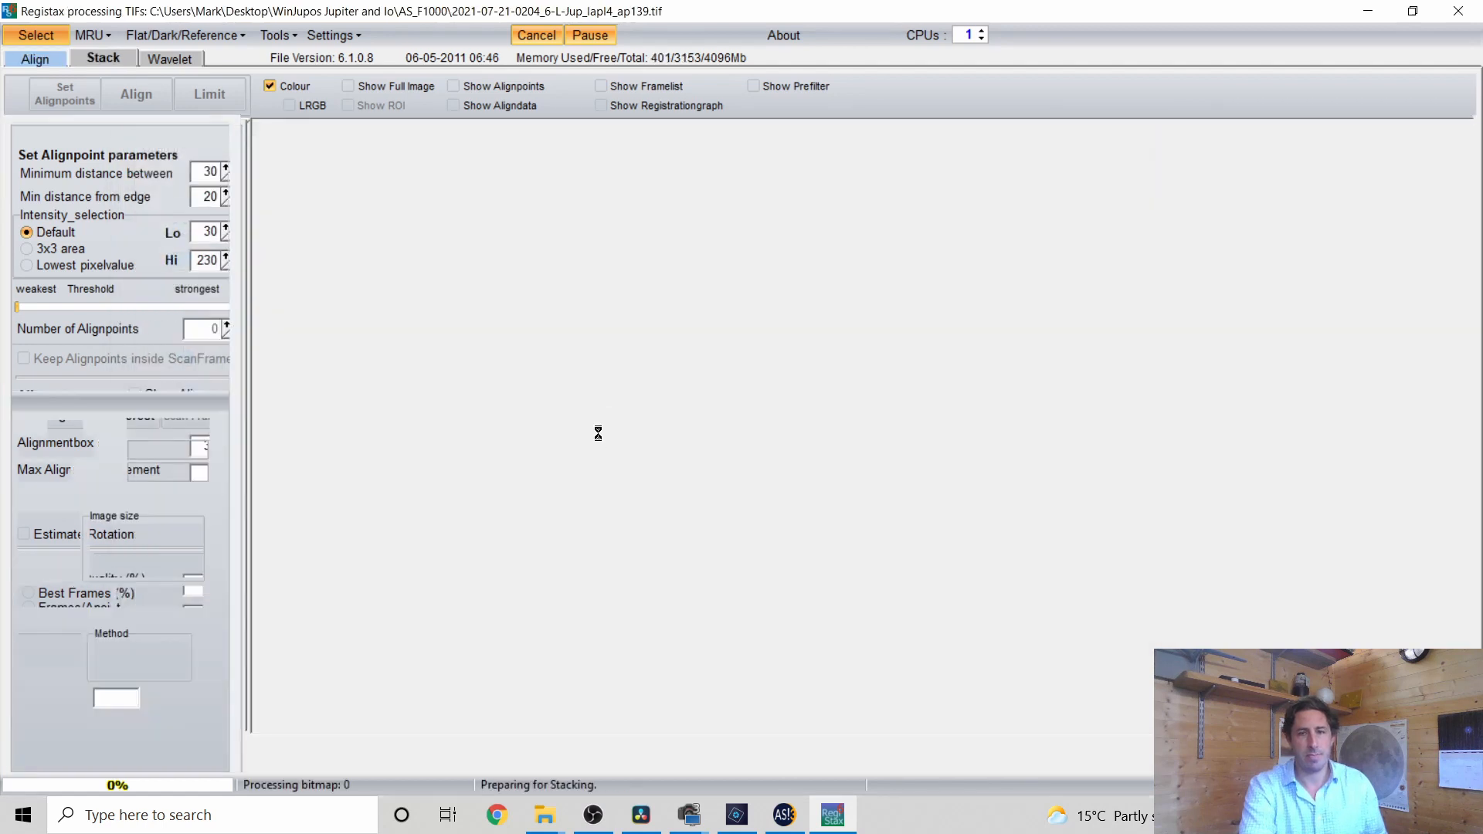
Load the Jupiter linked wavelet scheme on RegiStax's Wavelet tab
{"action": "left_click", "coordinate": [172, 58]}
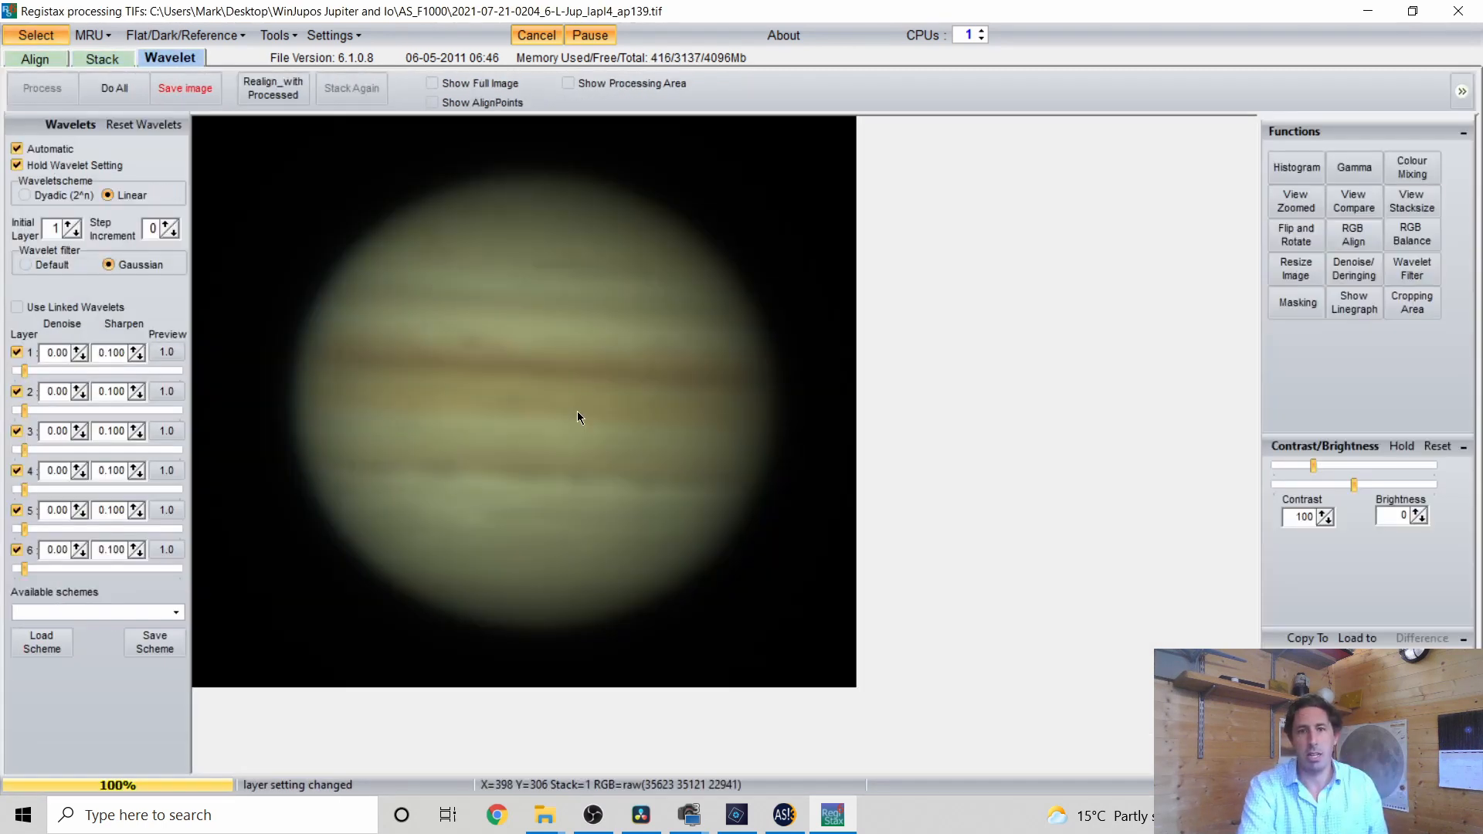
{"action": "left_click", "coordinate": [176, 612]}
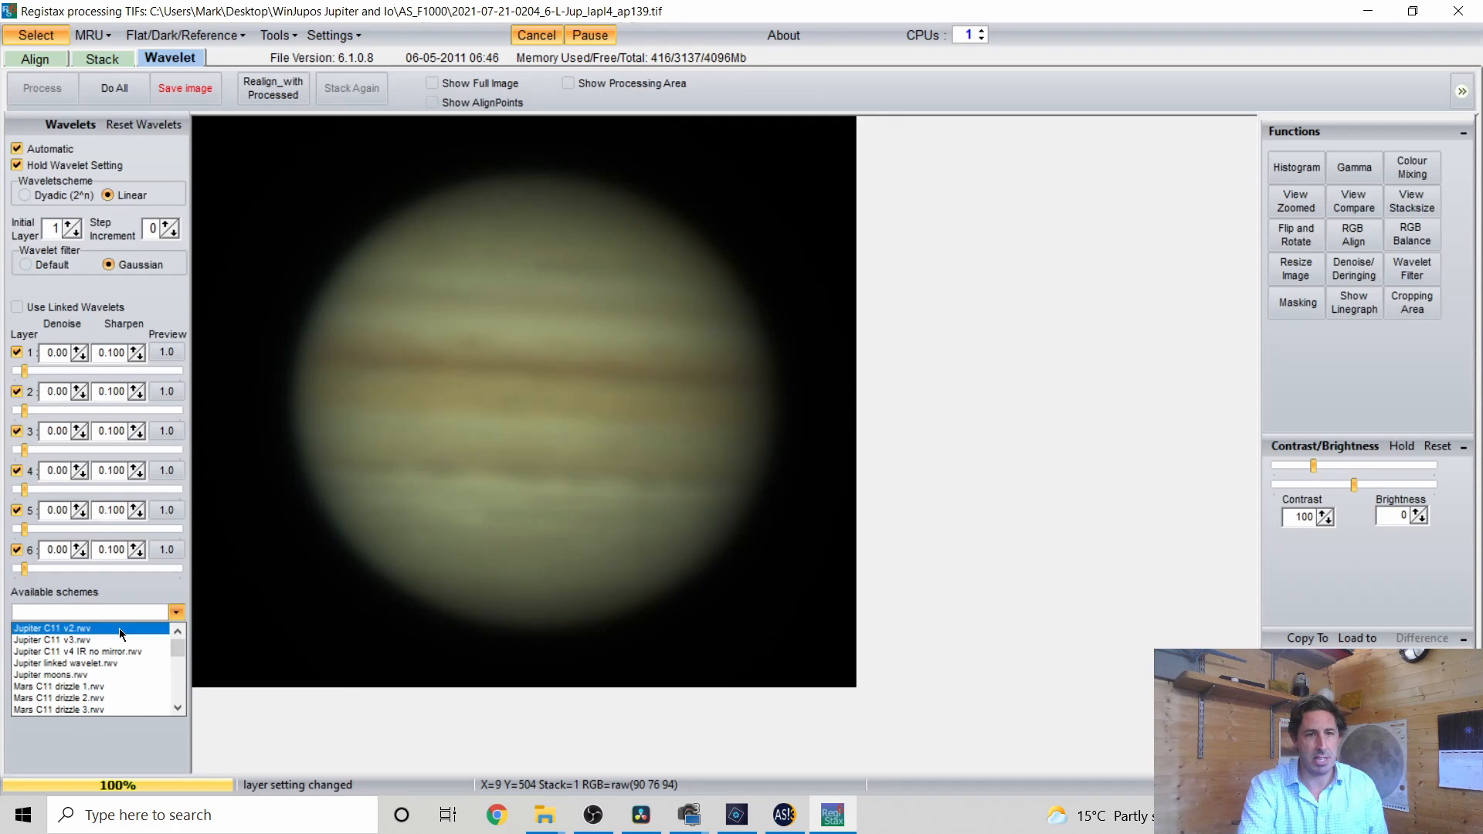
{"action": "left_click", "coordinate": [57, 627]}
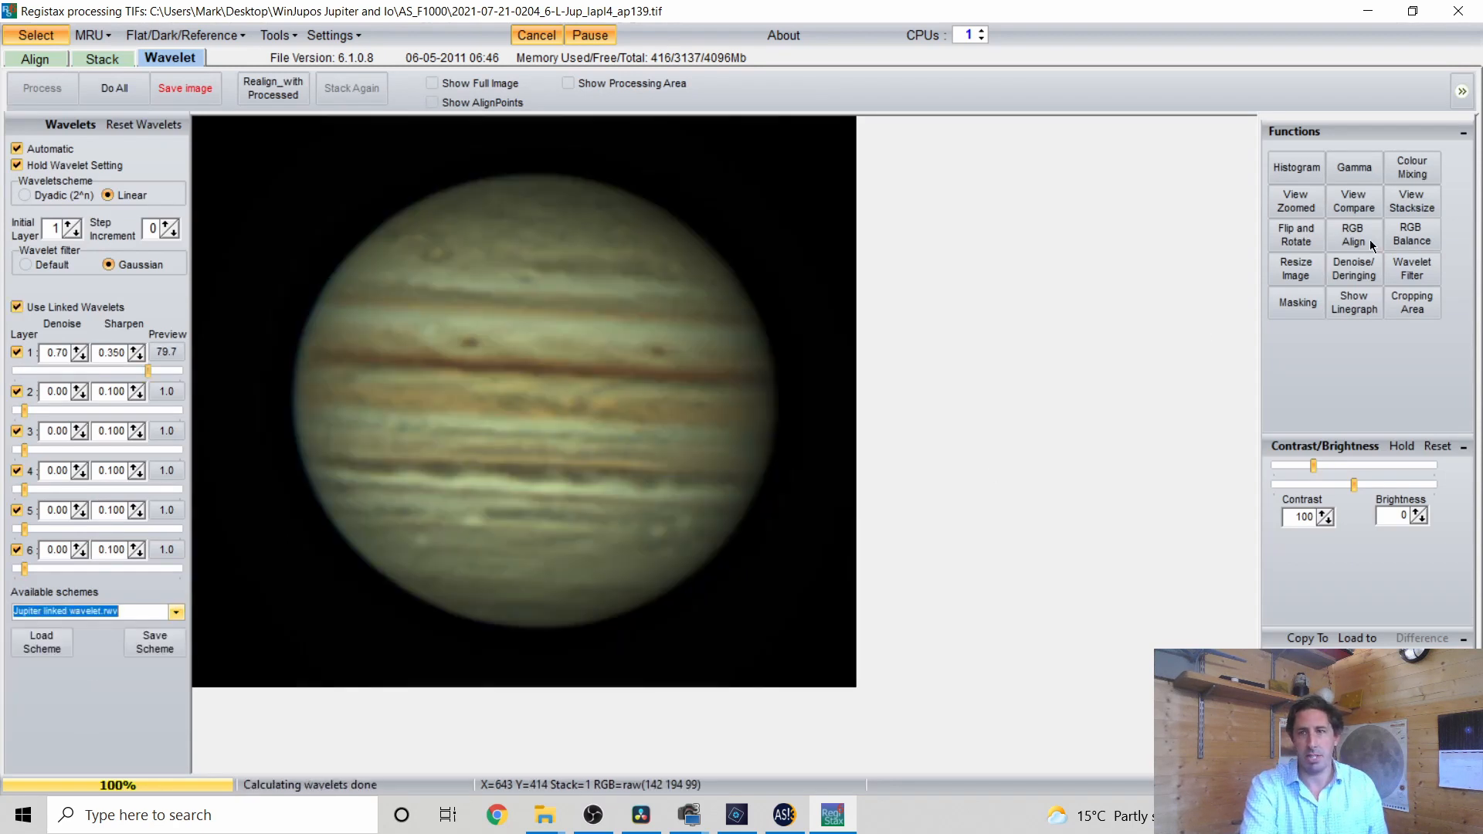
Auto-balance colour to red 0.99, green 0.96, blue 1.36
{"action": "left_click", "coordinate": [1410, 235]}
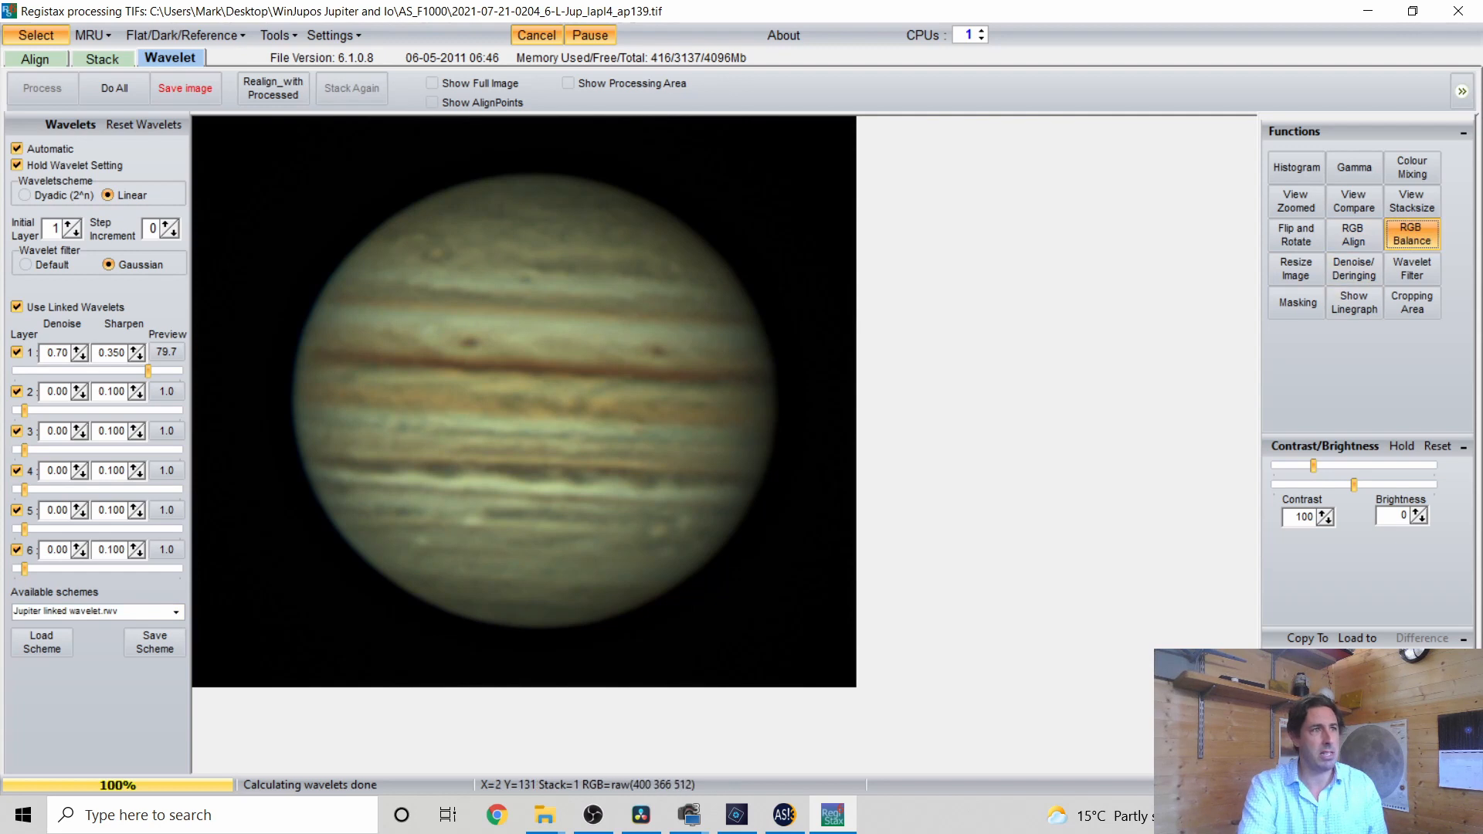
{"action": "left_click", "coordinate": [1410, 235]}
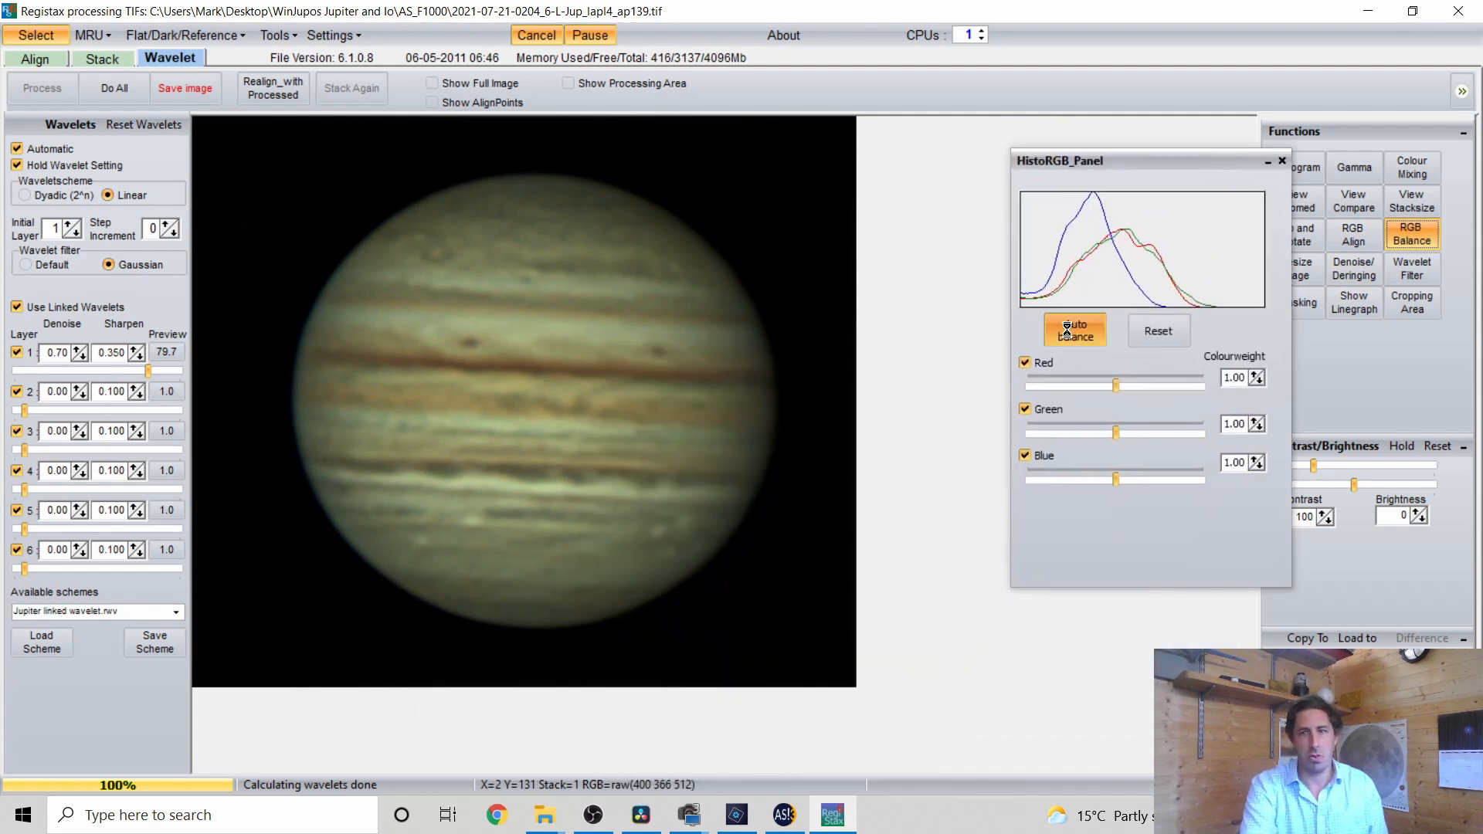
{"action": "left_click", "coordinate": [1073, 330]}
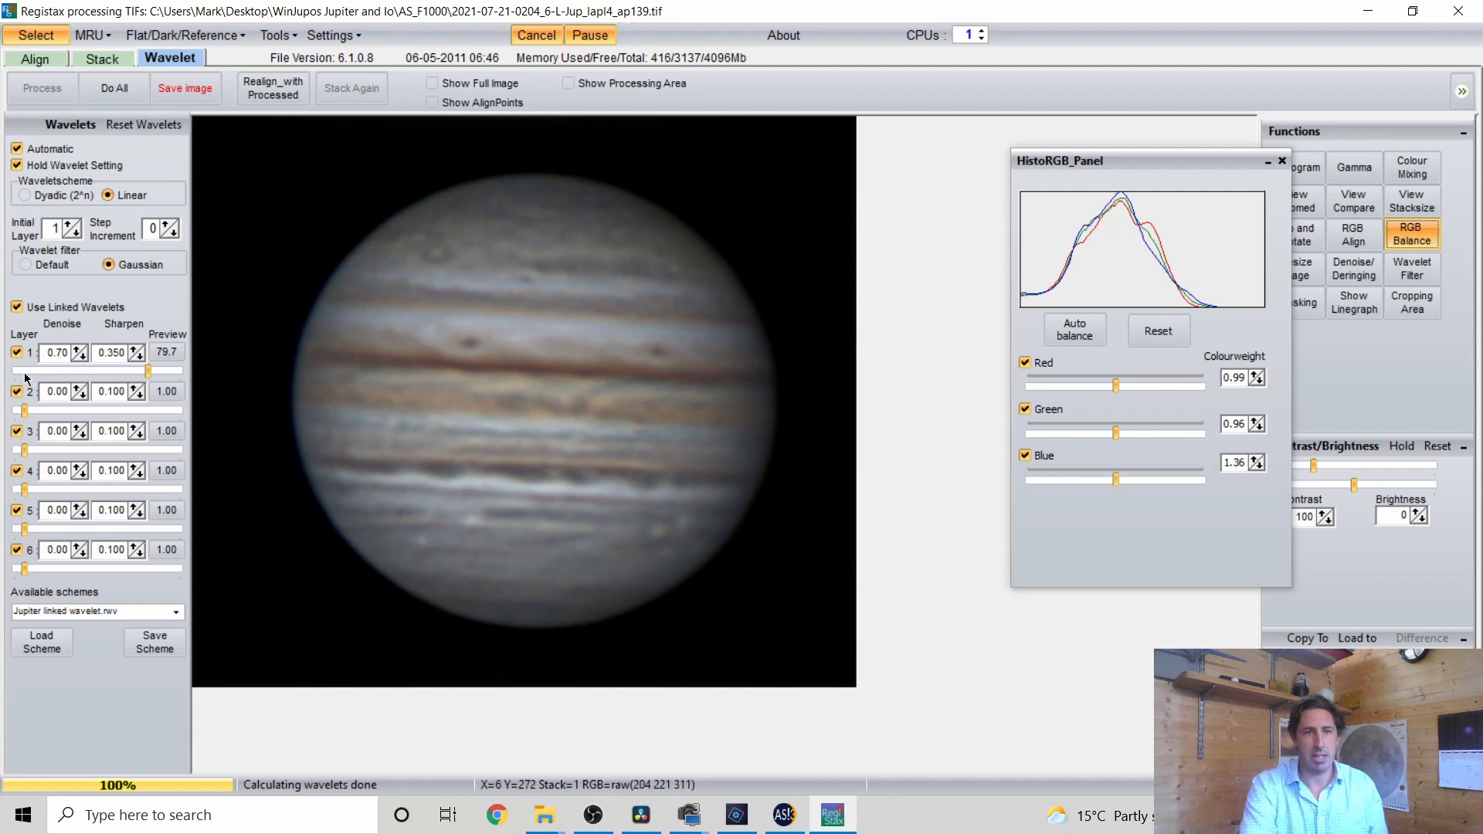
{"action": "mouse_move", "coordinate": [147, 374]}
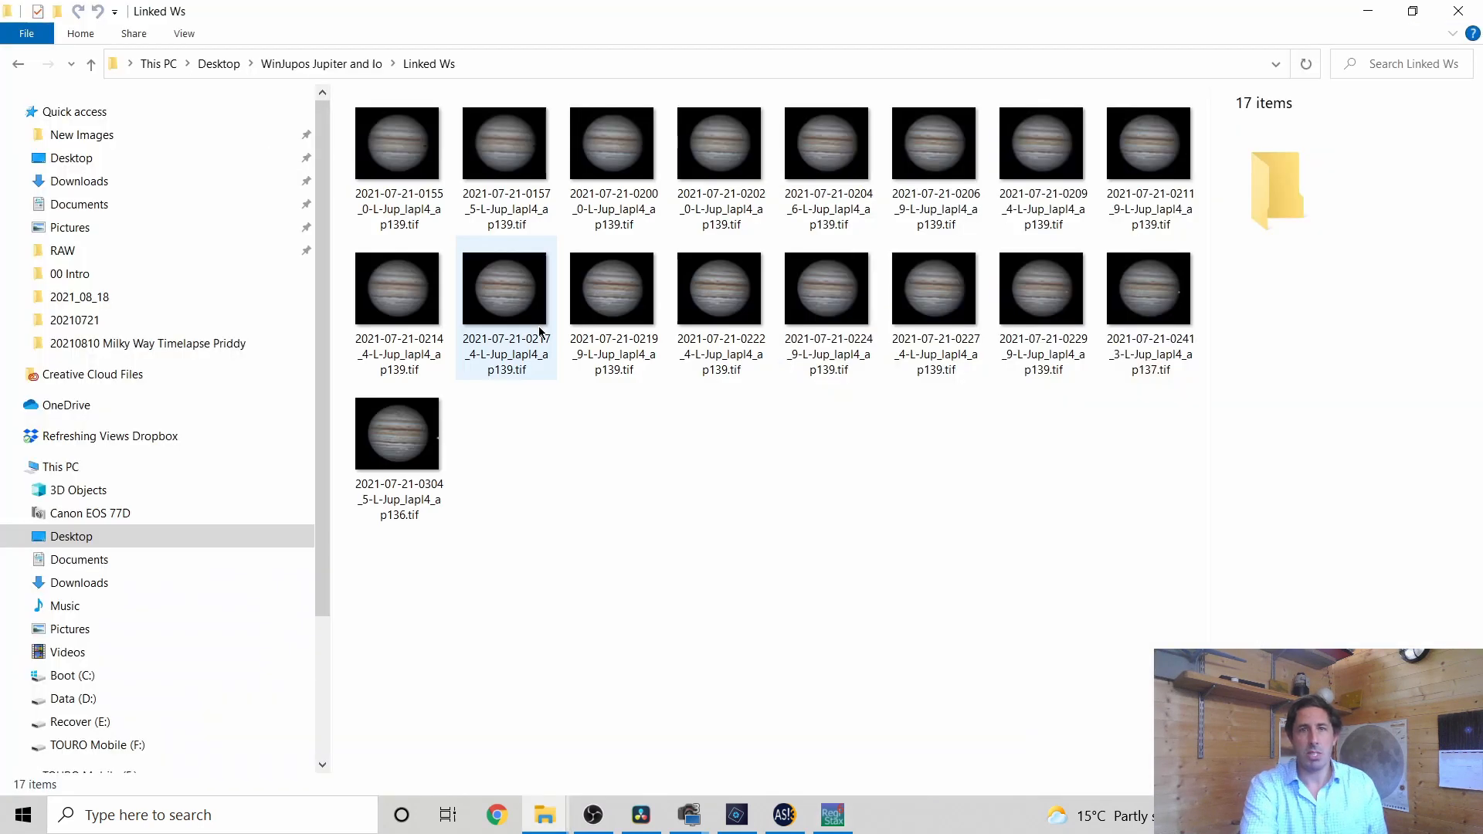
Select the first sharpened Jupiter TIF in the Linked Ws folder
{"action": "left_click", "coordinate": [396, 144]}
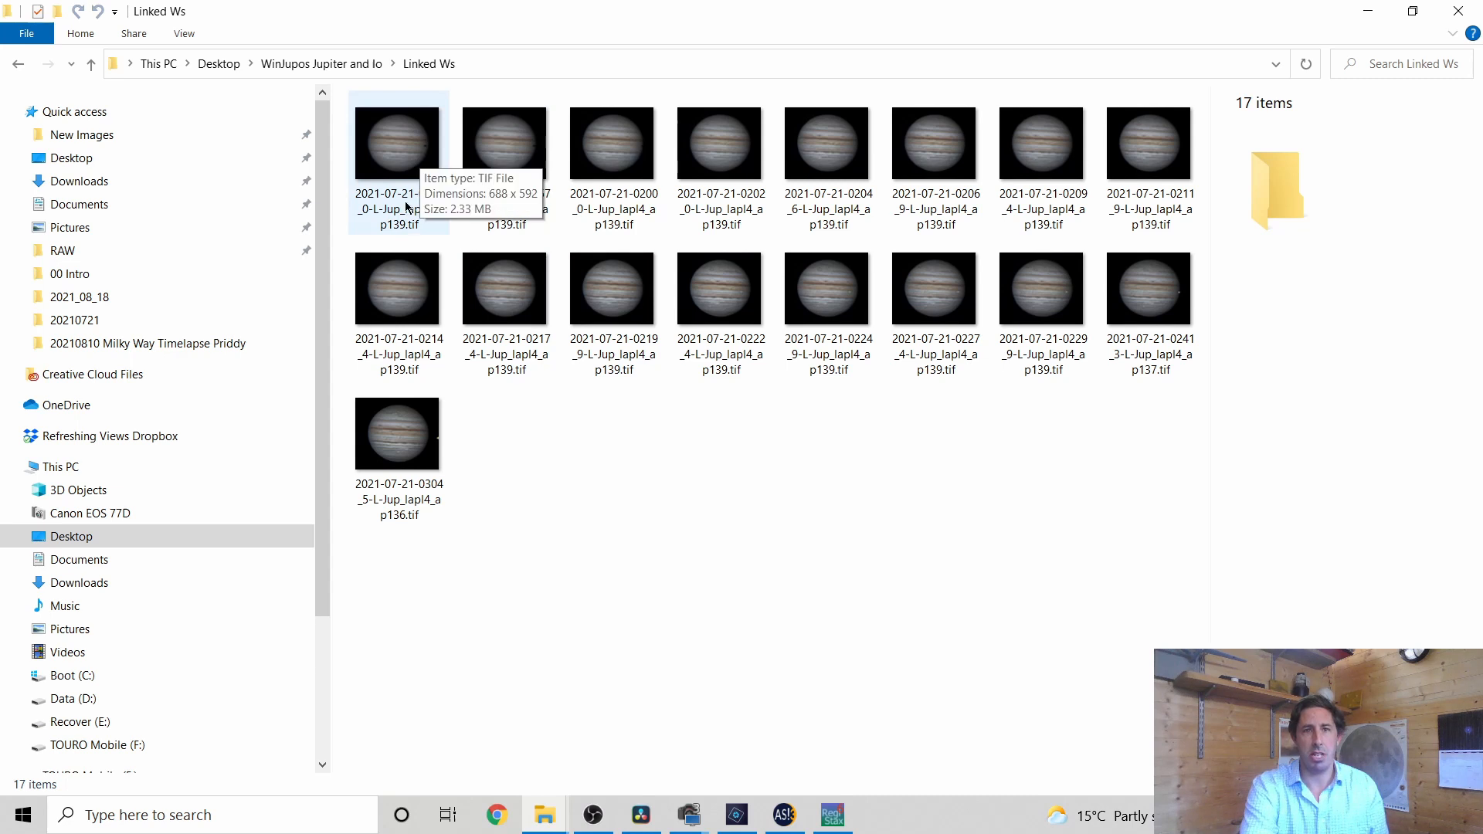
{"action": "mouse_move", "coordinate": [396, 201]}
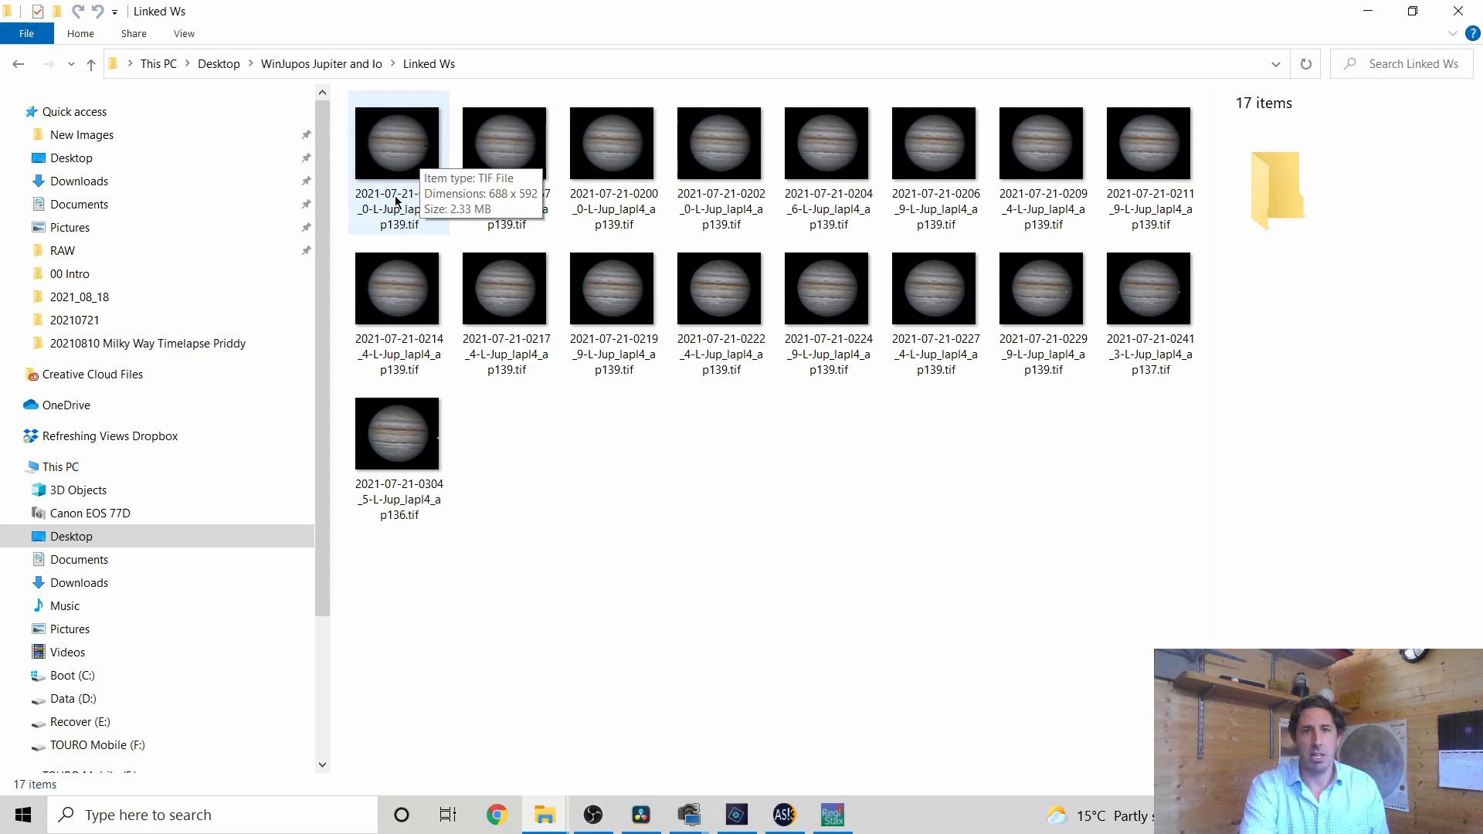
{"action": "mouse_move", "coordinate": [657, 542]}
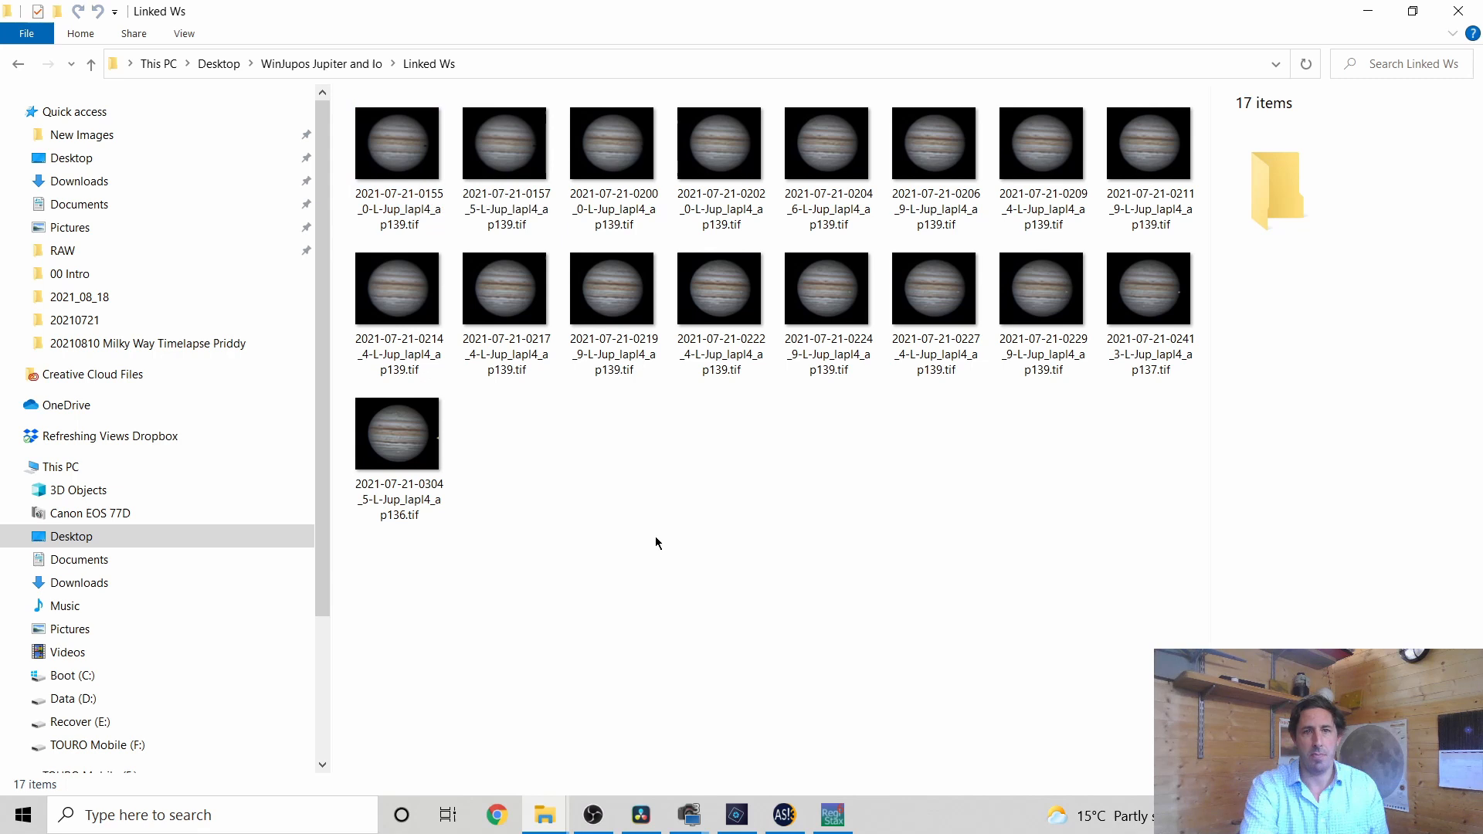
{"action": "mouse_move", "coordinate": [397, 147]}
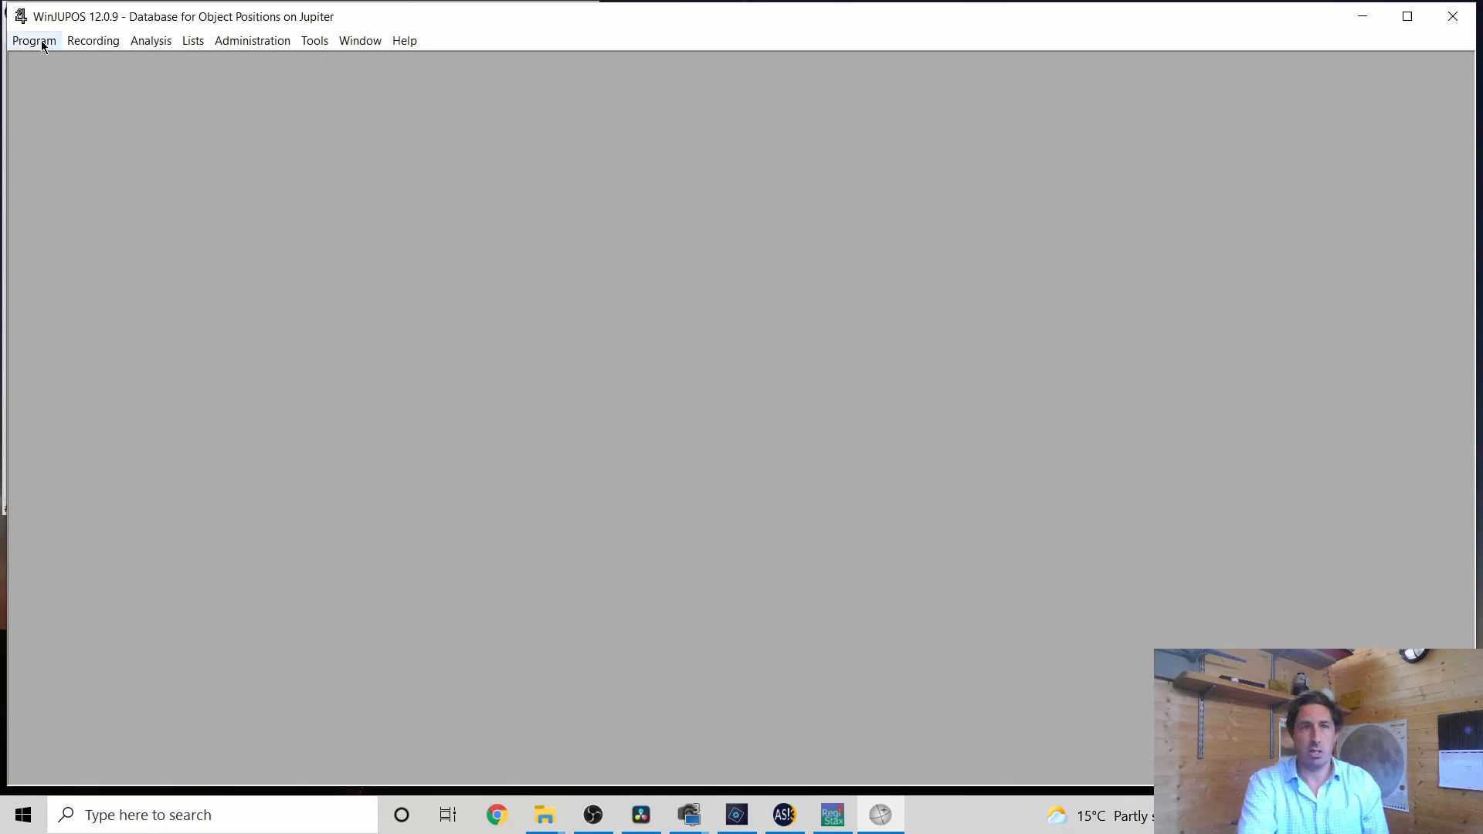
Confirm Jupiter as the celestial body from the Program menu
{"action": "left_click", "coordinate": [33, 39]}
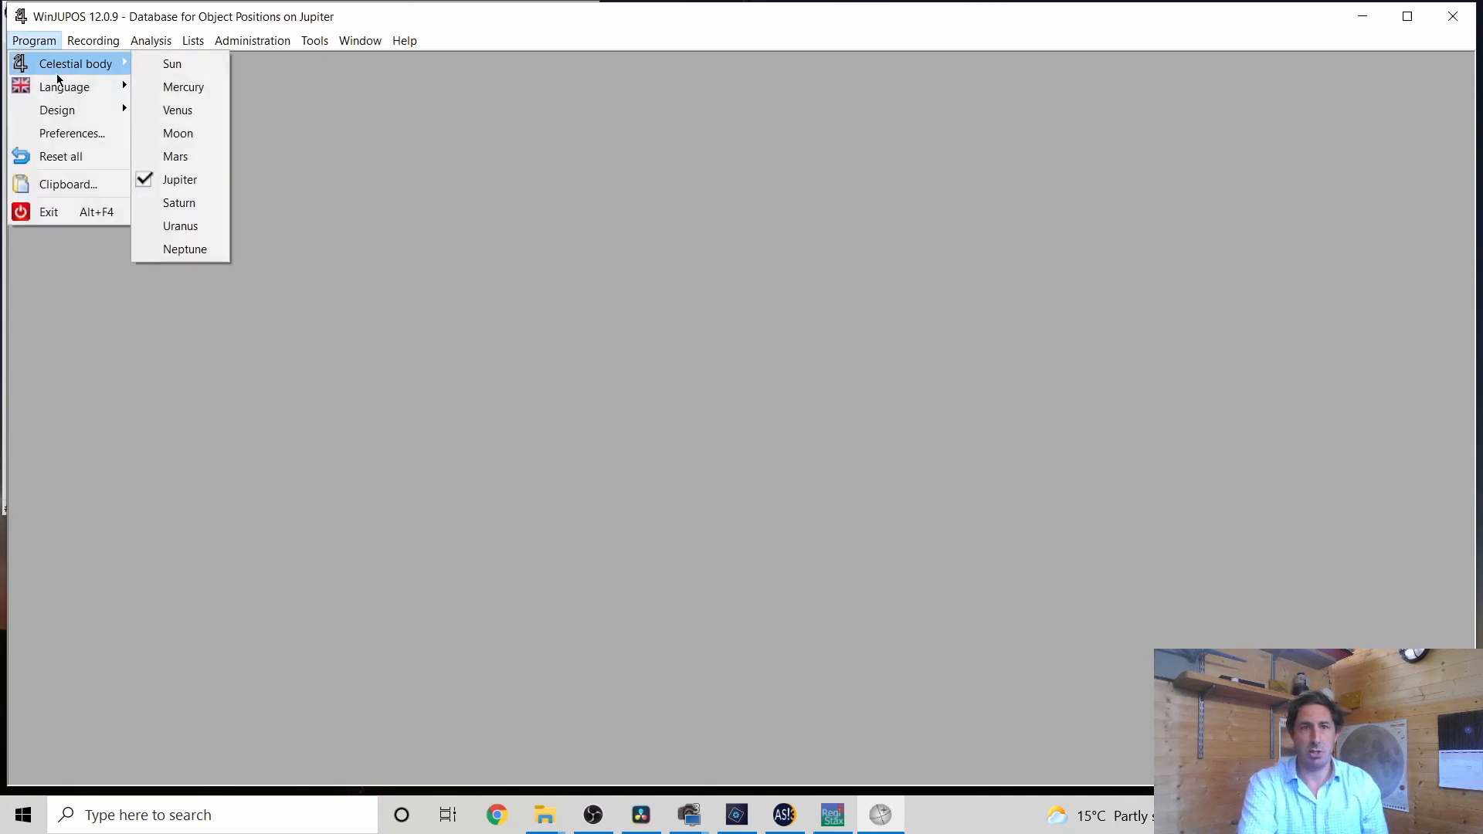
{"action": "left_click", "coordinate": [92, 39]}
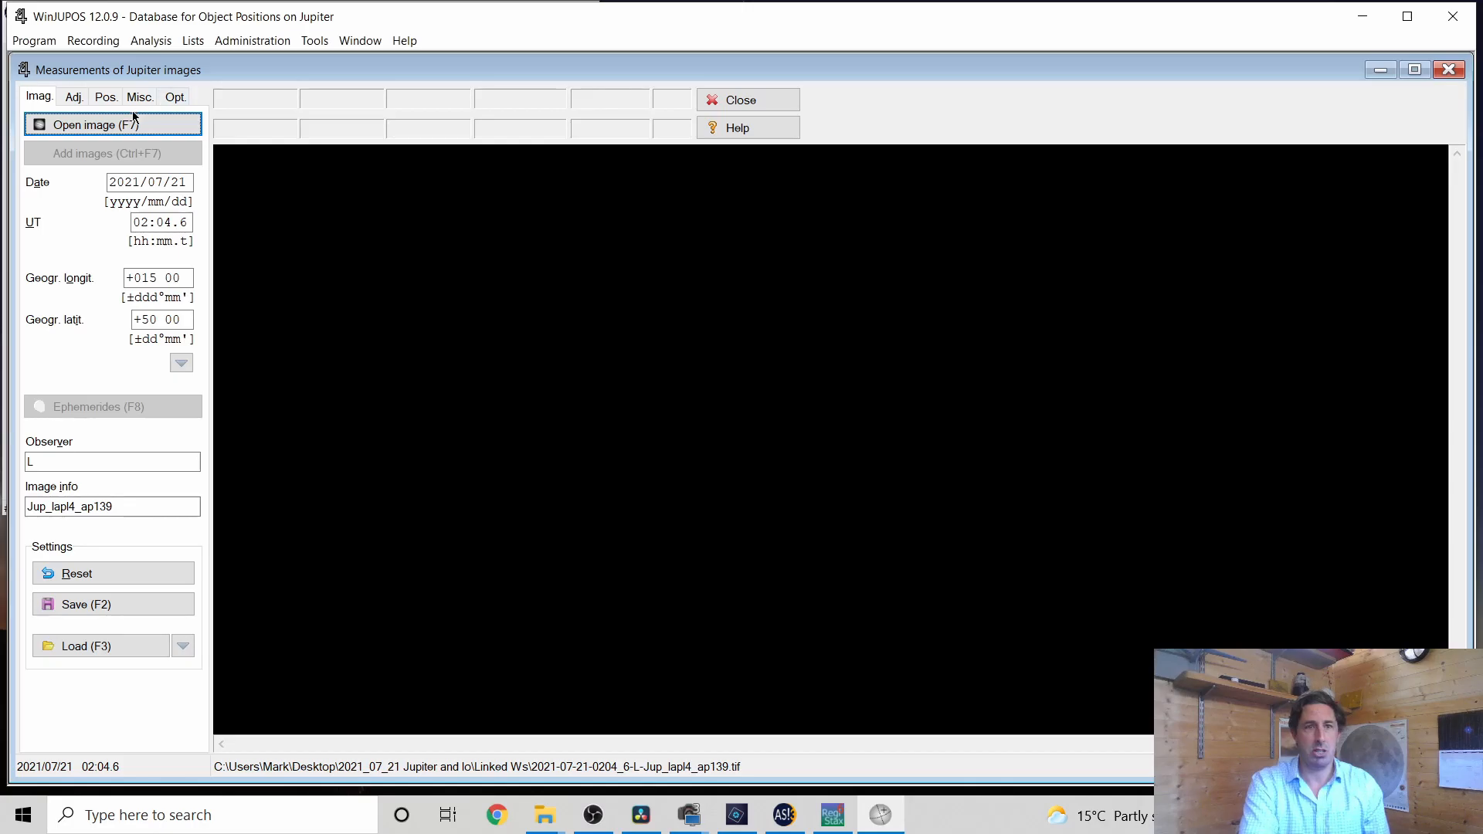
Load the 0204 Jupiter image into the measurement window
{"action": "left_click", "coordinate": [95, 124]}
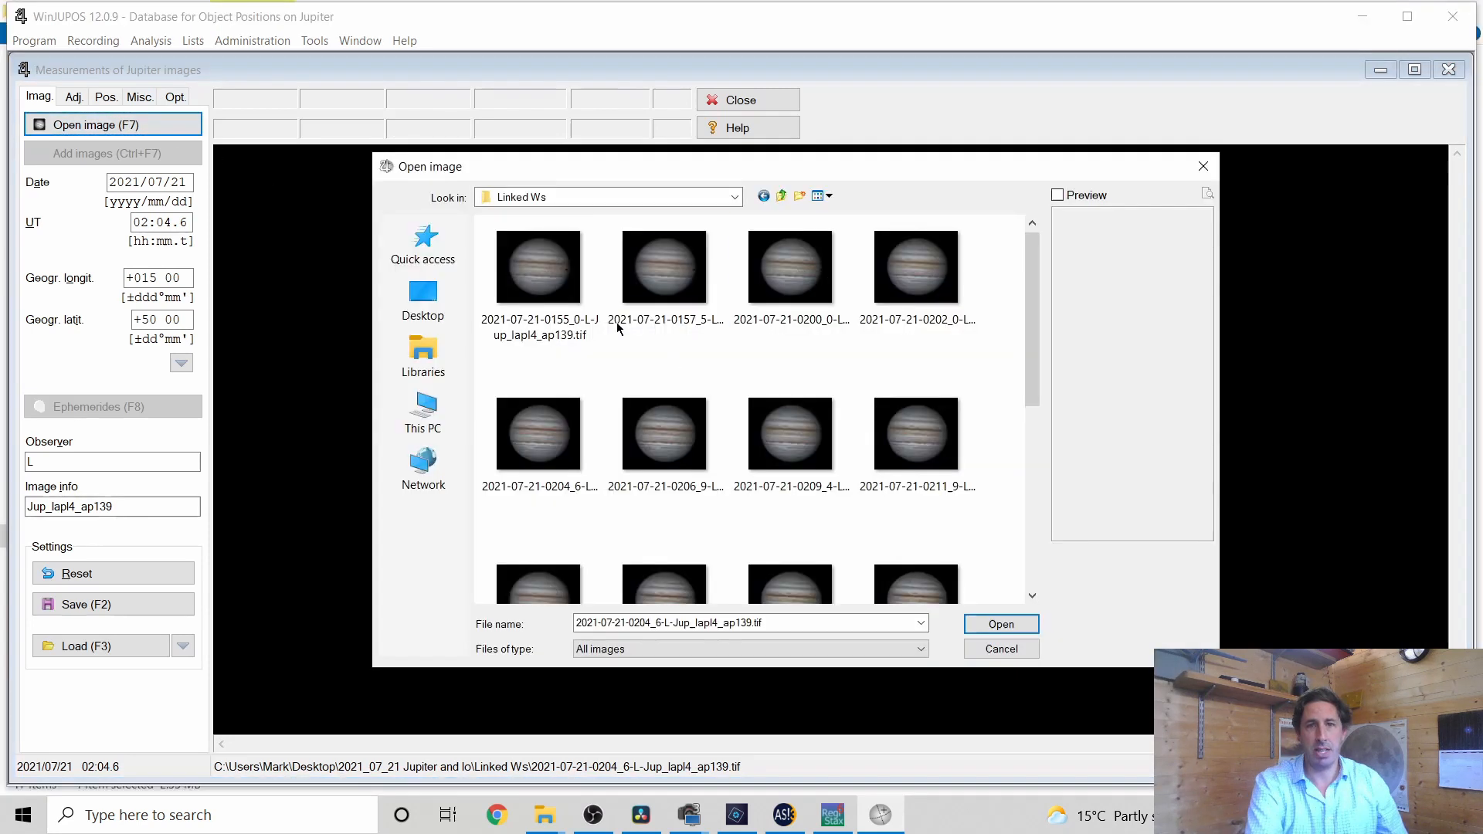
{"action": "left_click", "coordinate": [999, 623]}
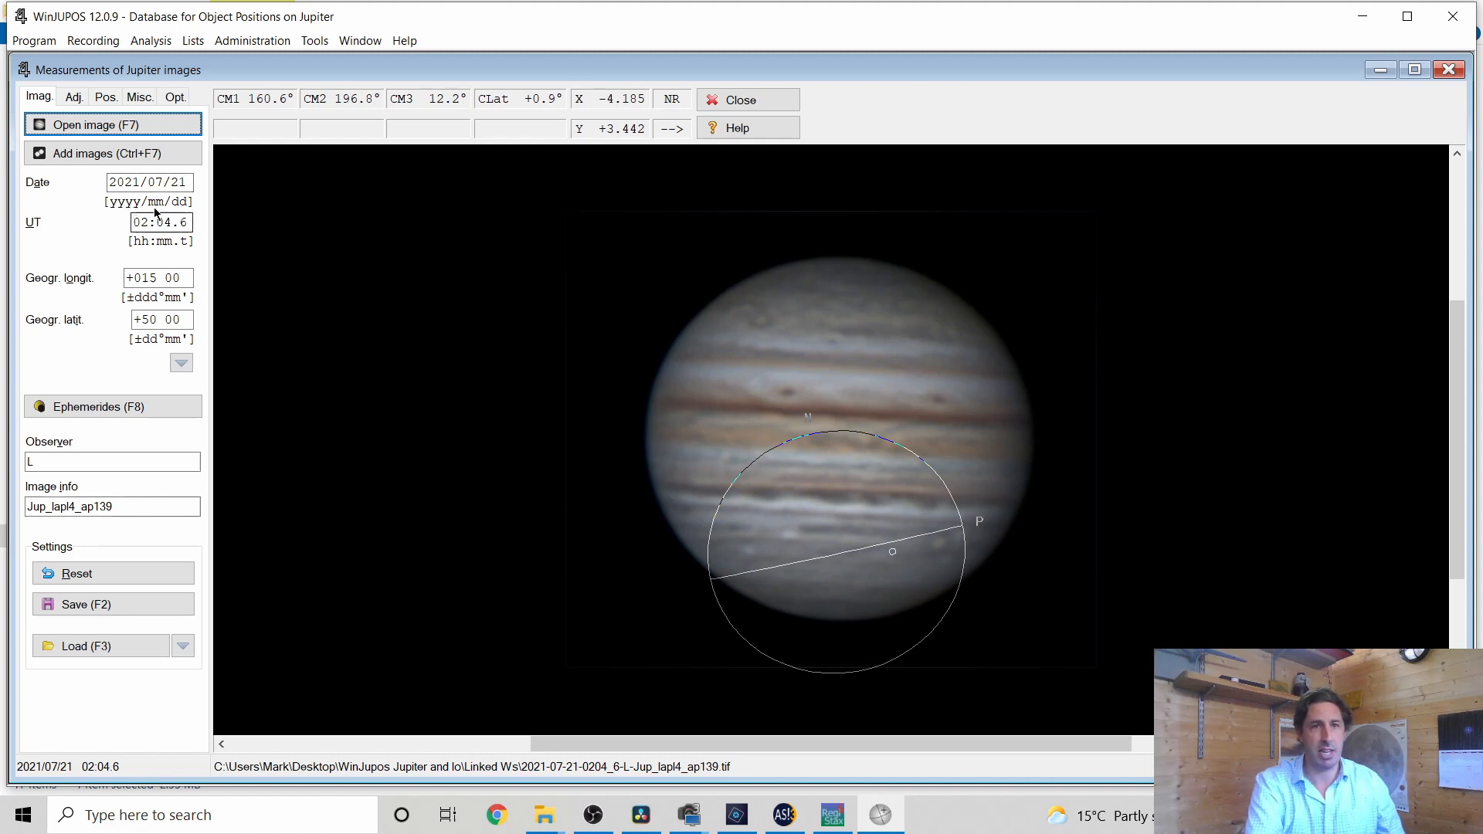
{"action": "mouse_move", "coordinate": [149, 181]}
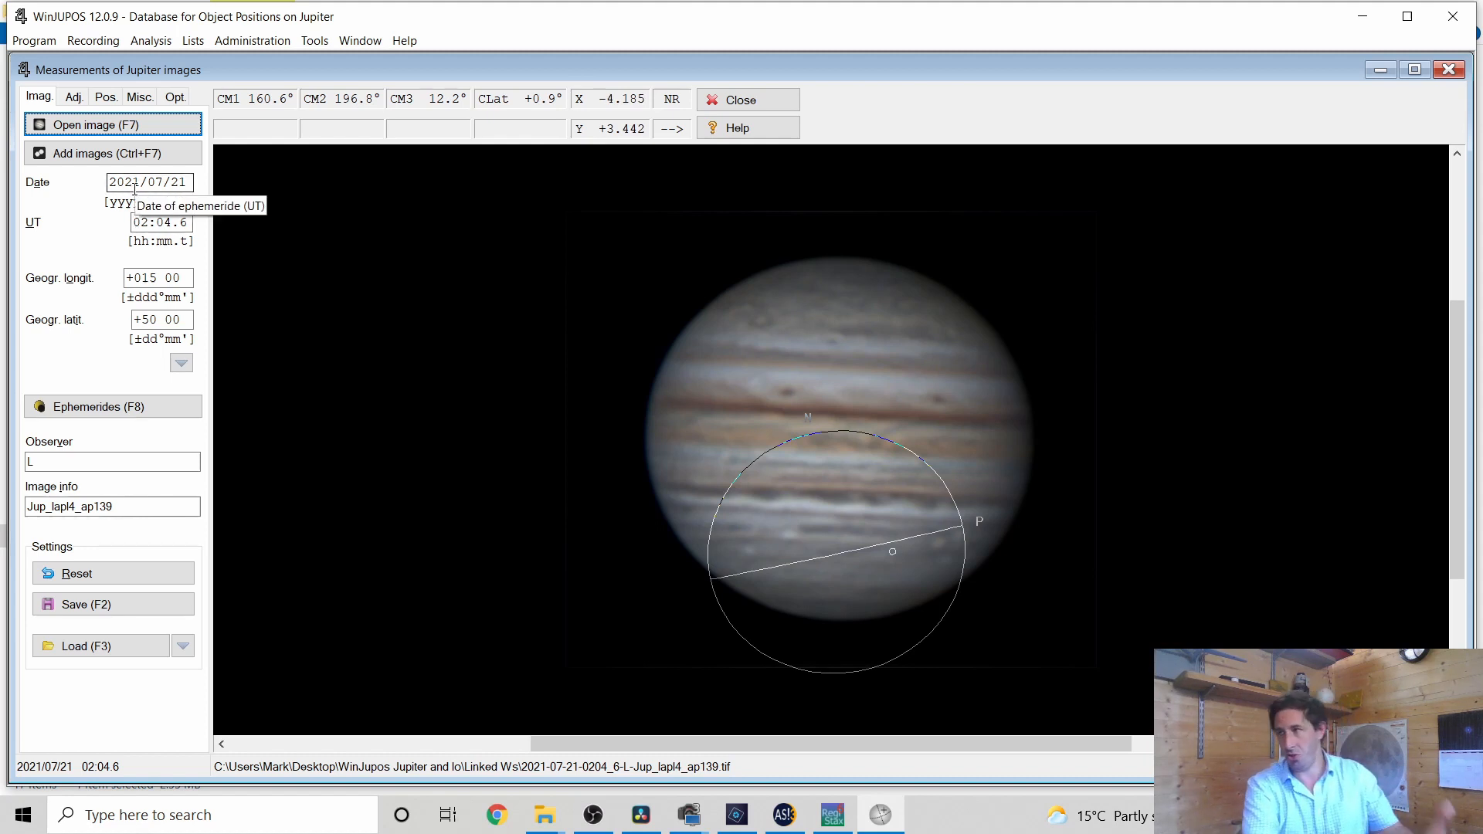
{"action": "mouse_move", "coordinate": [144, 253]}
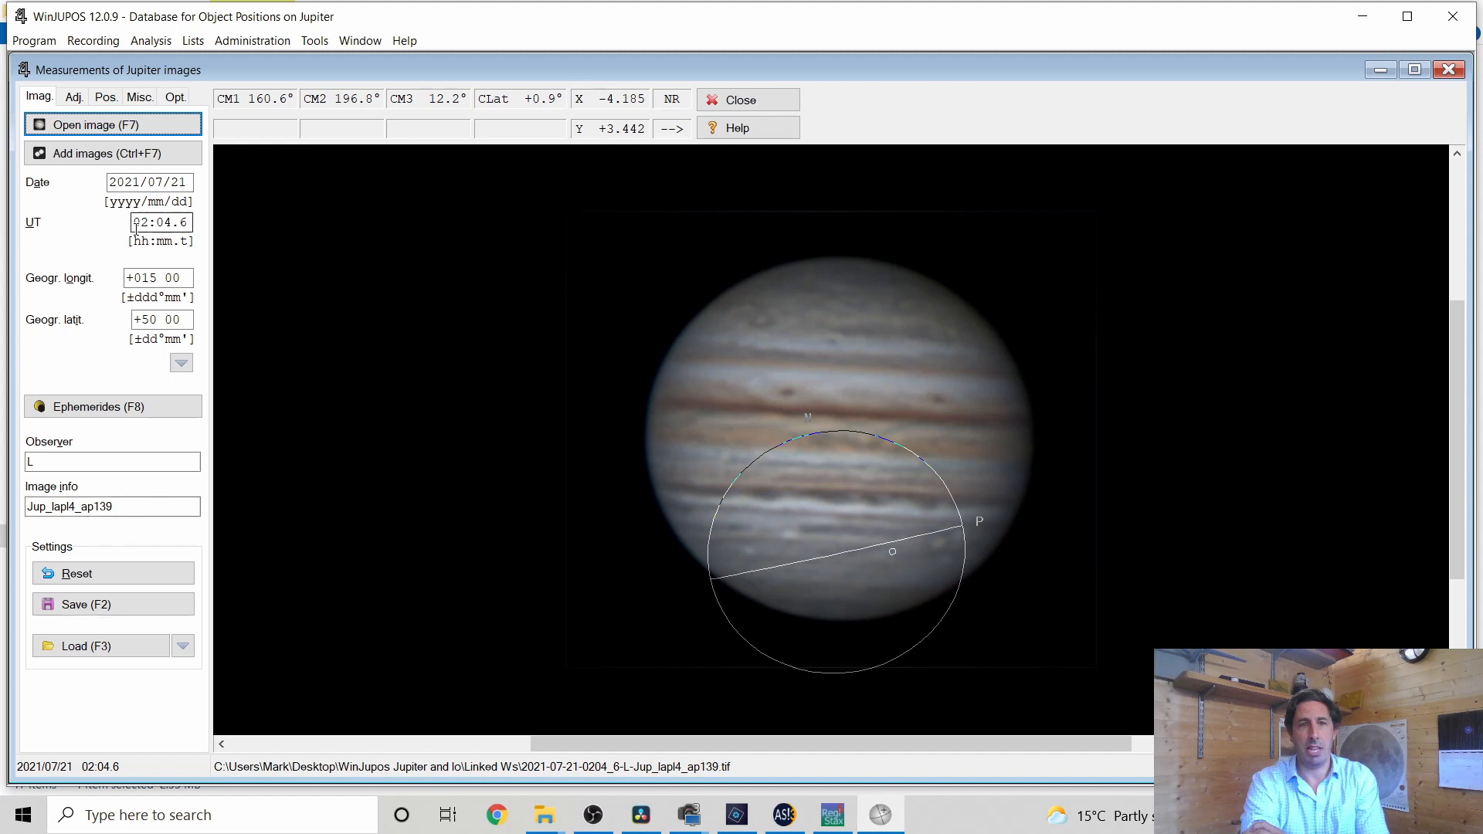
{"action": "mouse_move", "coordinate": [161, 222]}
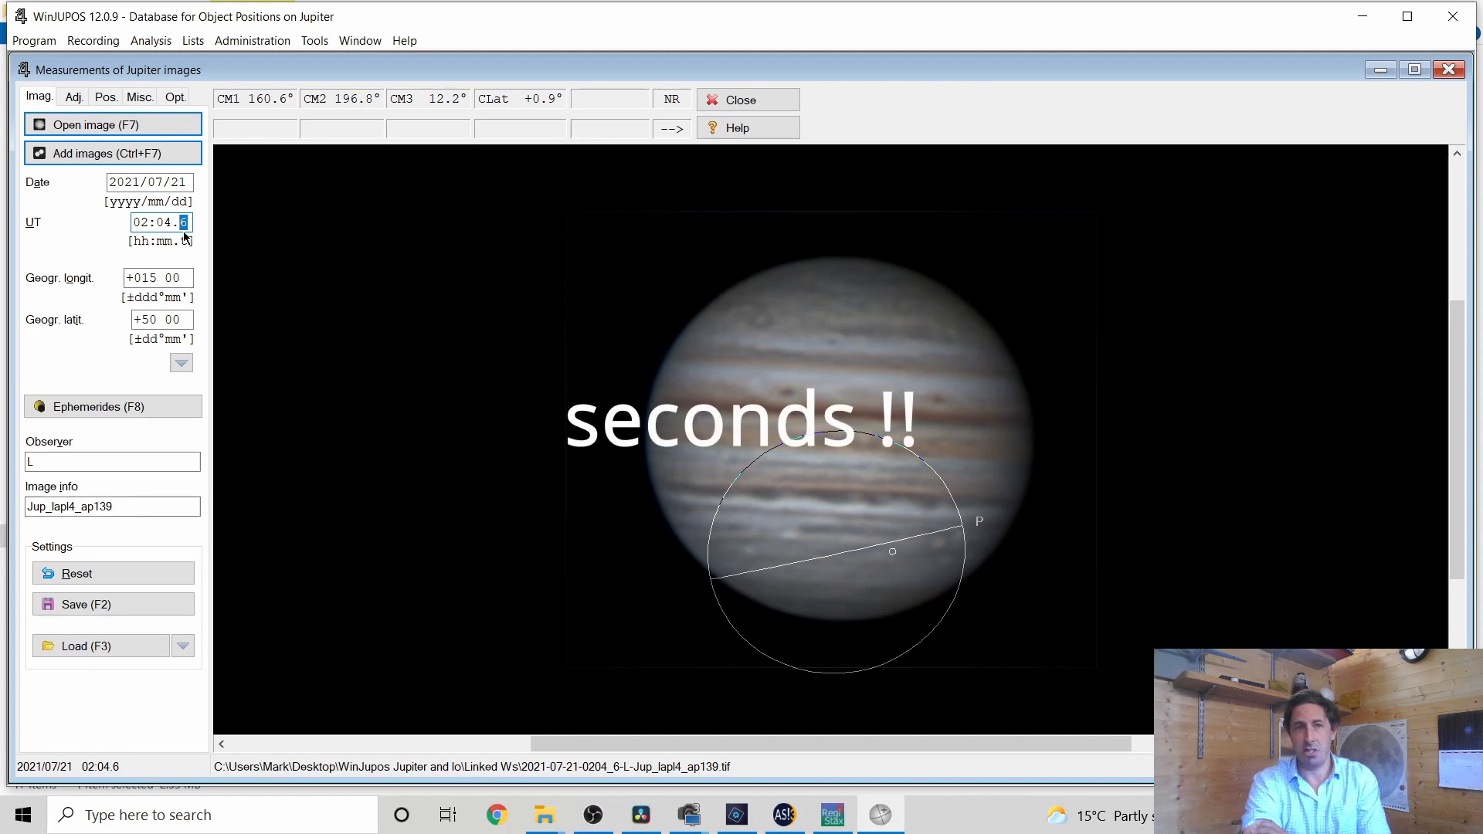
{"action": "mouse_move", "coordinate": [161, 222]}
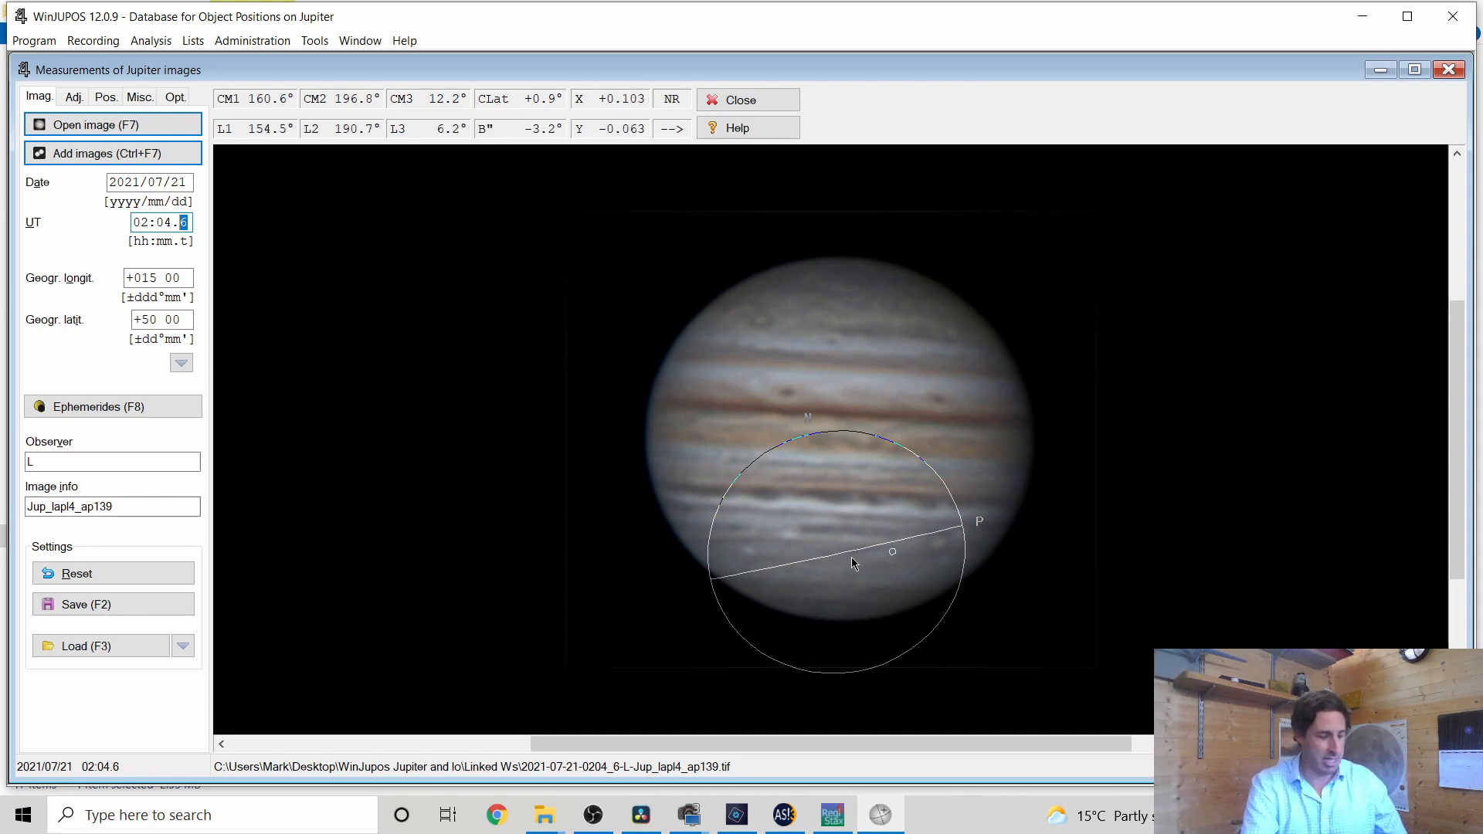
Auto-fit the outline frame to Jupiter's disc and flip it so north is at top
{"action": "key", "text": "f11"}
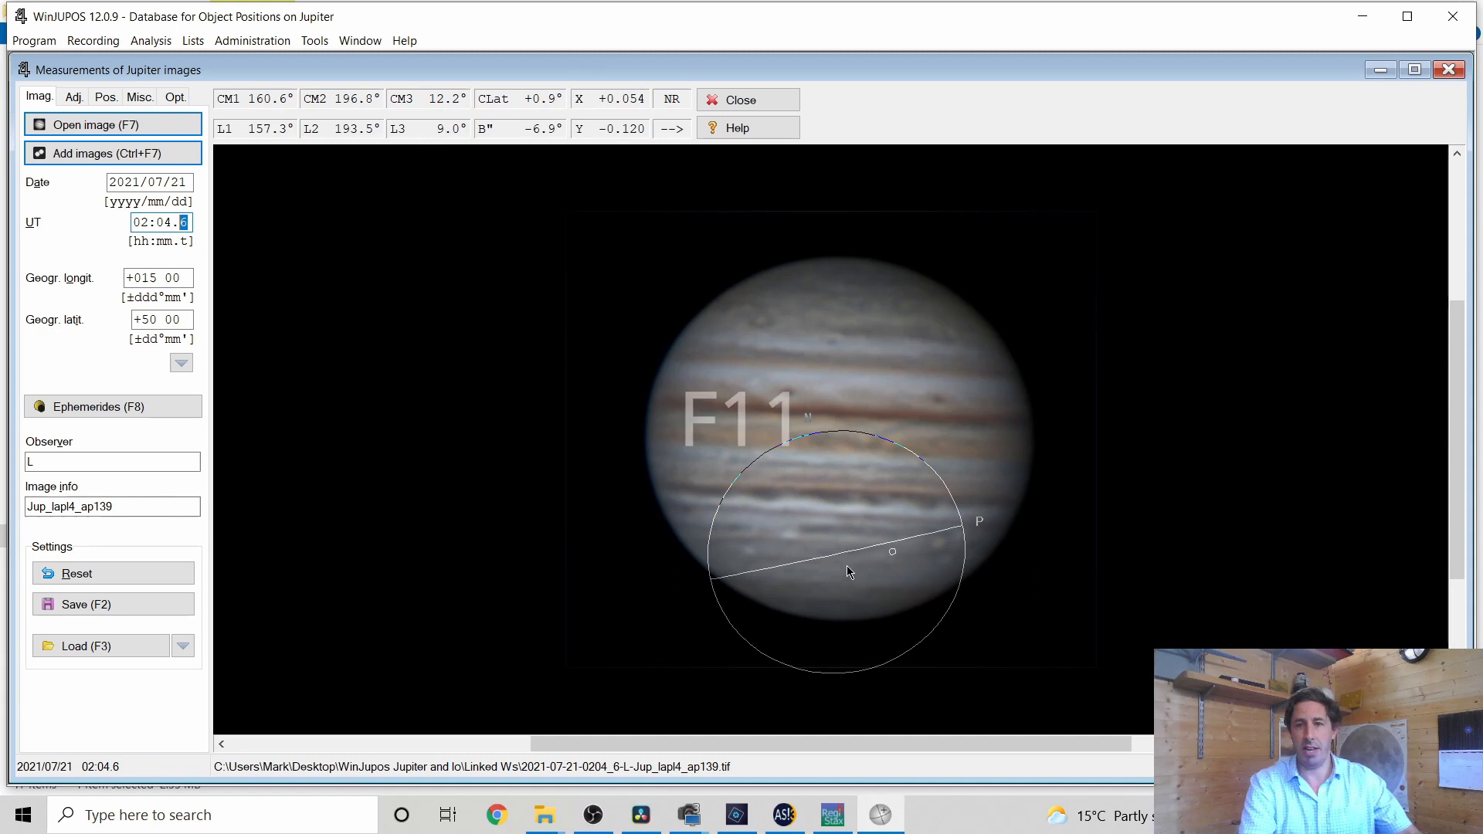
{"action": "left_click", "coordinate": [72, 97]}
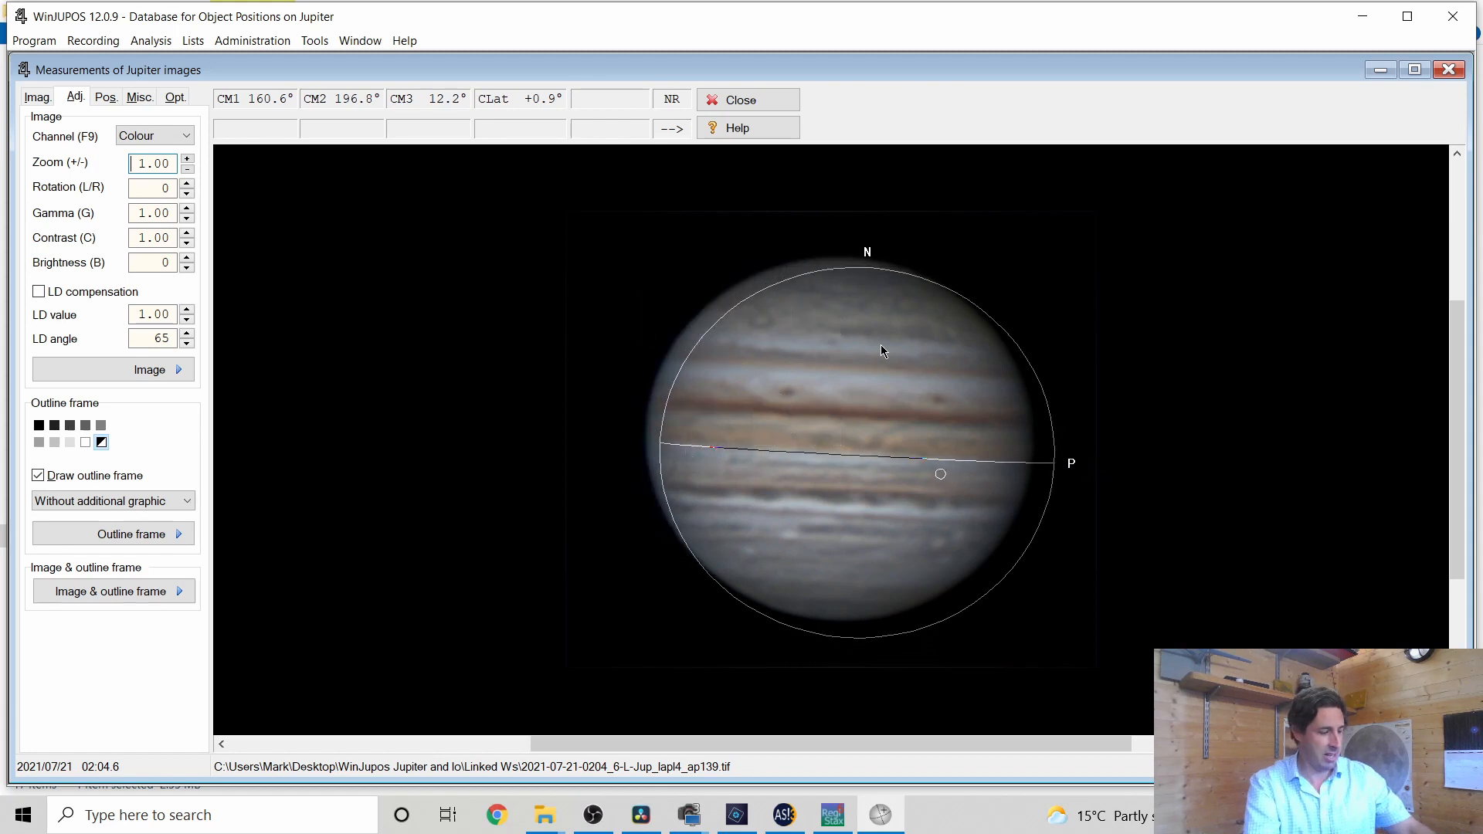
{"action": "key", "text": "Backspace"}
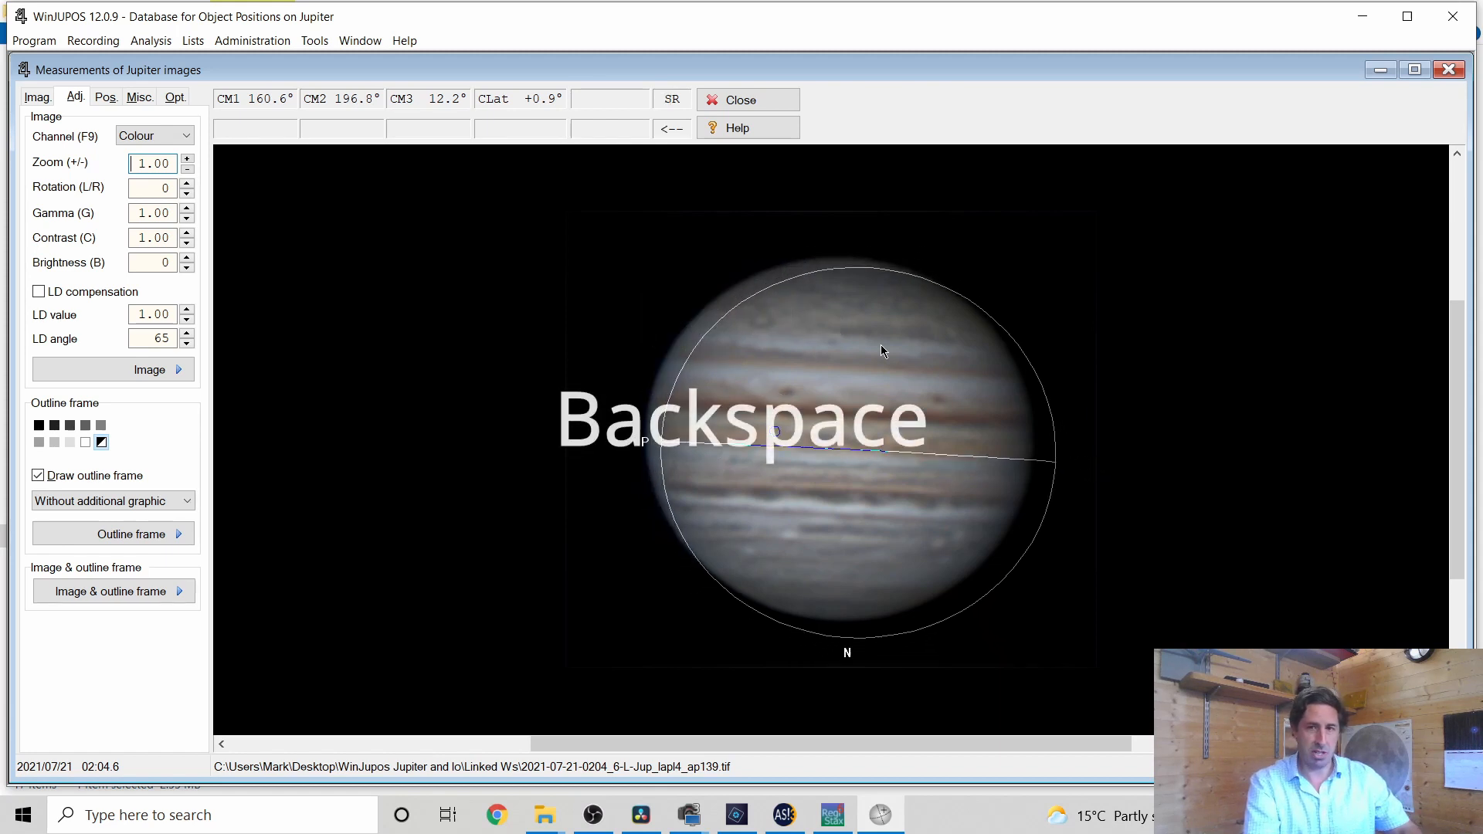
{"action": "key", "text": "Backspace"}
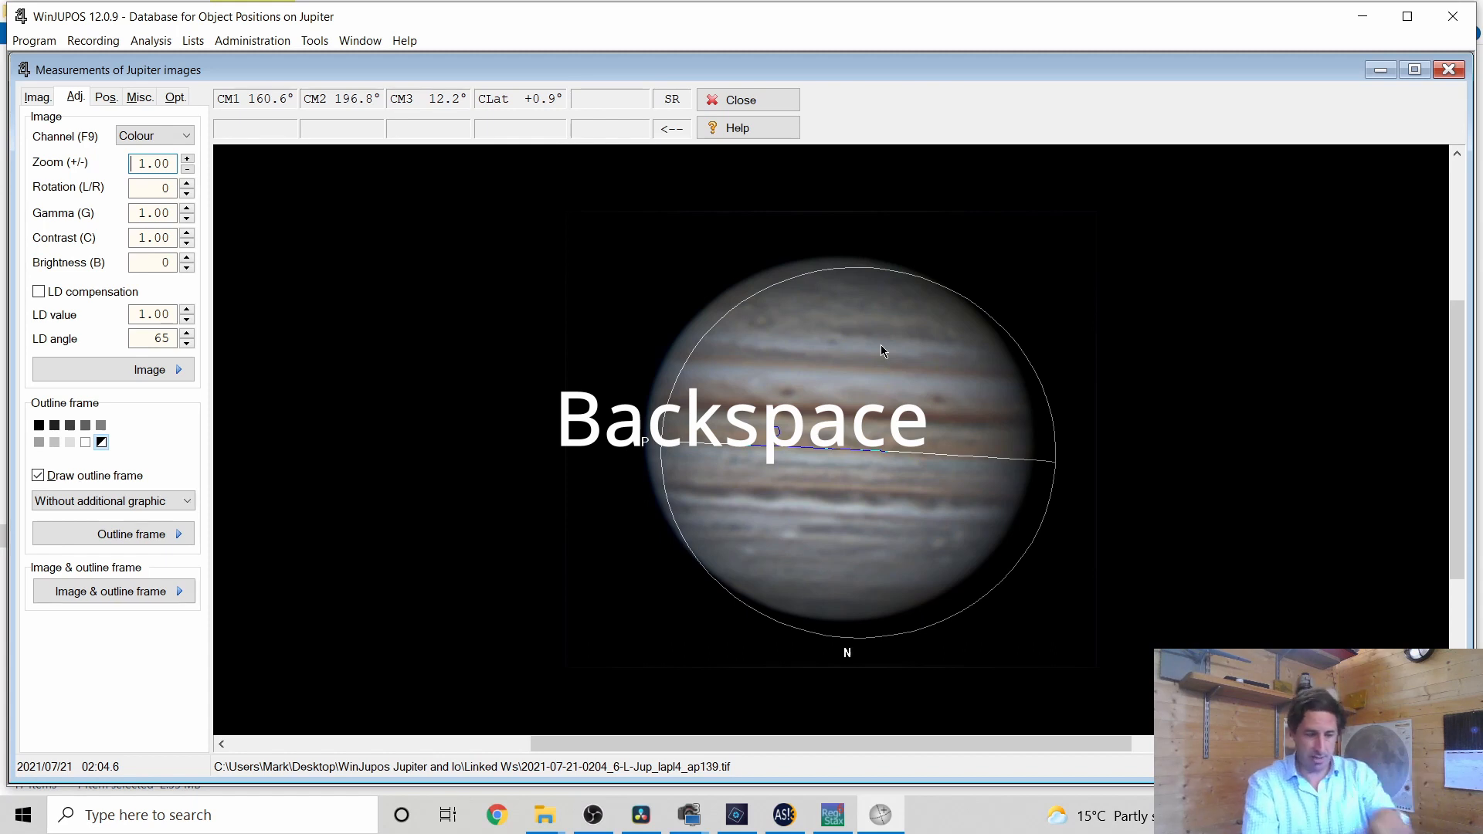
{"action": "key", "text": "Backspace"}
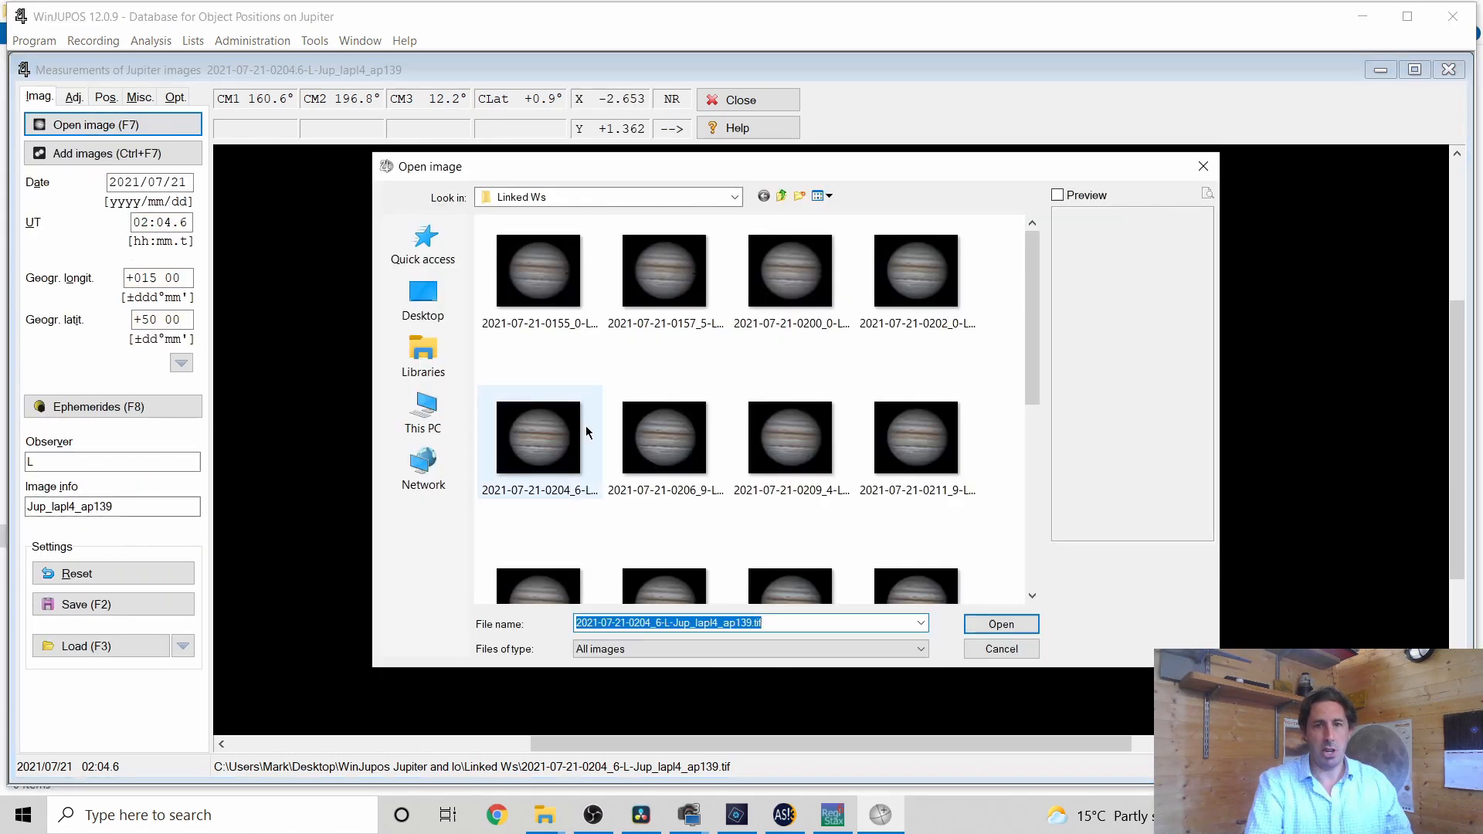
Save .ims measurement settings for the 0204 and 02:06.9 images
{"action": "left_click", "coordinate": [999, 624]}
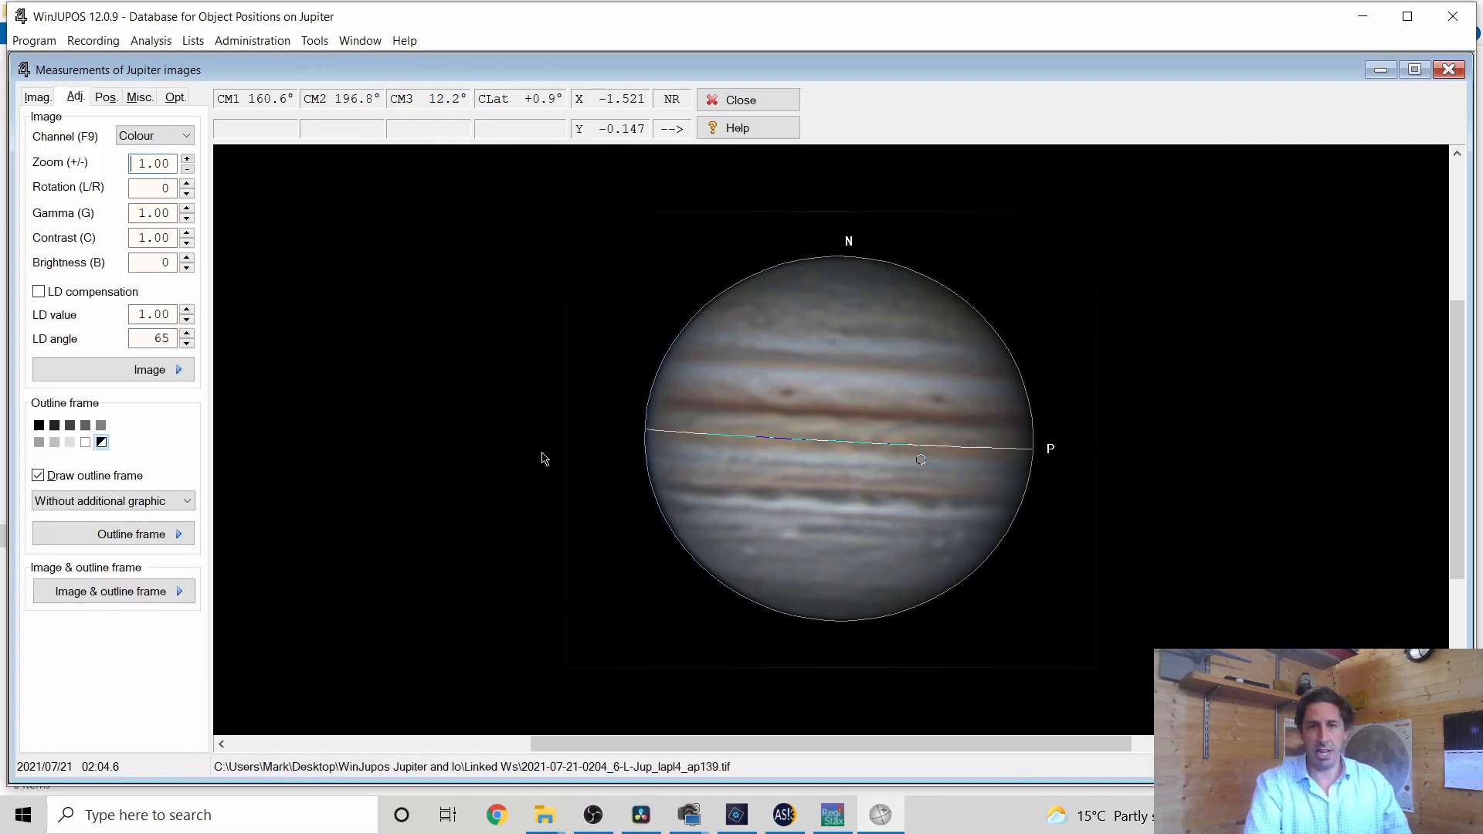
{"action": "left_click", "coordinate": [37, 96]}
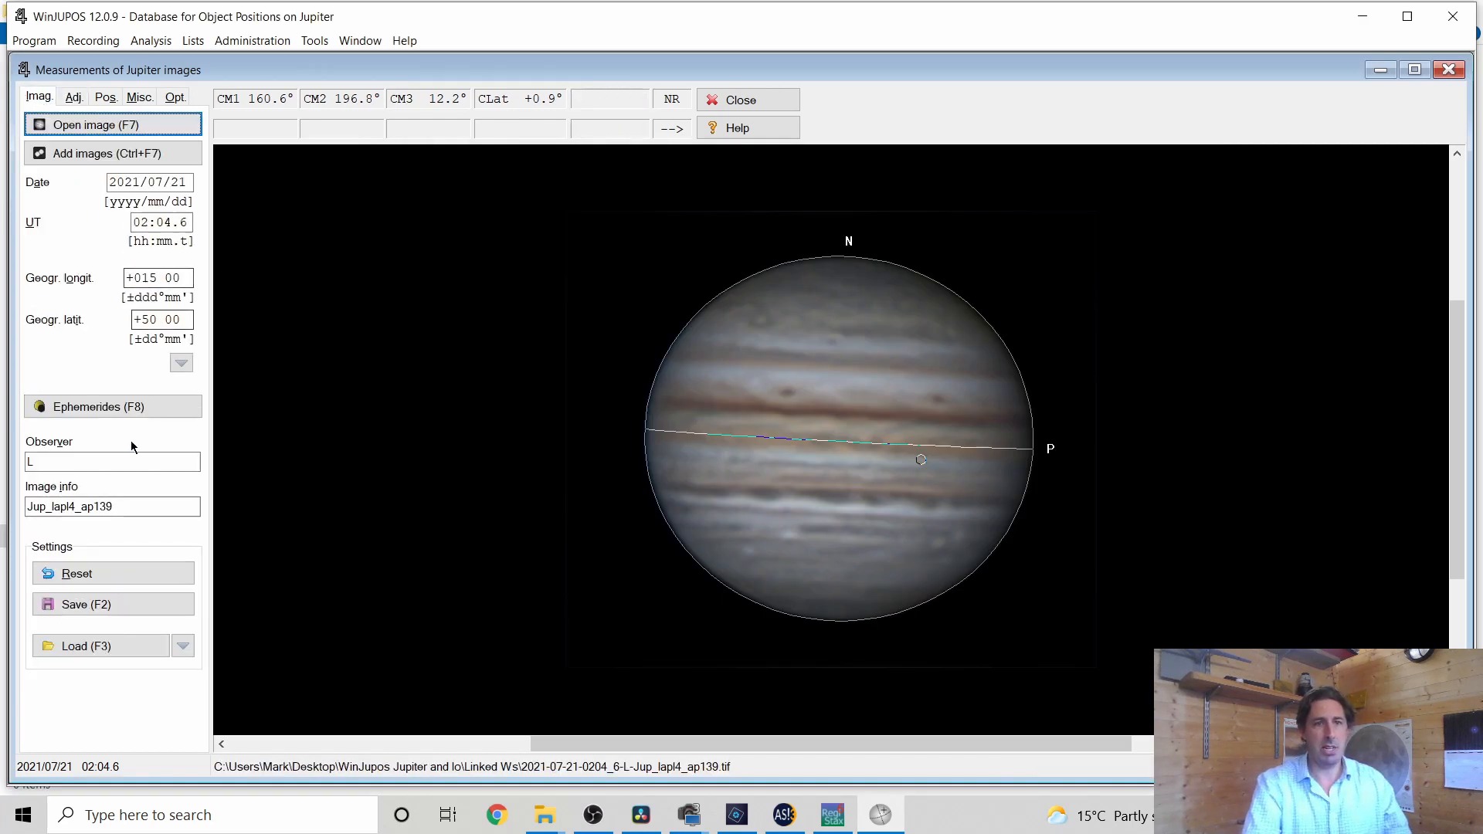
{"action": "left_click", "coordinate": [86, 604]}
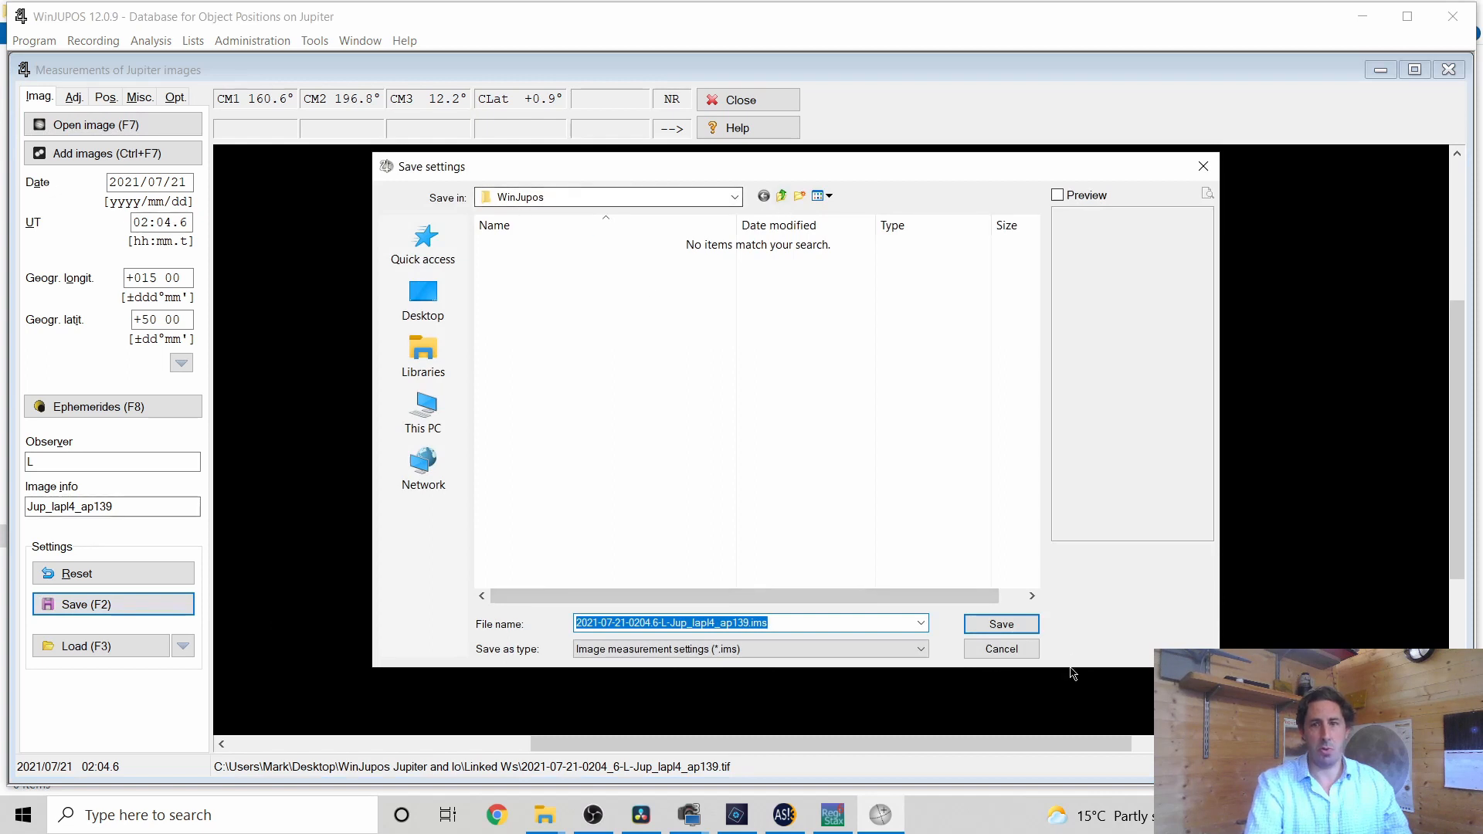
{"action": "left_click", "coordinate": [1000, 623]}
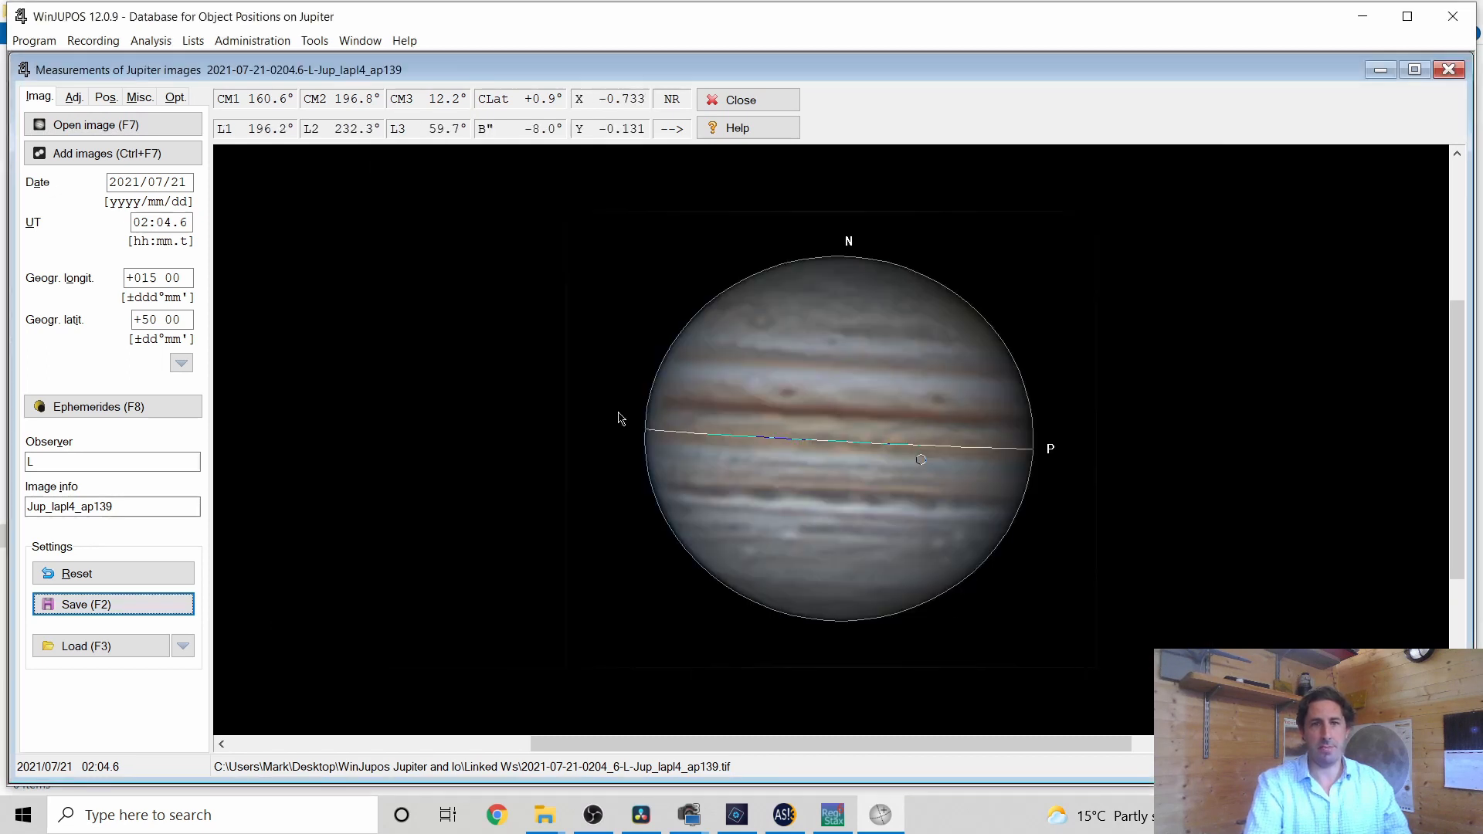
{"action": "left_click", "coordinate": [96, 123]}
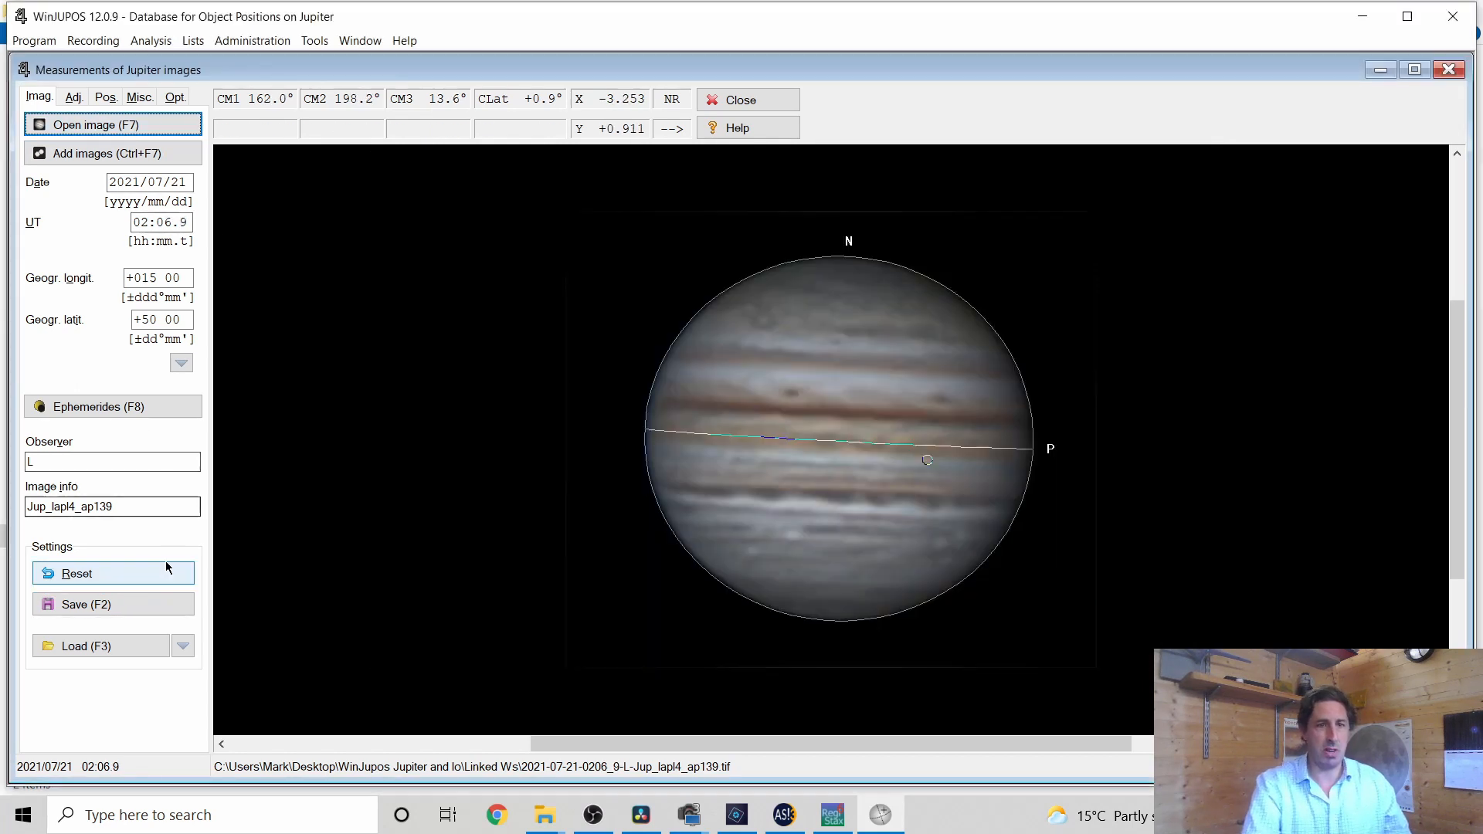
{"action": "left_click", "coordinate": [85, 604]}
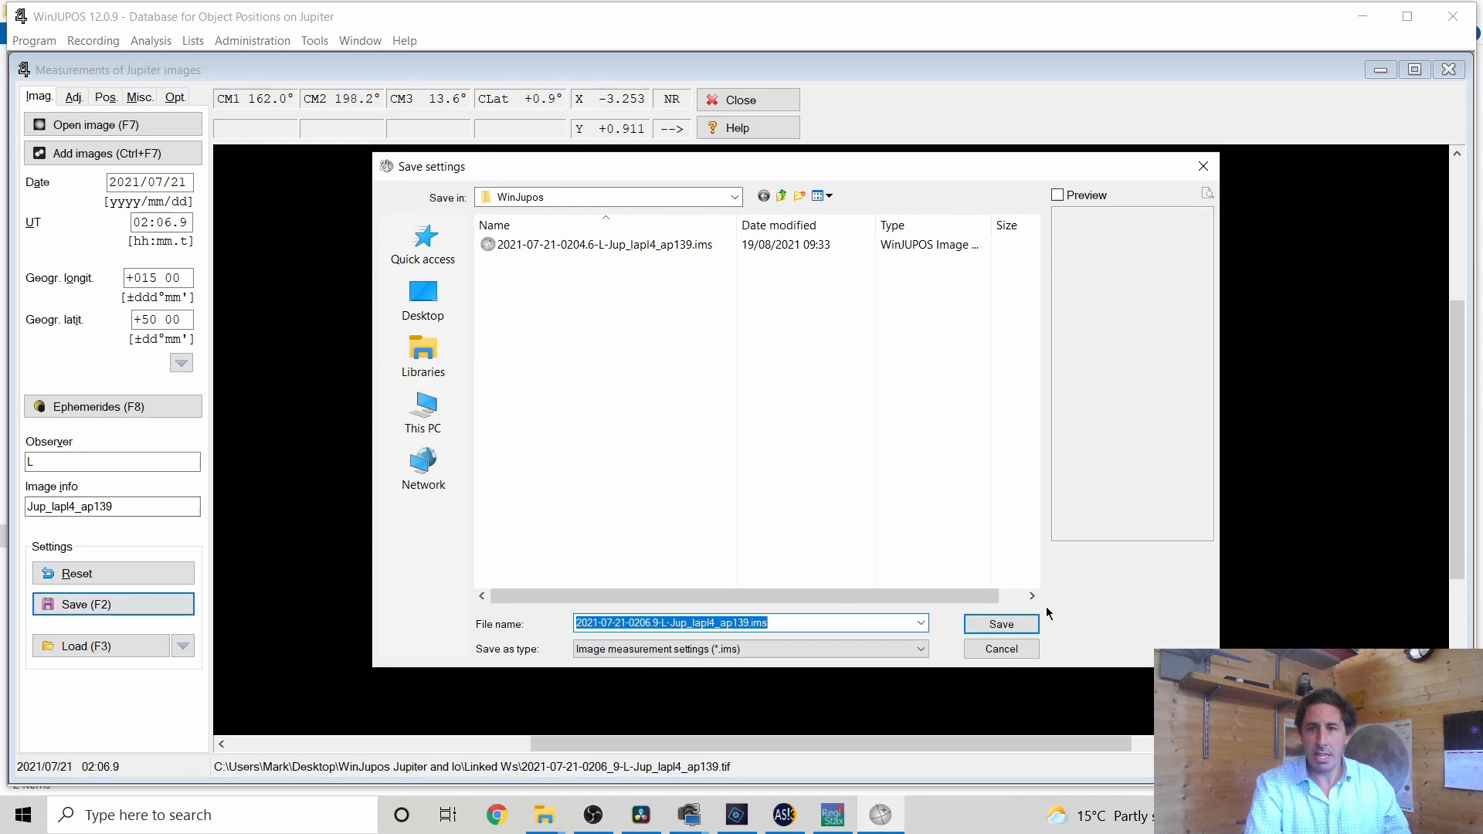
{"action": "left_click", "coordinate": [1001, 623]}
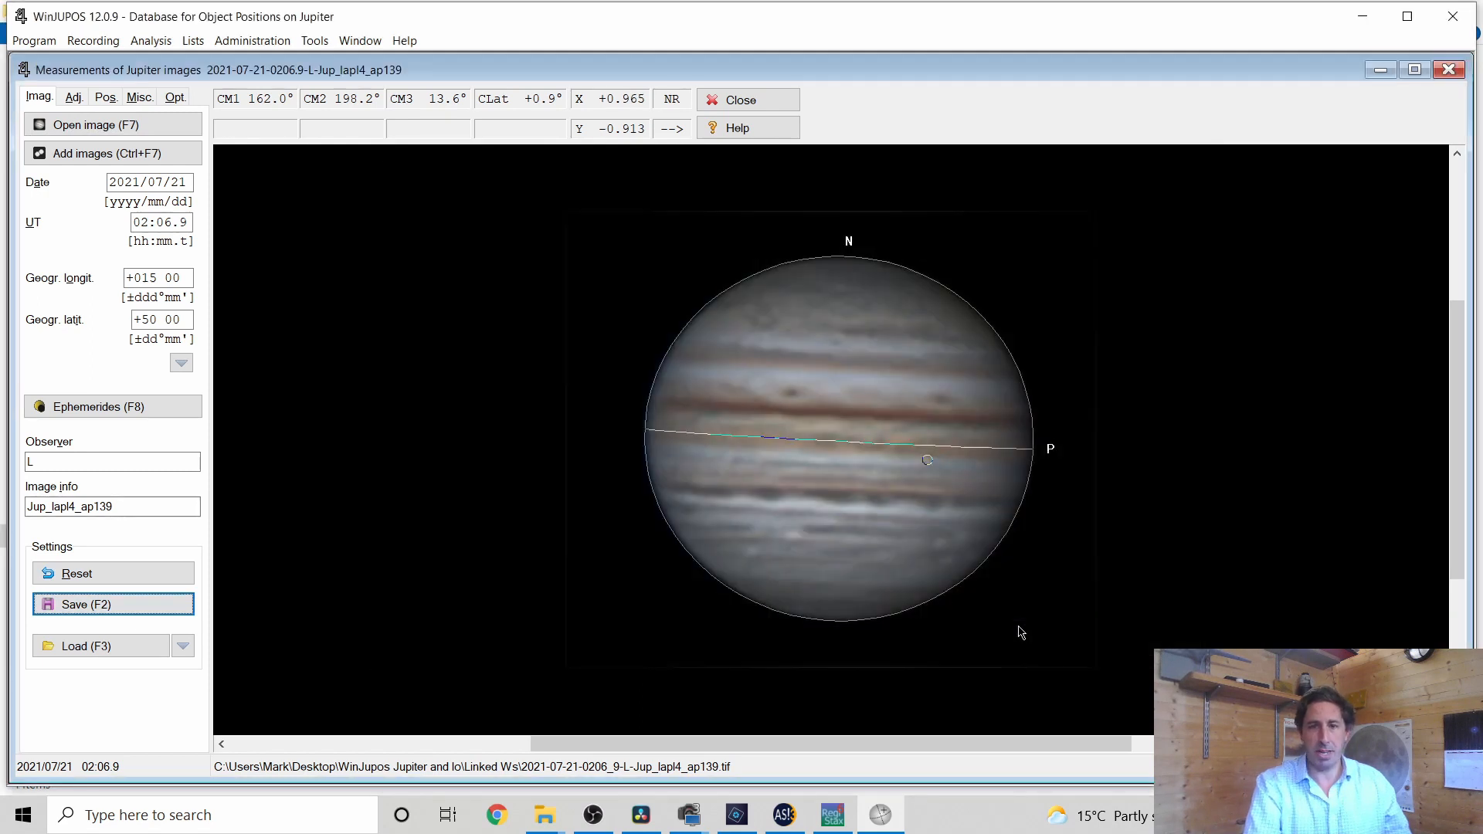
Open the next image and the 02:41.3 image, saving each one's measurement settings
{"action": "left_click", "coordinate": [94, 123]}
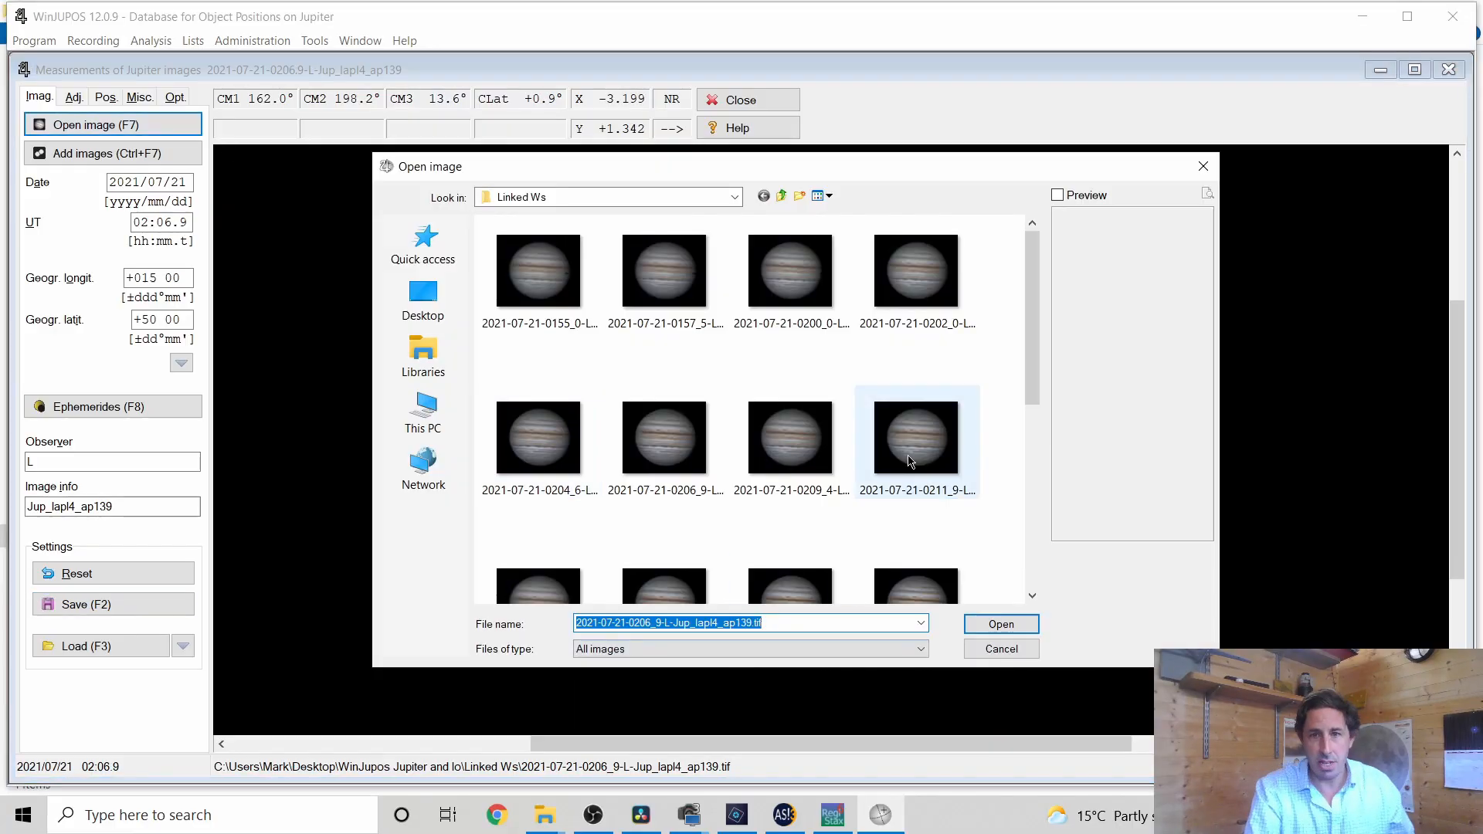
{"action": "left_click", "coordinate": [999, 623]}
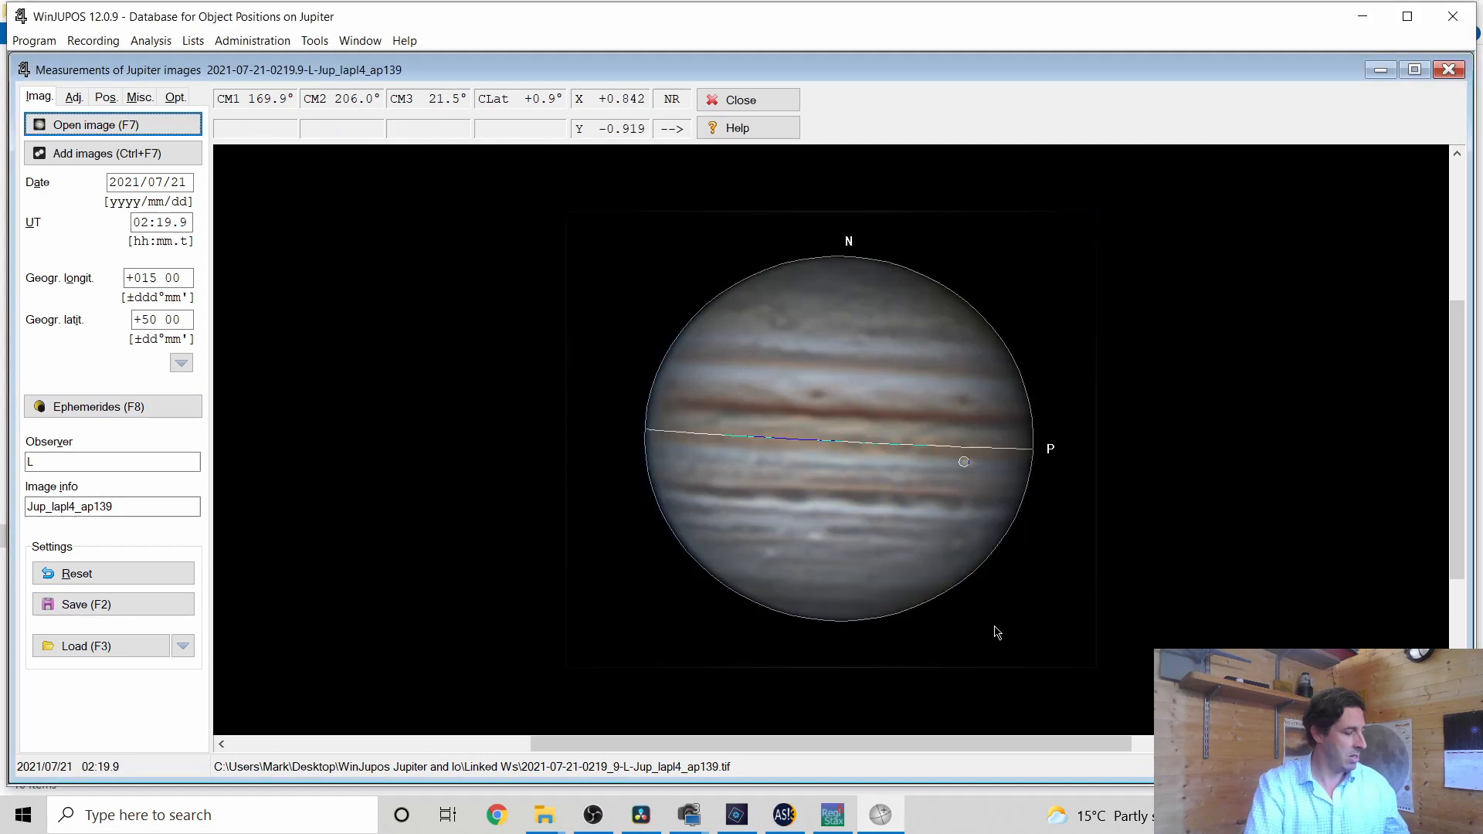
{"action": "left_click", "coordinate": [113, 604]}
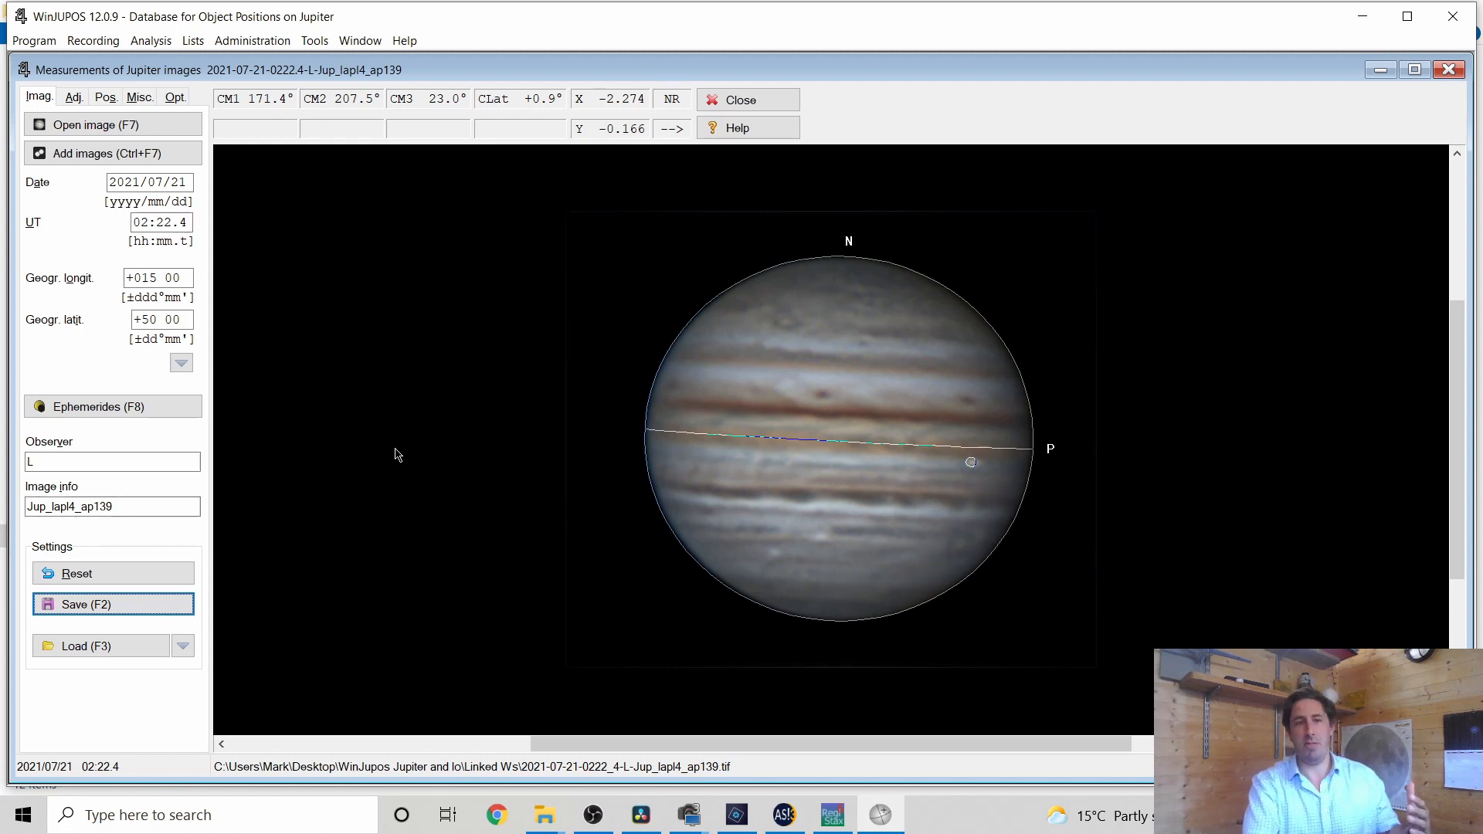
{"action": "left_click", "coordinate": [94, 123]}
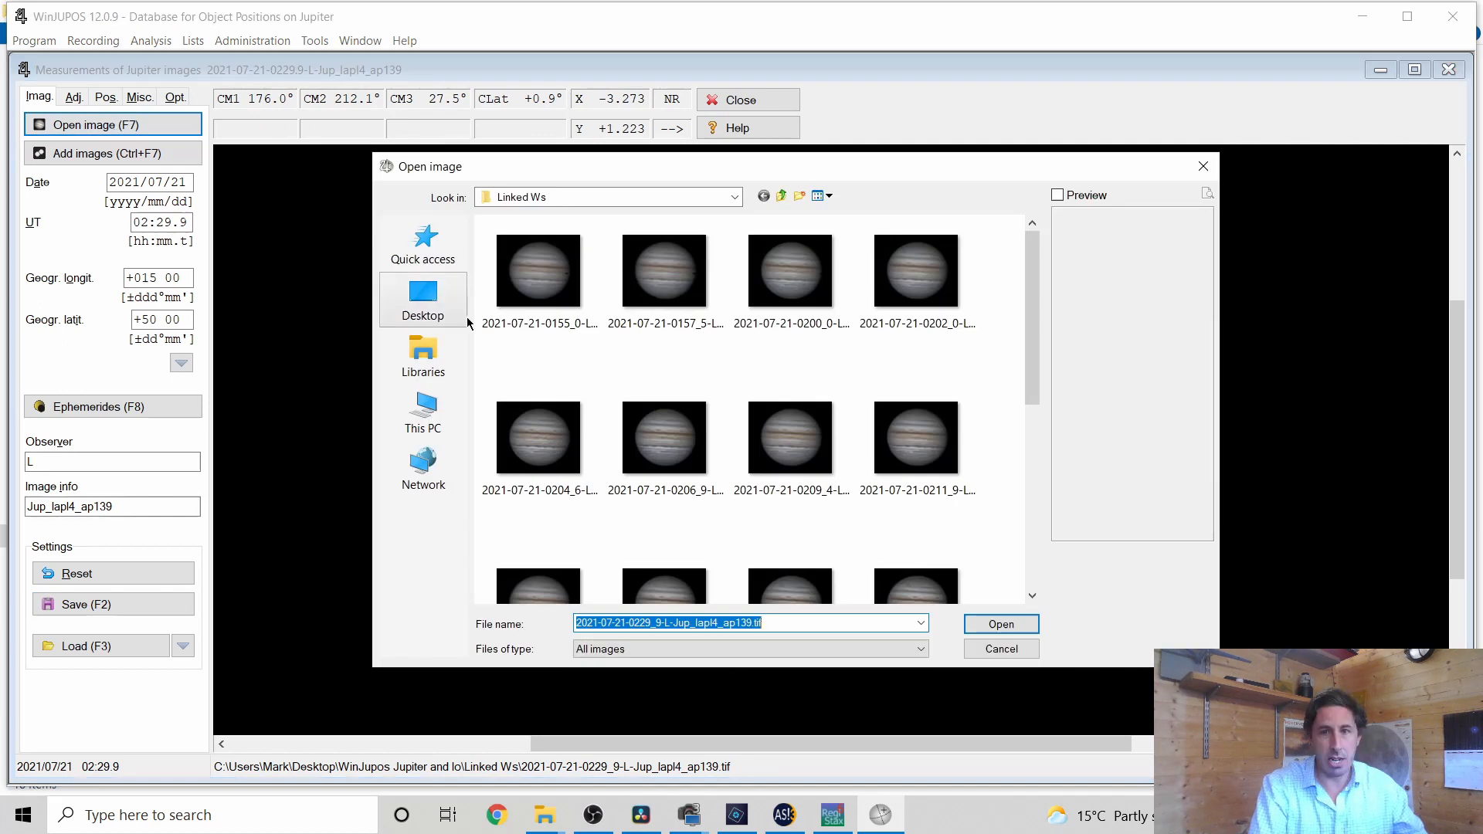
{"action": "left_click", "coordinate": [1000, 624]}
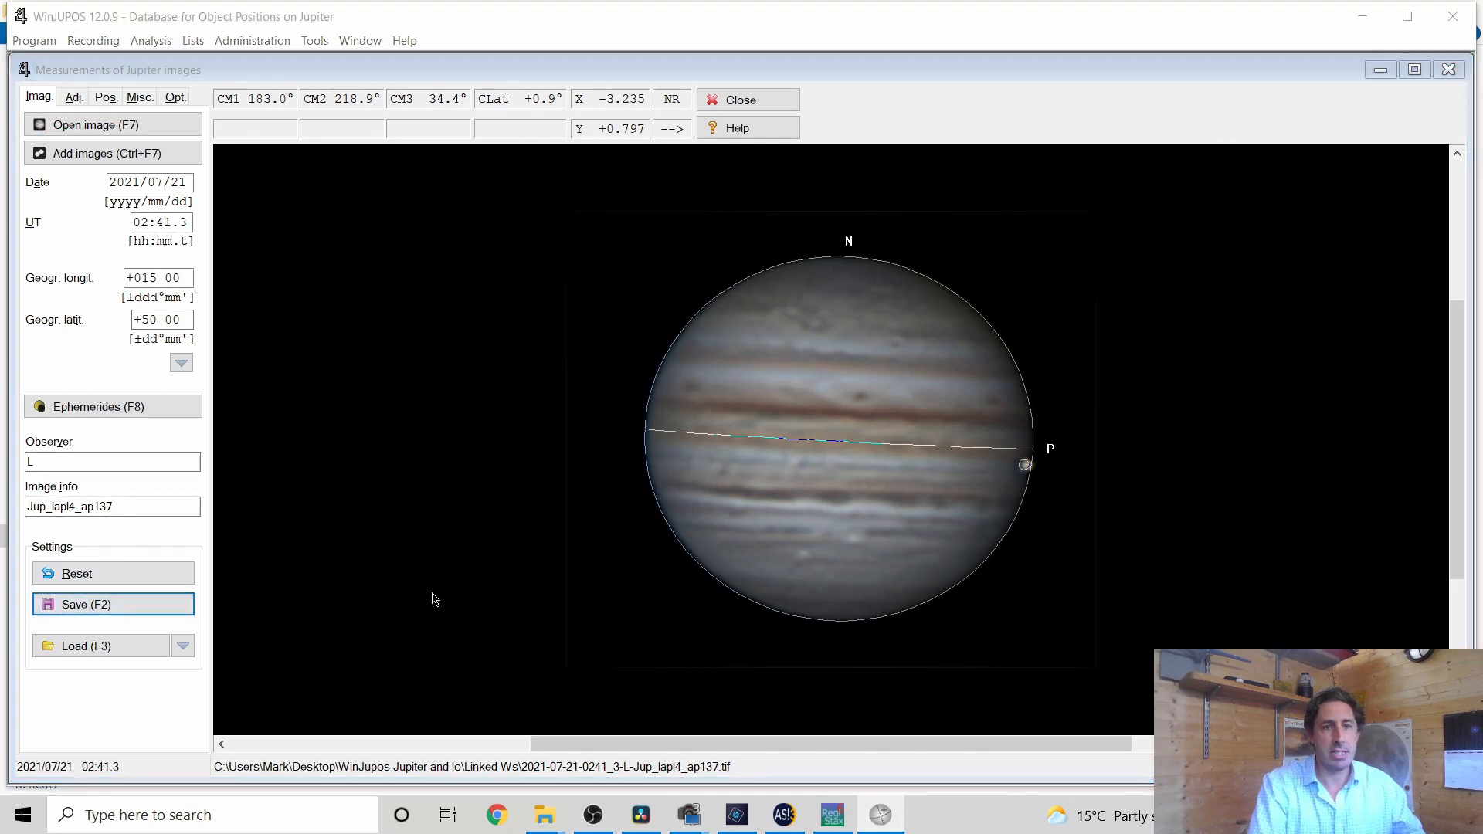
{"action": "left_click", "coordinate": [86, 603]}
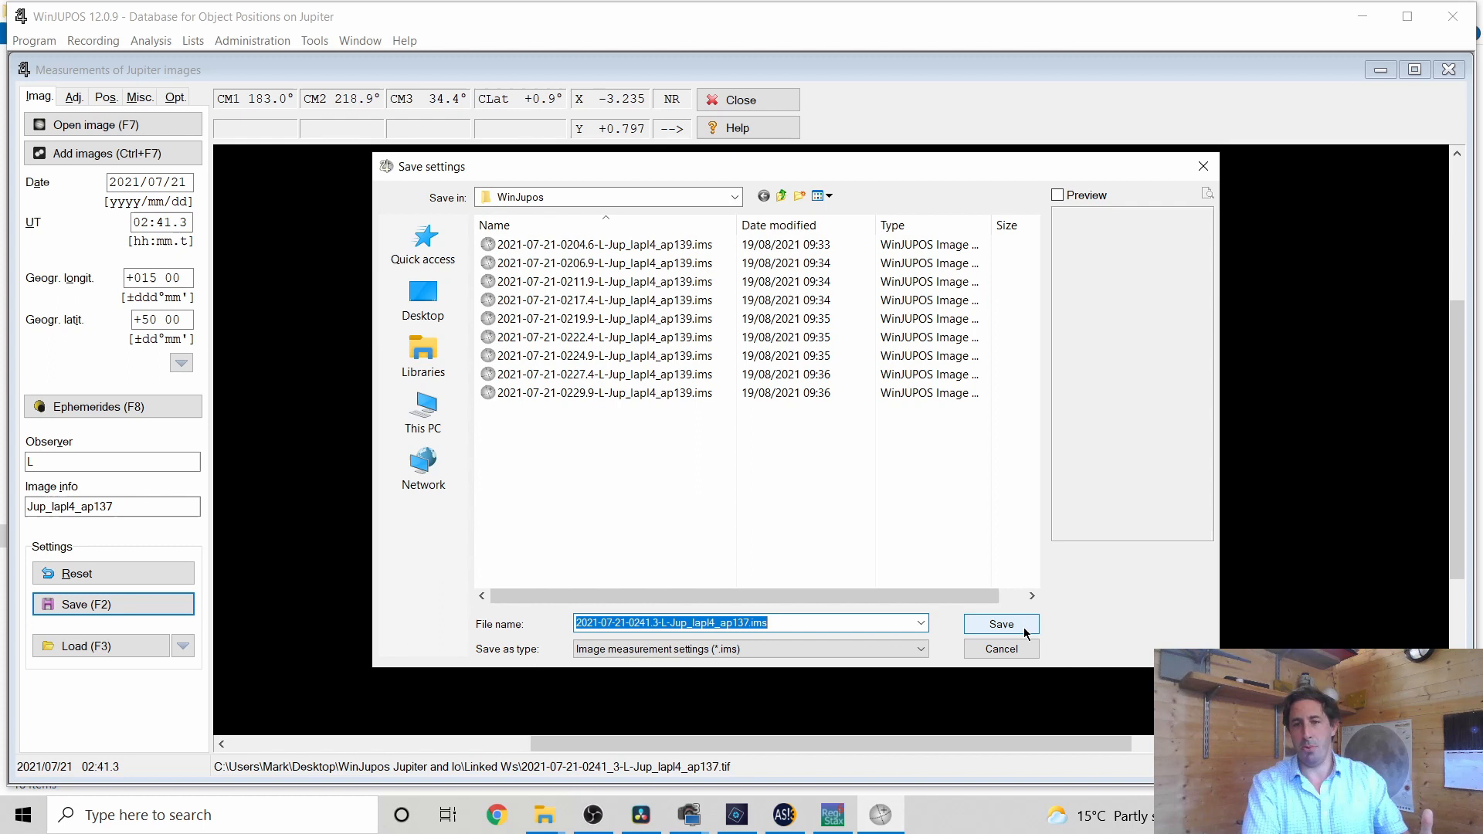
{"action": "left_click", "coordinate": [1000, 624]}
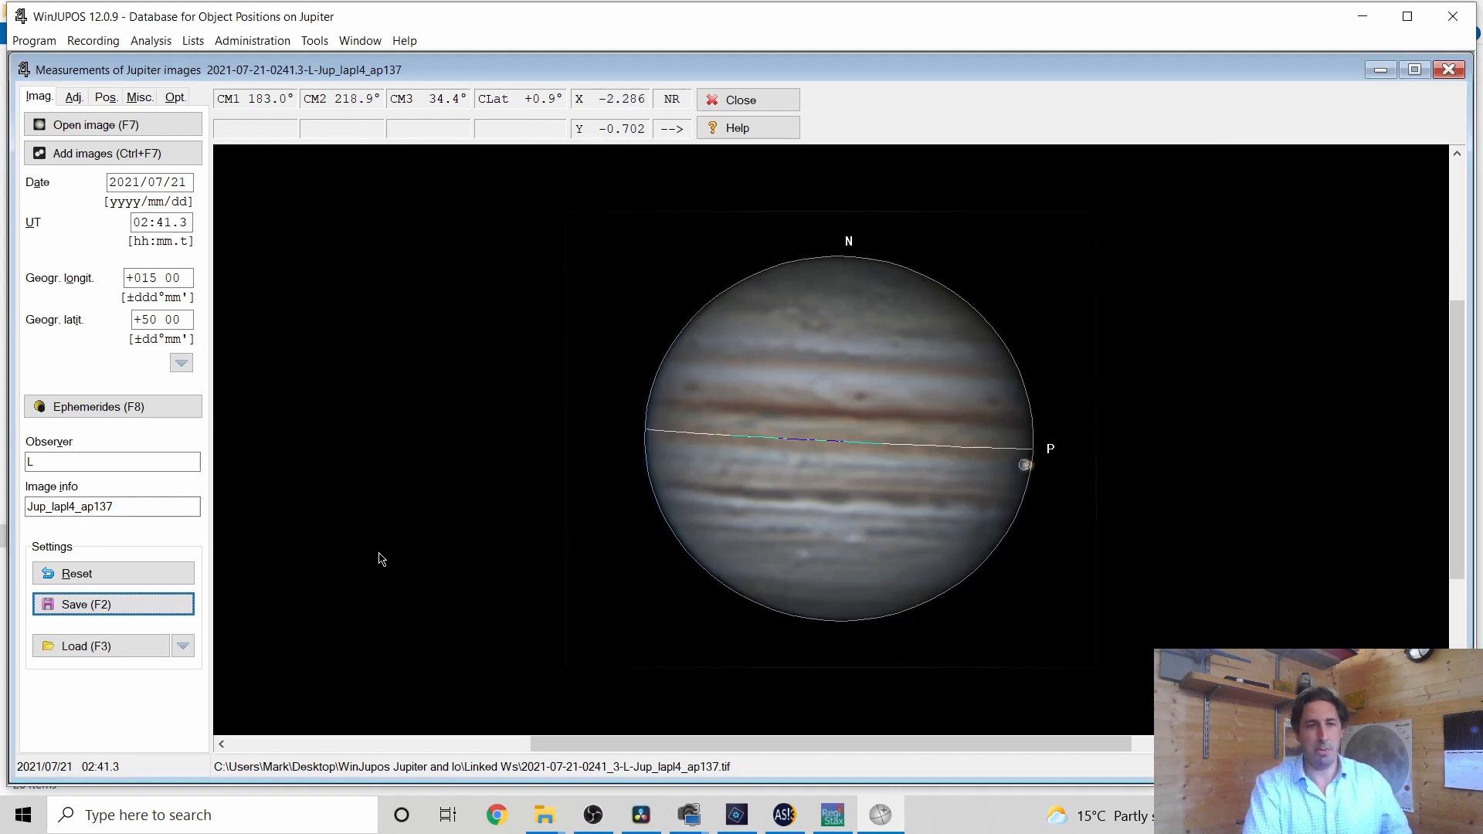
{"action": "left_click", "coordinate": [85, 604]}
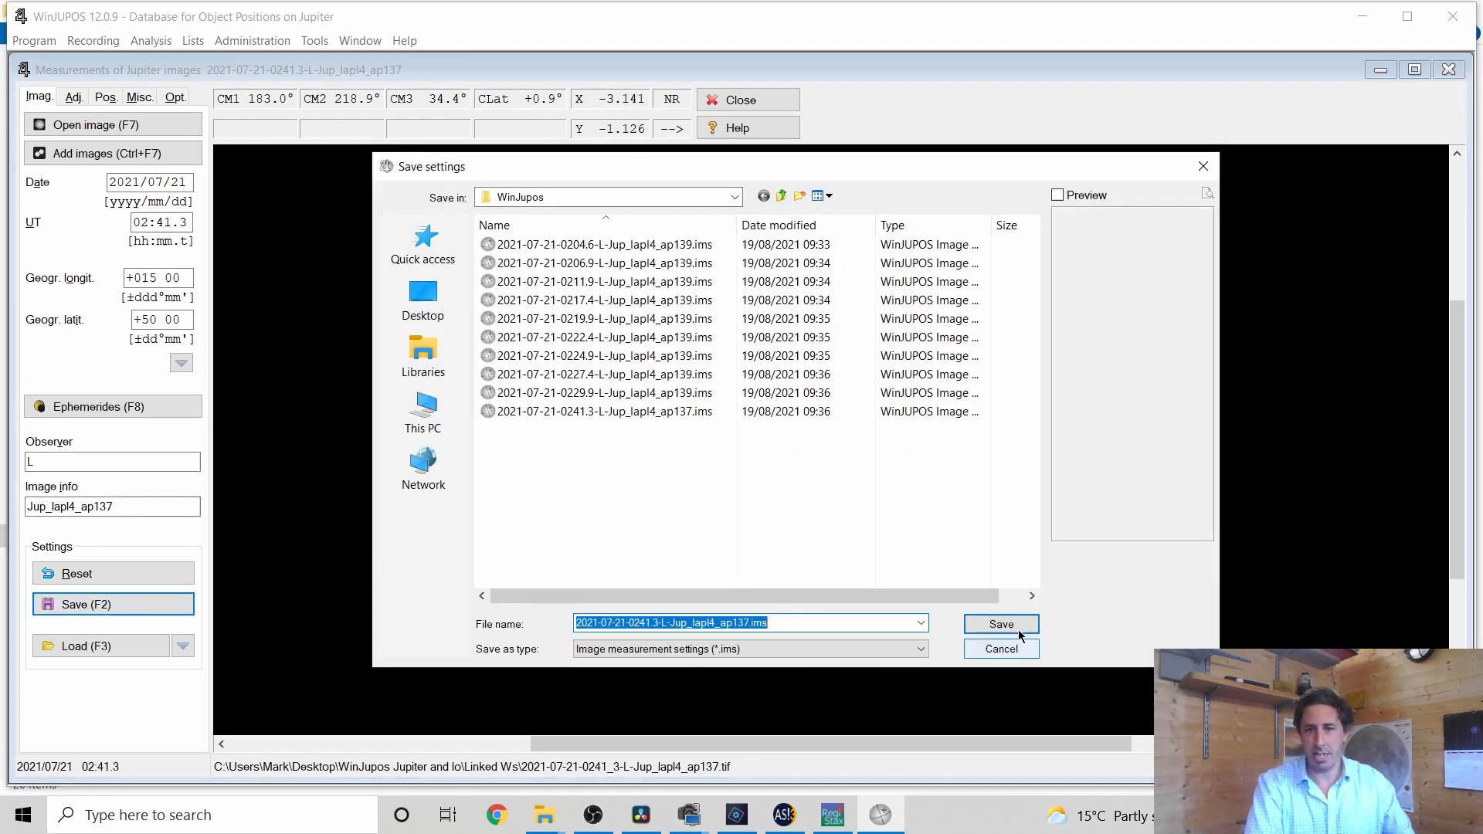
{"action": "left_click", "coordinate": [1001, 624]}
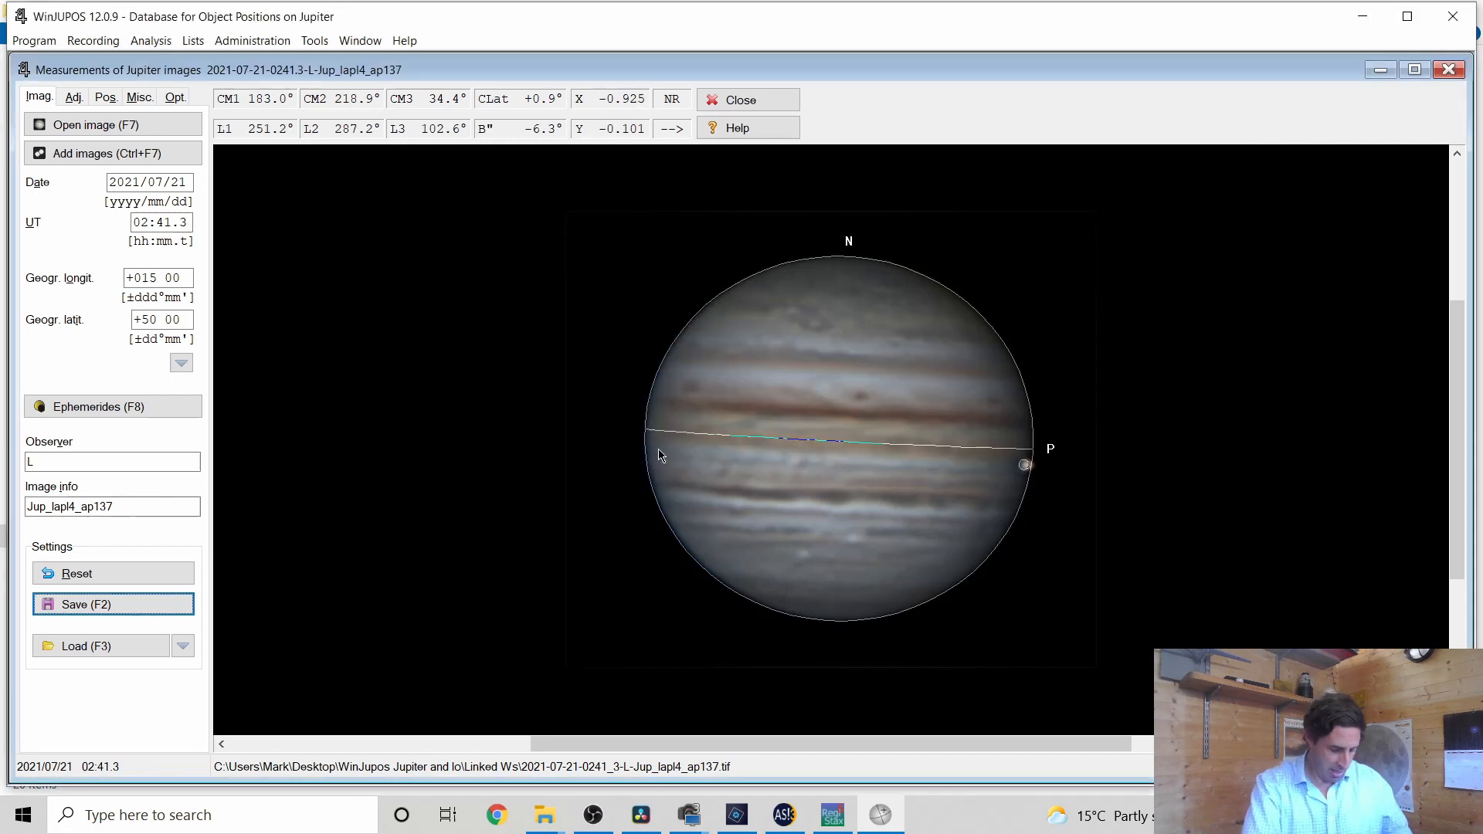
Open the 03:04.5 Jupiter image and save its measurement settings
{"action": "left_click", "coordinate": [96, 123]}
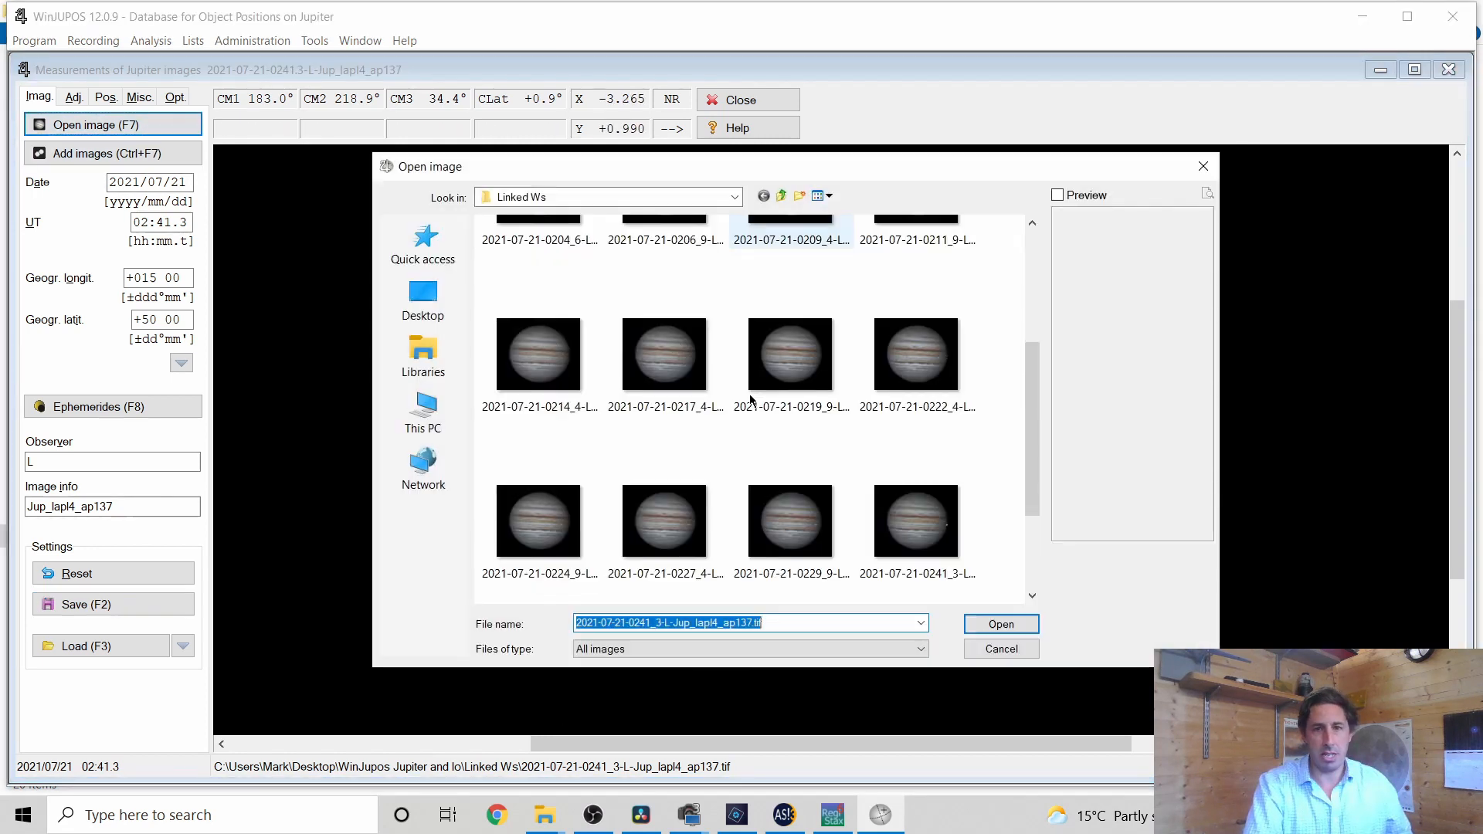
{"action": "left_click", "coordinate": [999, 623]}
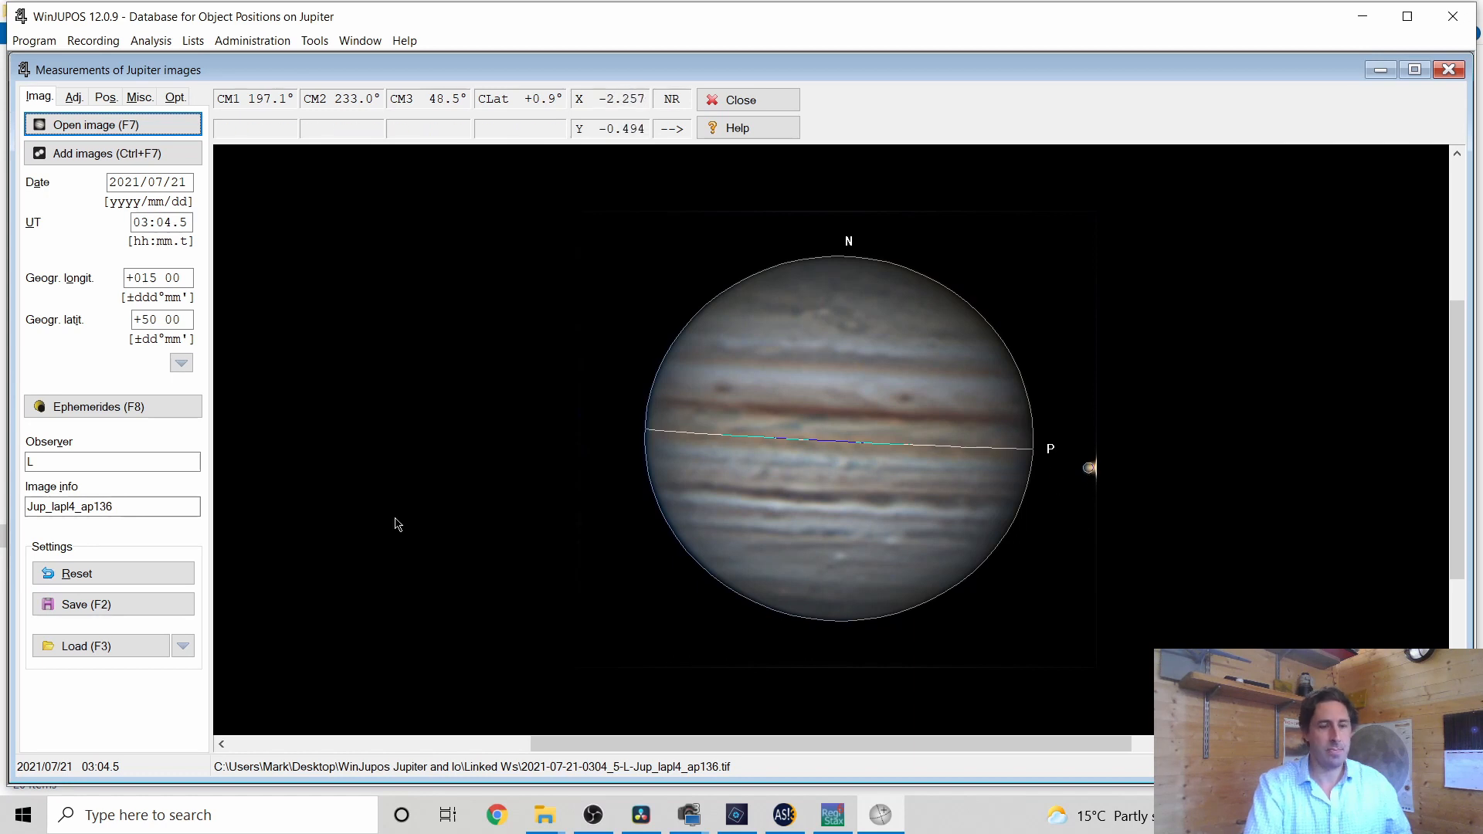
{"action": "left_click", "coordinate": [113, 603]}
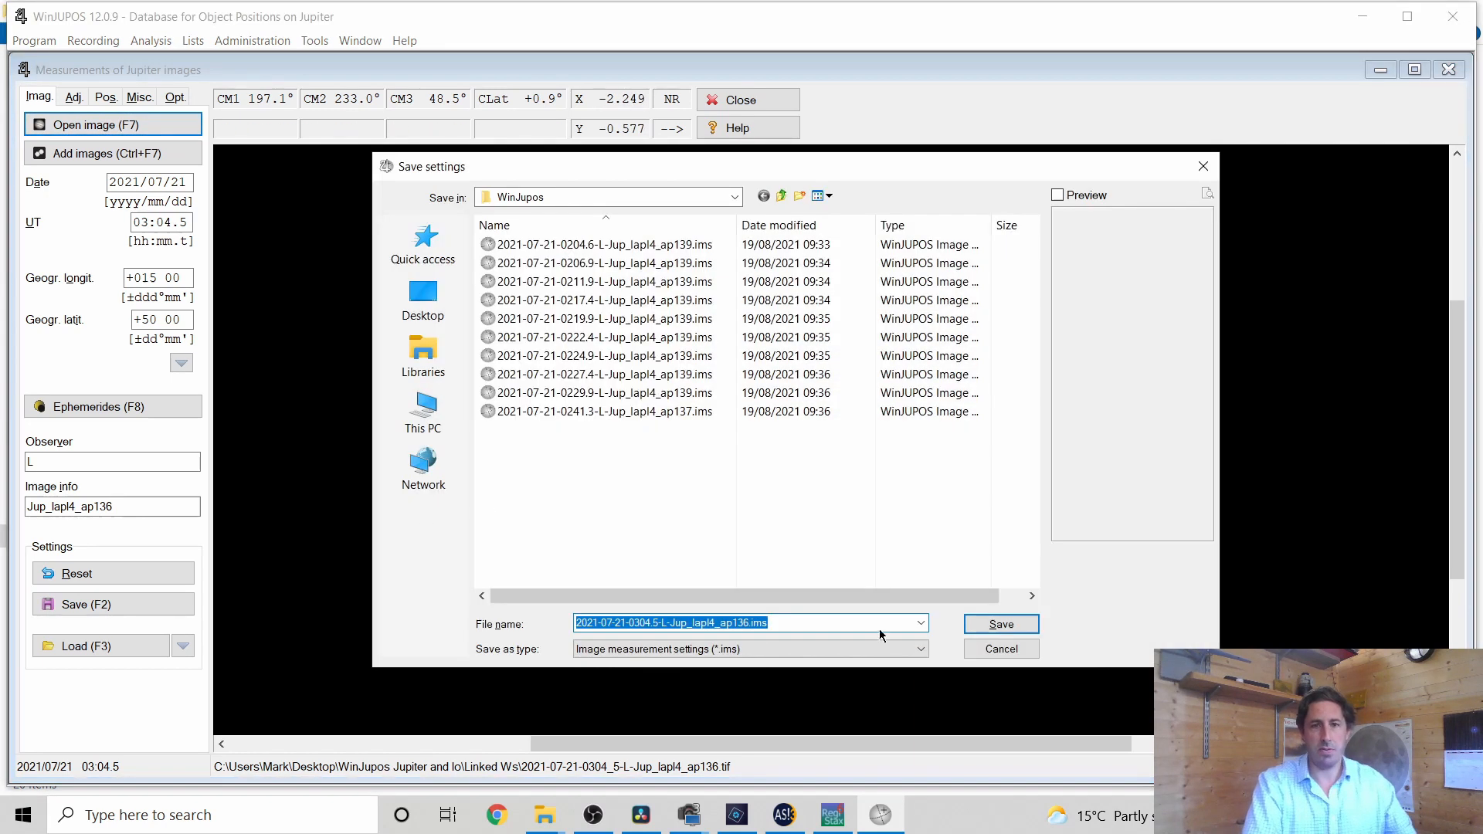
{"action": "left_click", "coordinate": [1000, 623]}
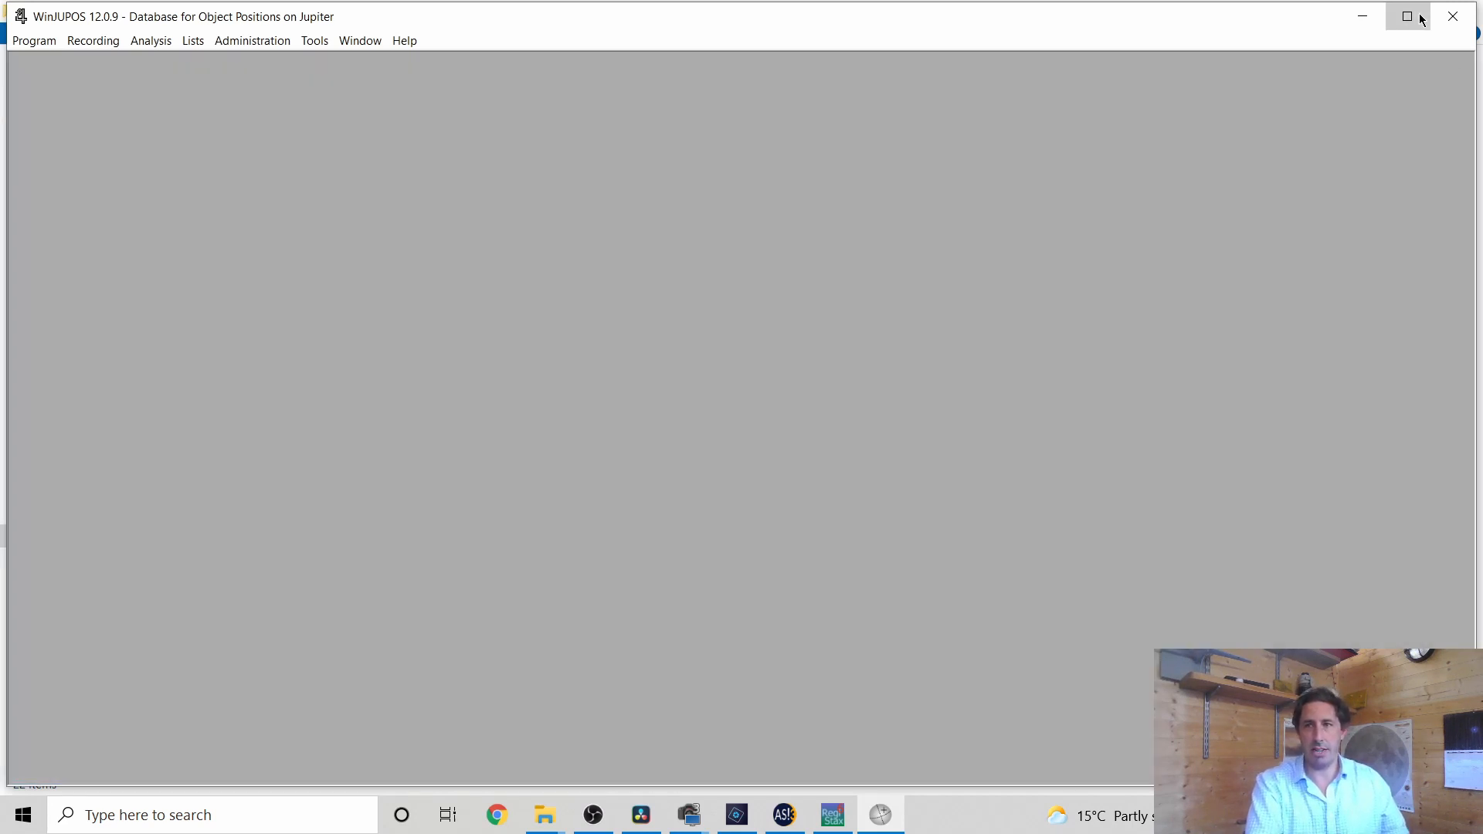
Maximize WinJUPOS and open Tools > De-rotation of images
{"action": "left_click", "coordinate": [1407, 16]}
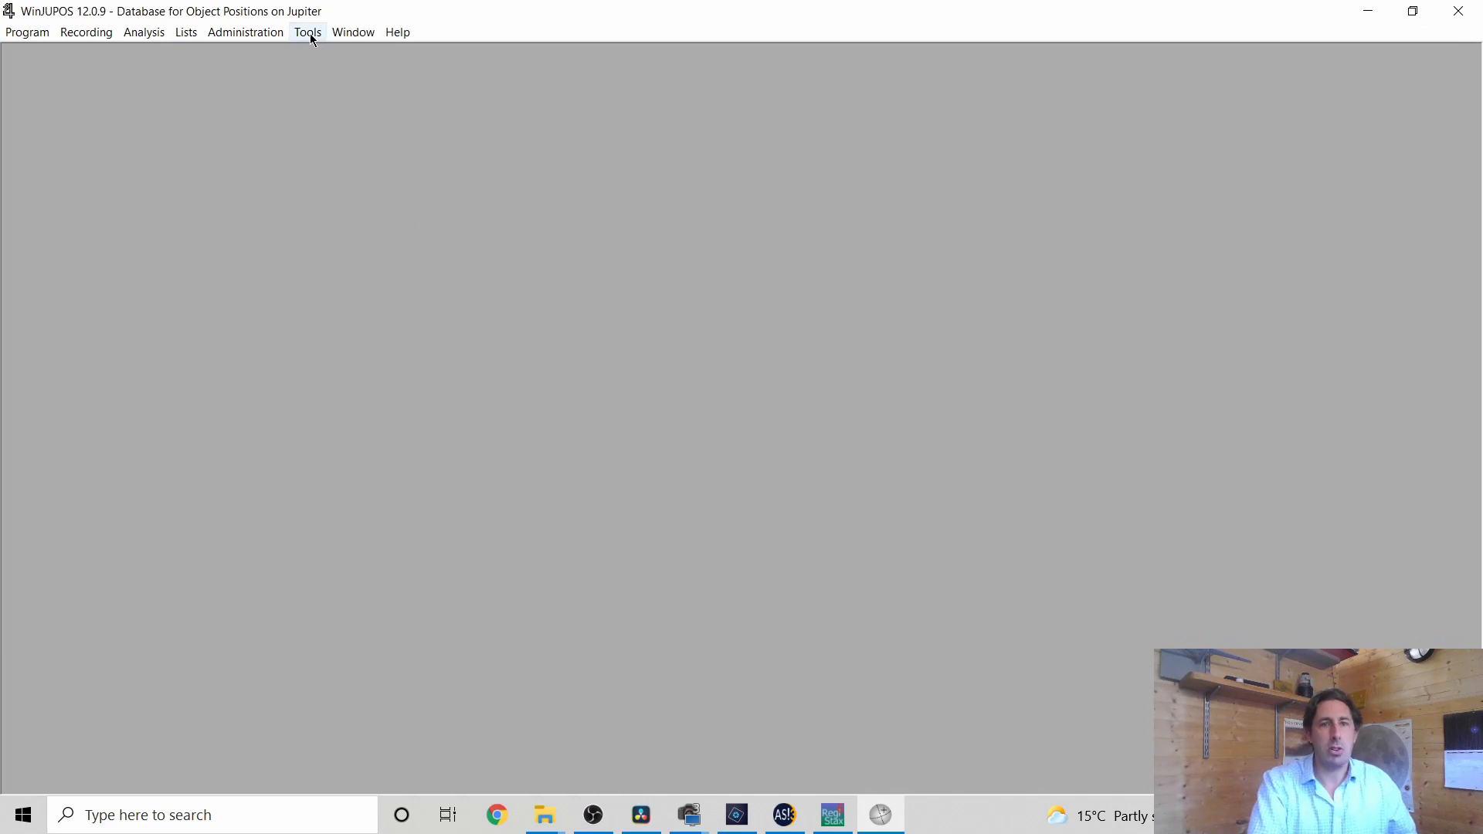
{"action": "left_click", "coordinate": [307, 31]}
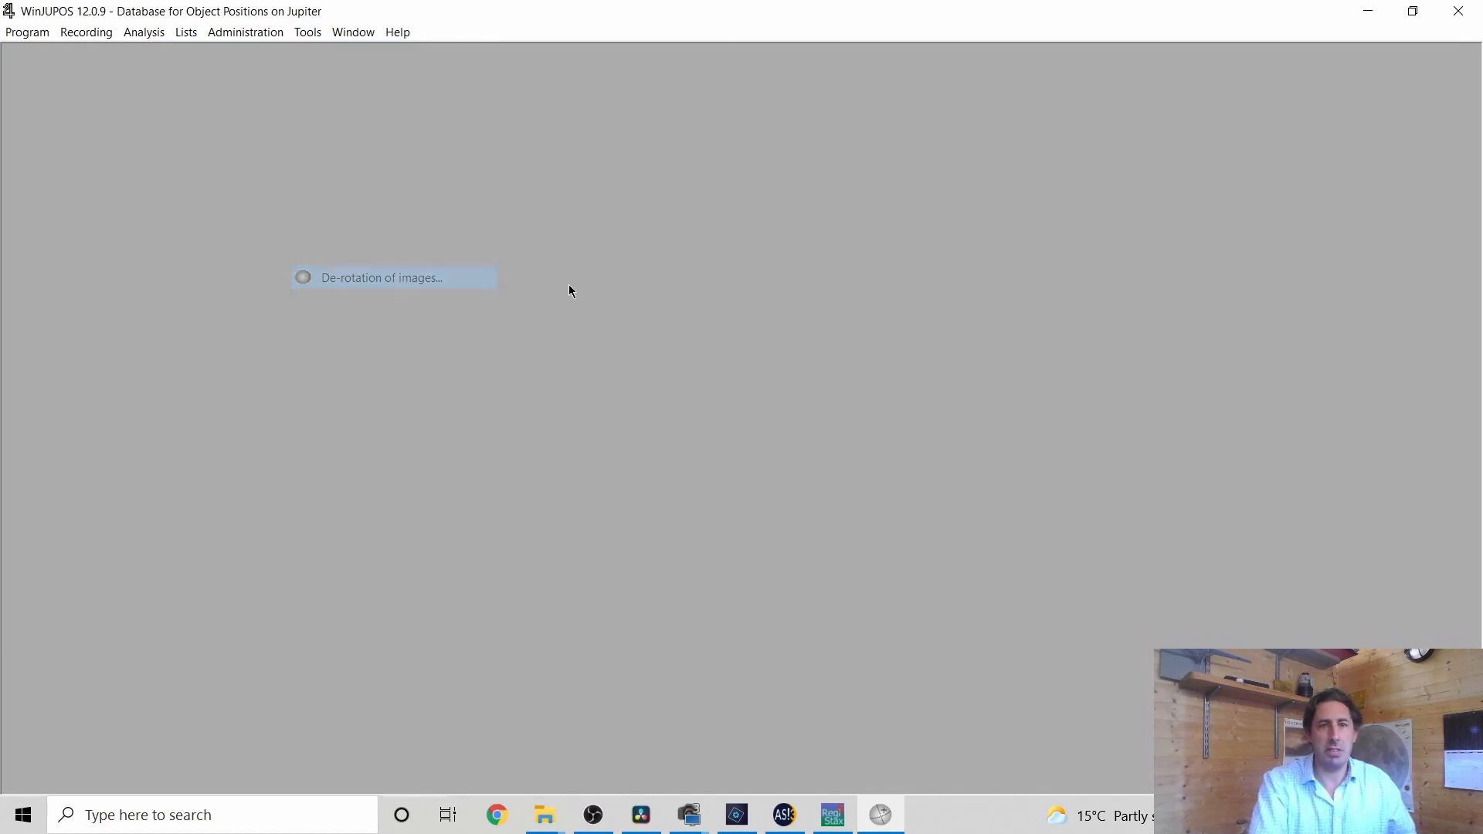
{"action": "left_click", "coordinate": [662, 103]}
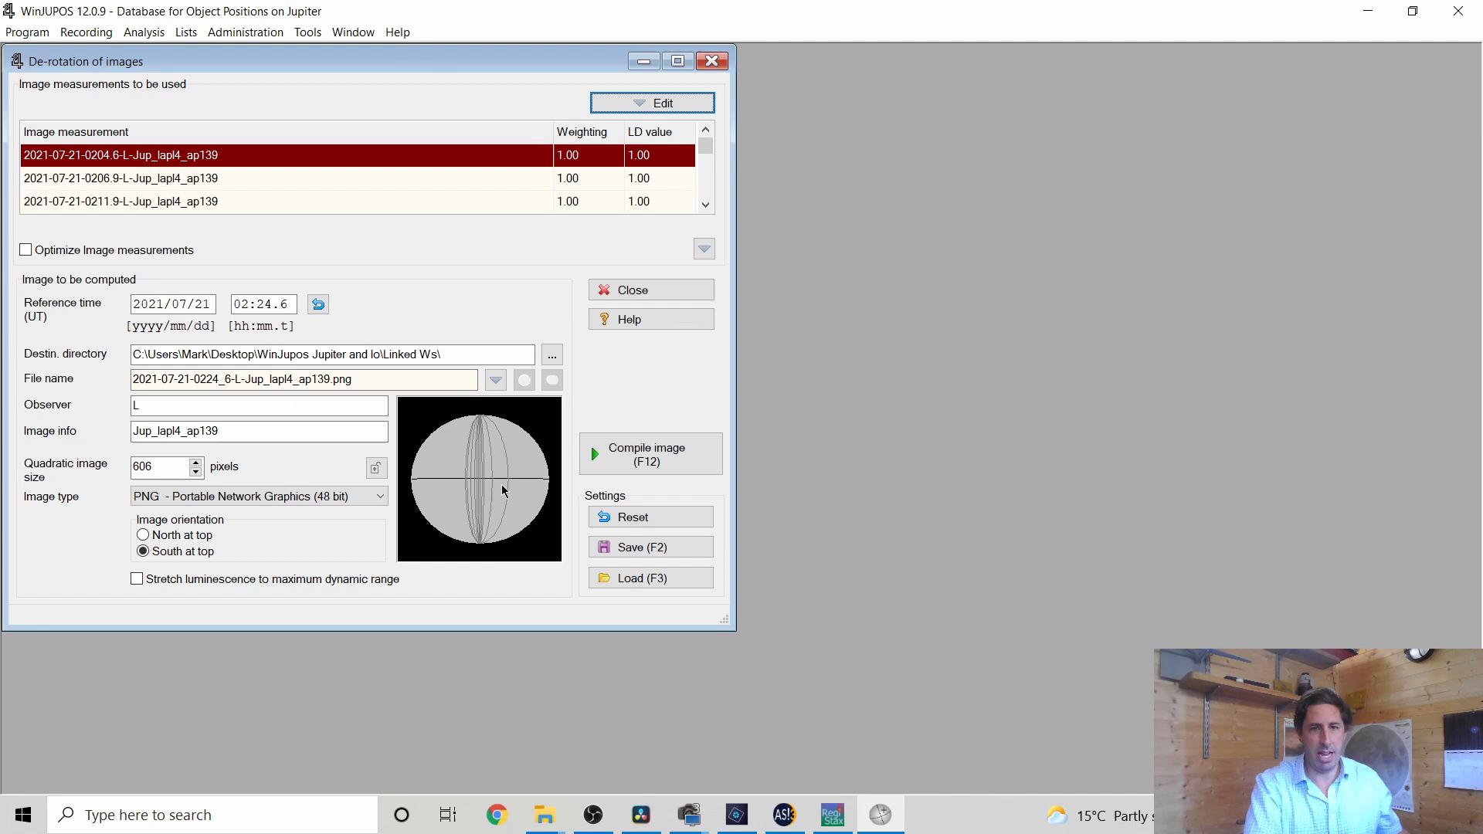
{"action": "mouse_move", "coordinate": [511, 487]}
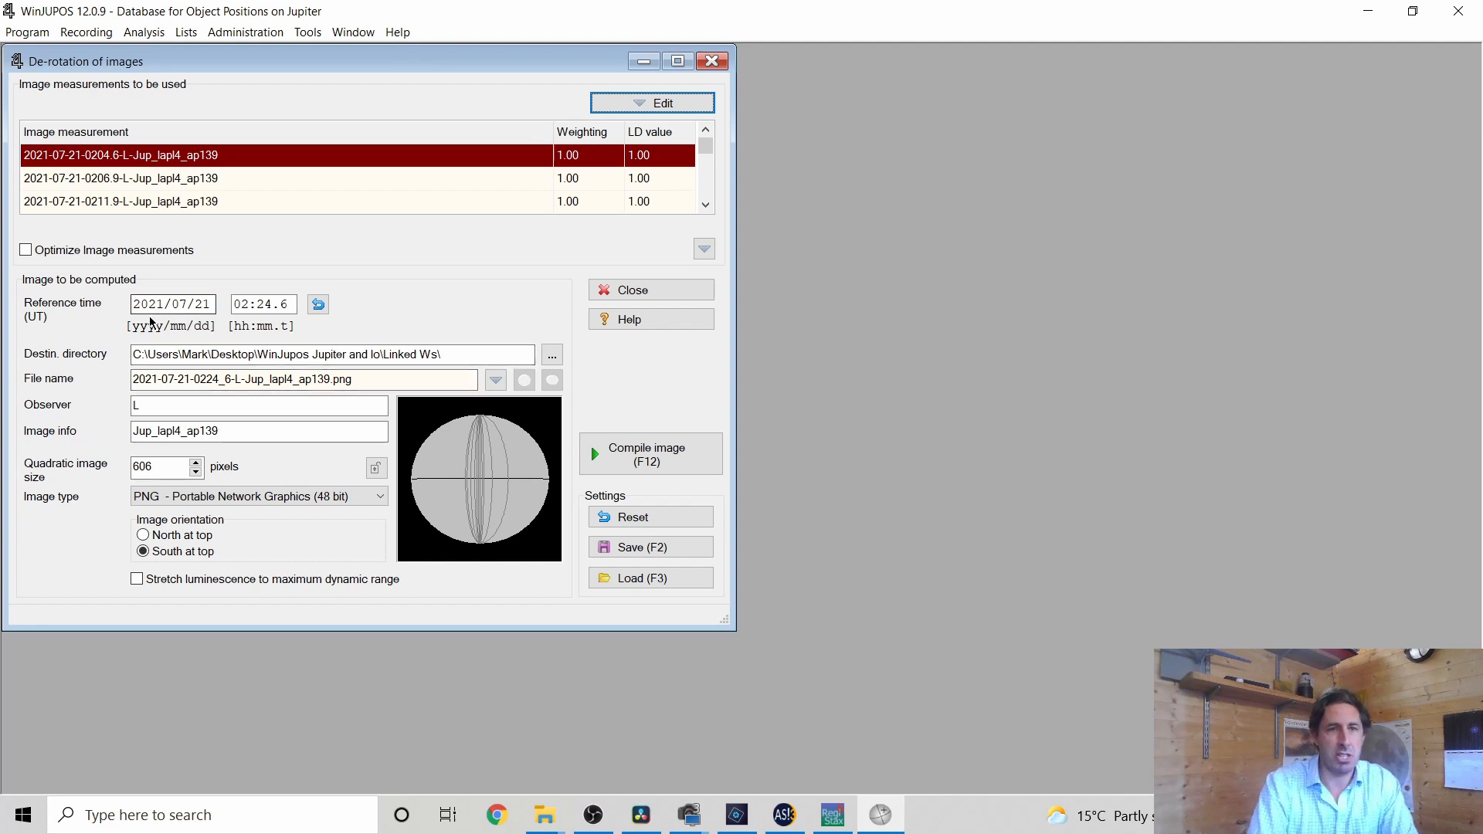
Set orientation to north at top and compute the 02:24.6 de-rotated image
{"action": "left_click", "coordinate": [262, 304]}
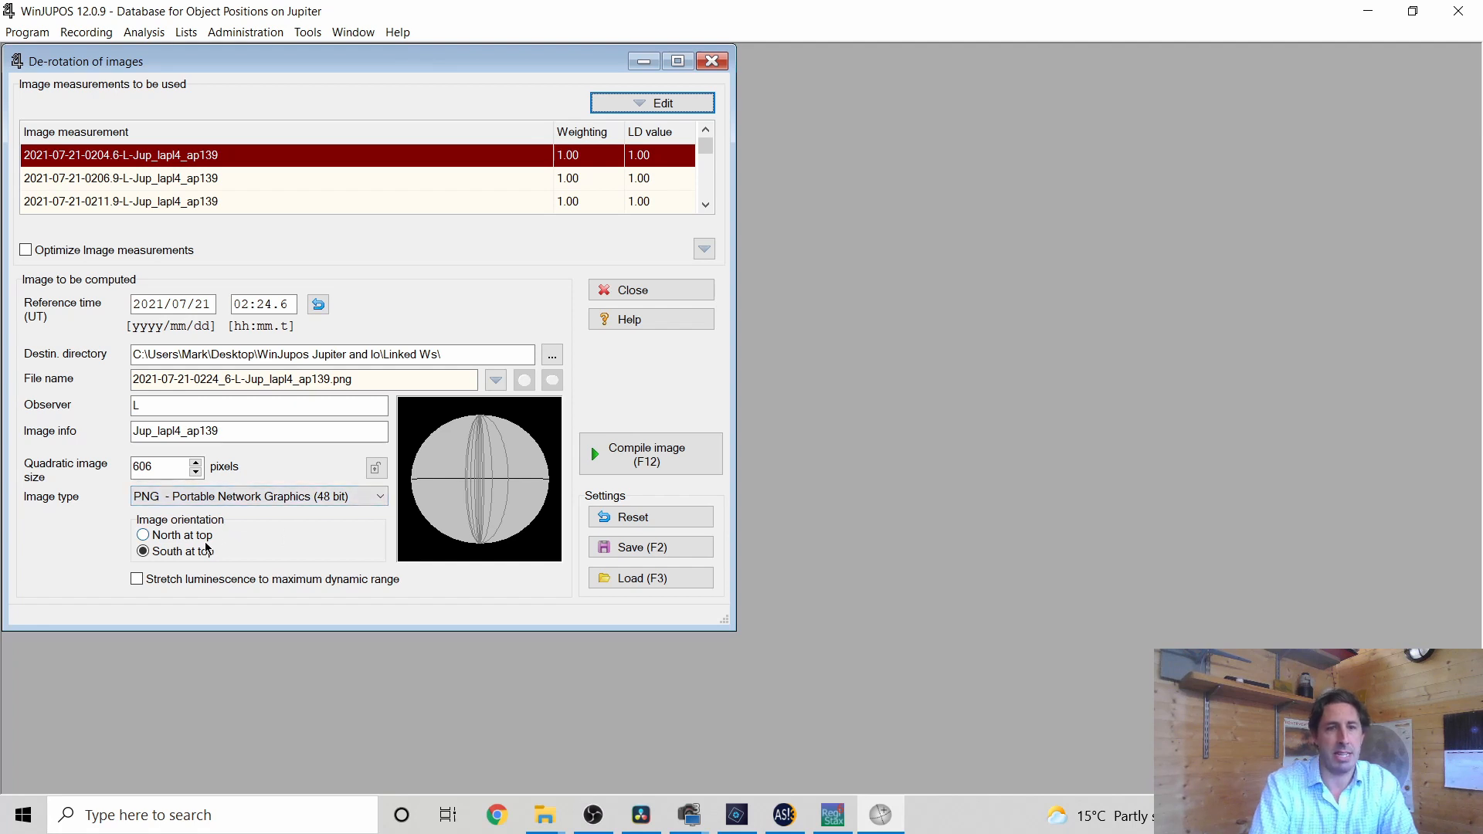
{"action": "left_click", "coordinate": [142, 552]}
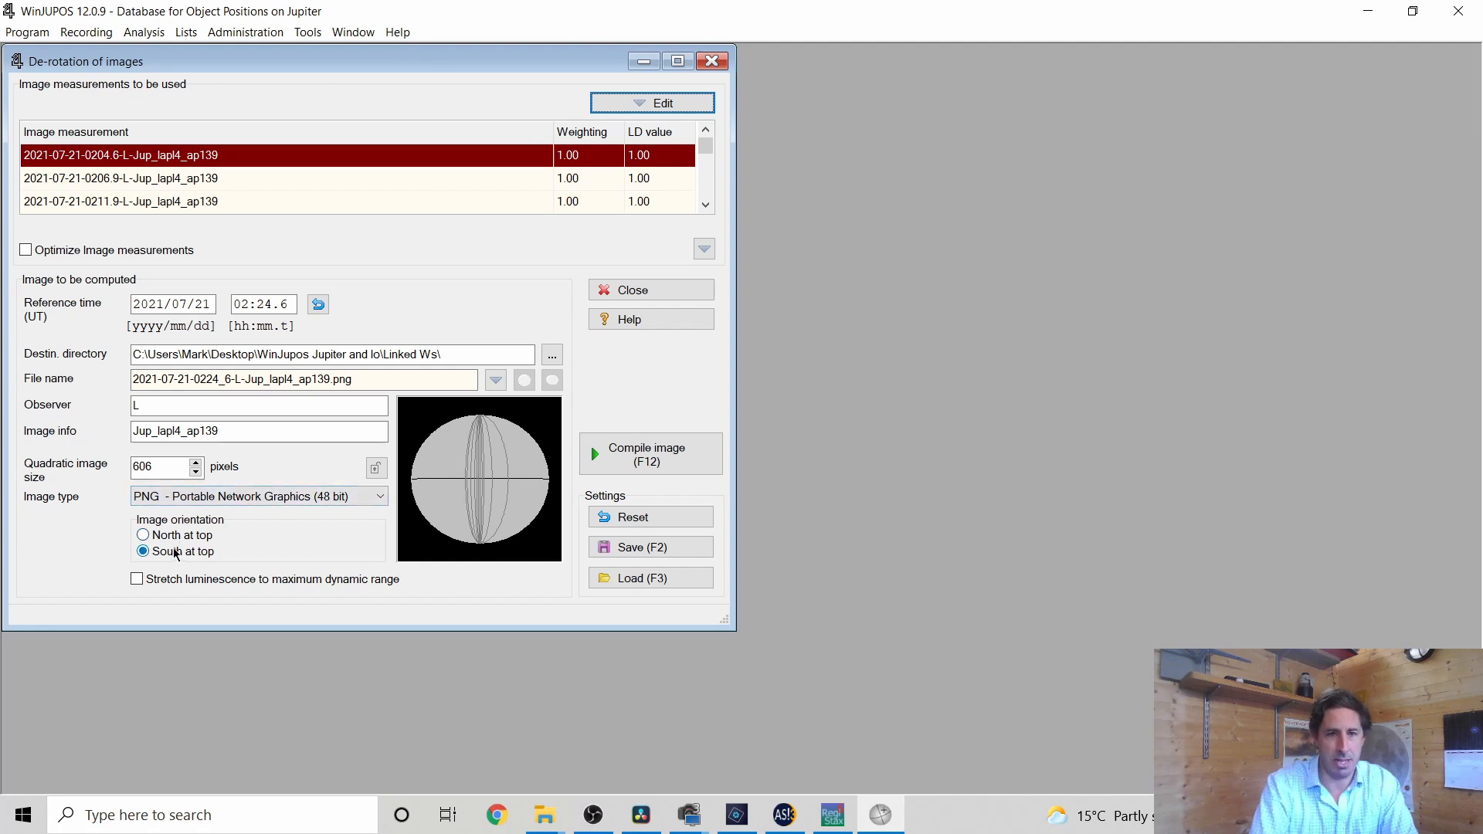
{"action": "left_click", "coordinate": [143, 534]}
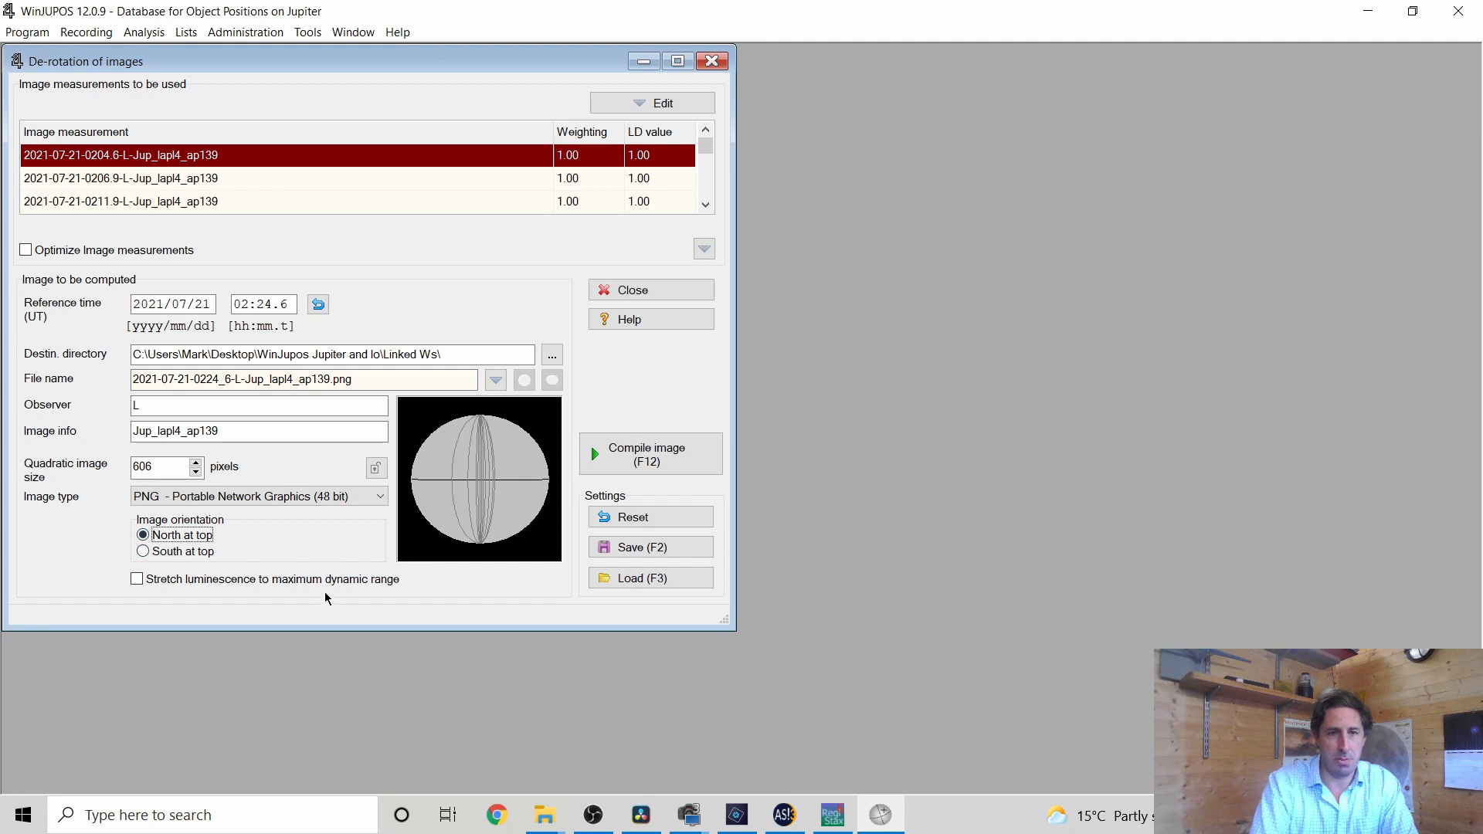
{"action": "left_click", "coordinate": [649, 454]}
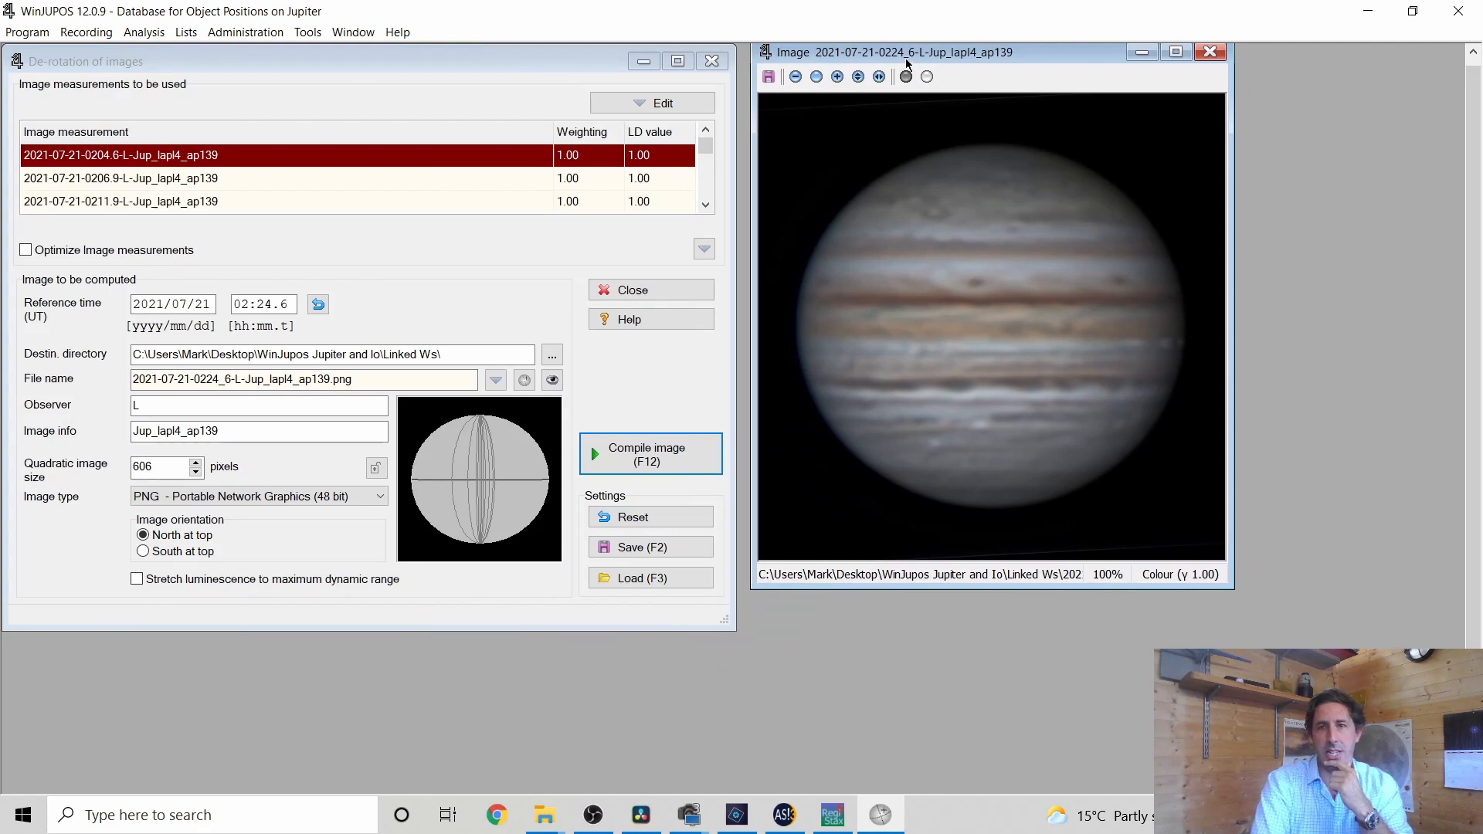
{"action": "mouse_move", "coordinate": [903, 58]}
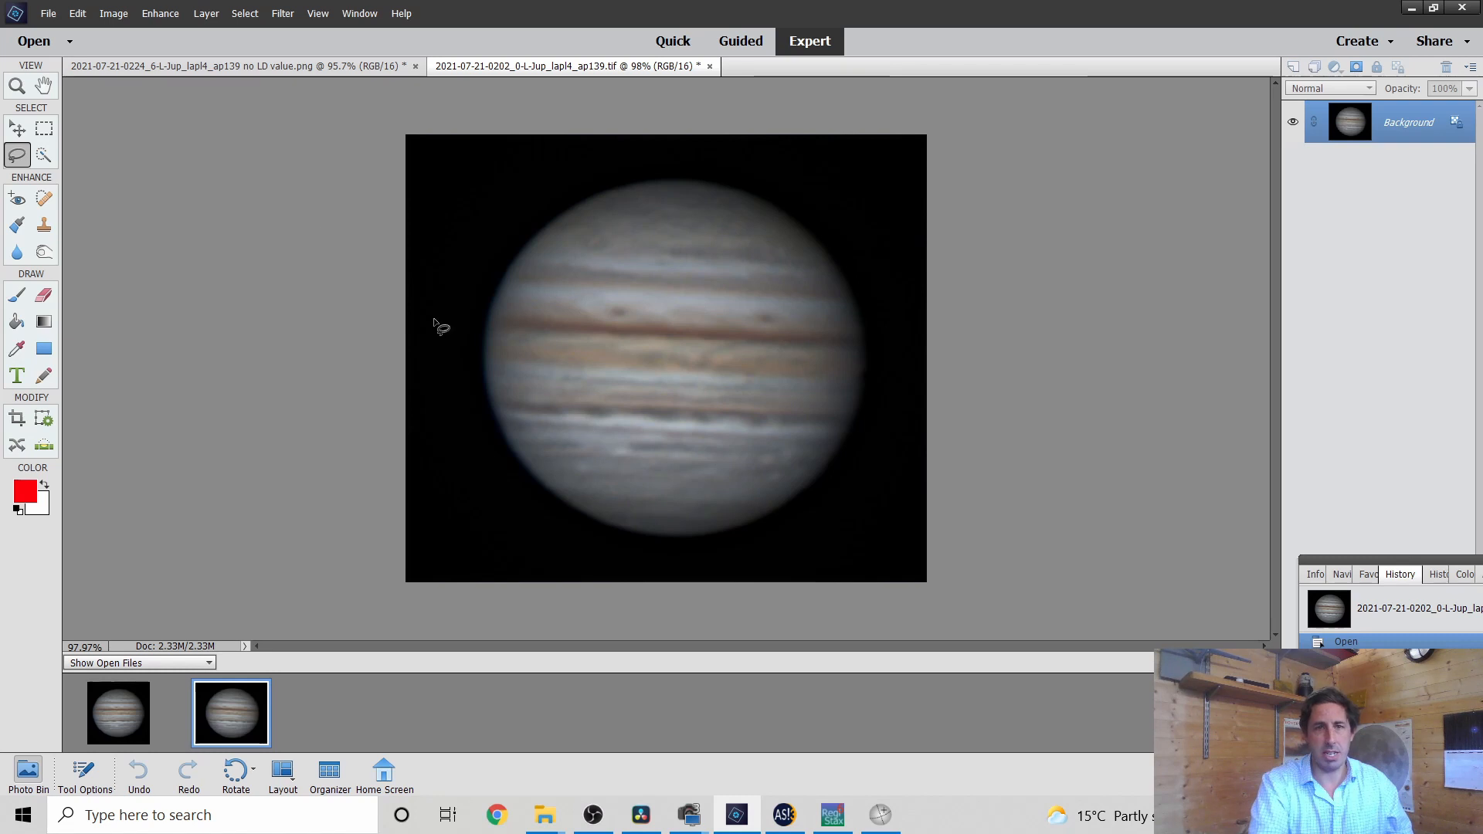
Show the de-rotated 0224 Jupiter PNG as an 8-bit image with editable Layer 0
{"action": "left_click", "coordinate": [237, 65]}
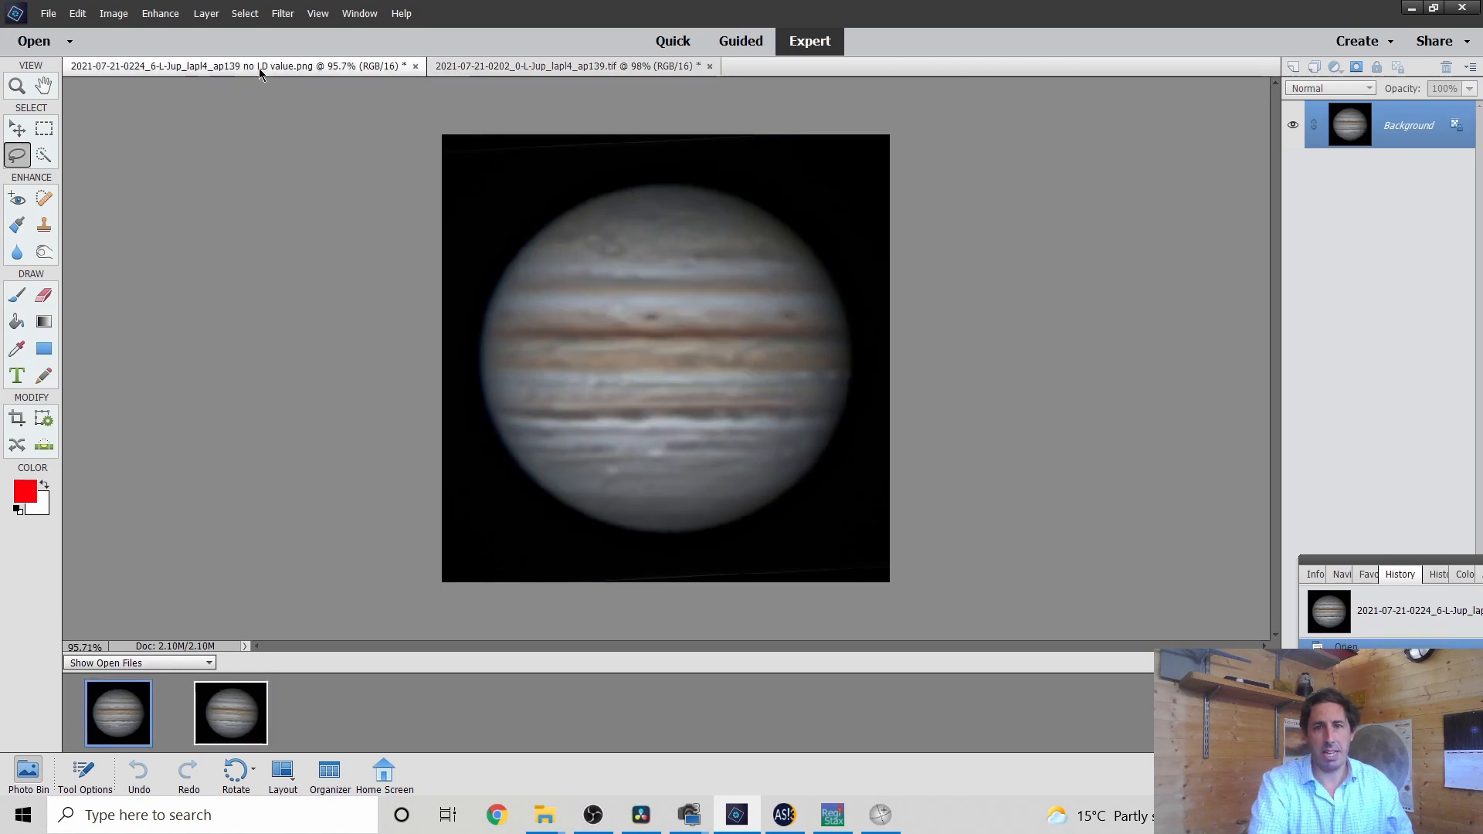
{"action": "mouse_move", "coordinate": [241, 64]}
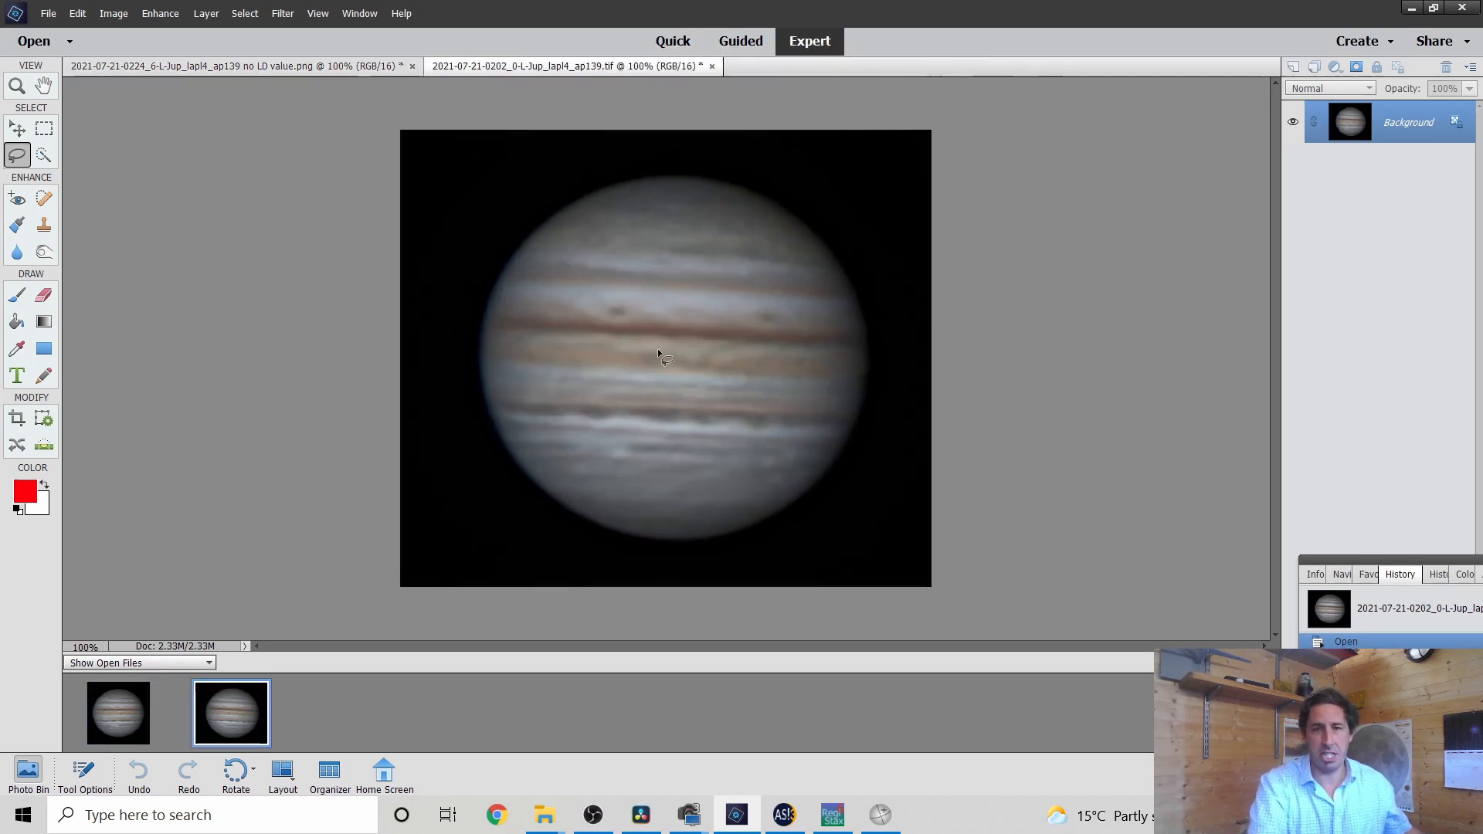
{"action": "left_click", "coordinate": [119, 712]}
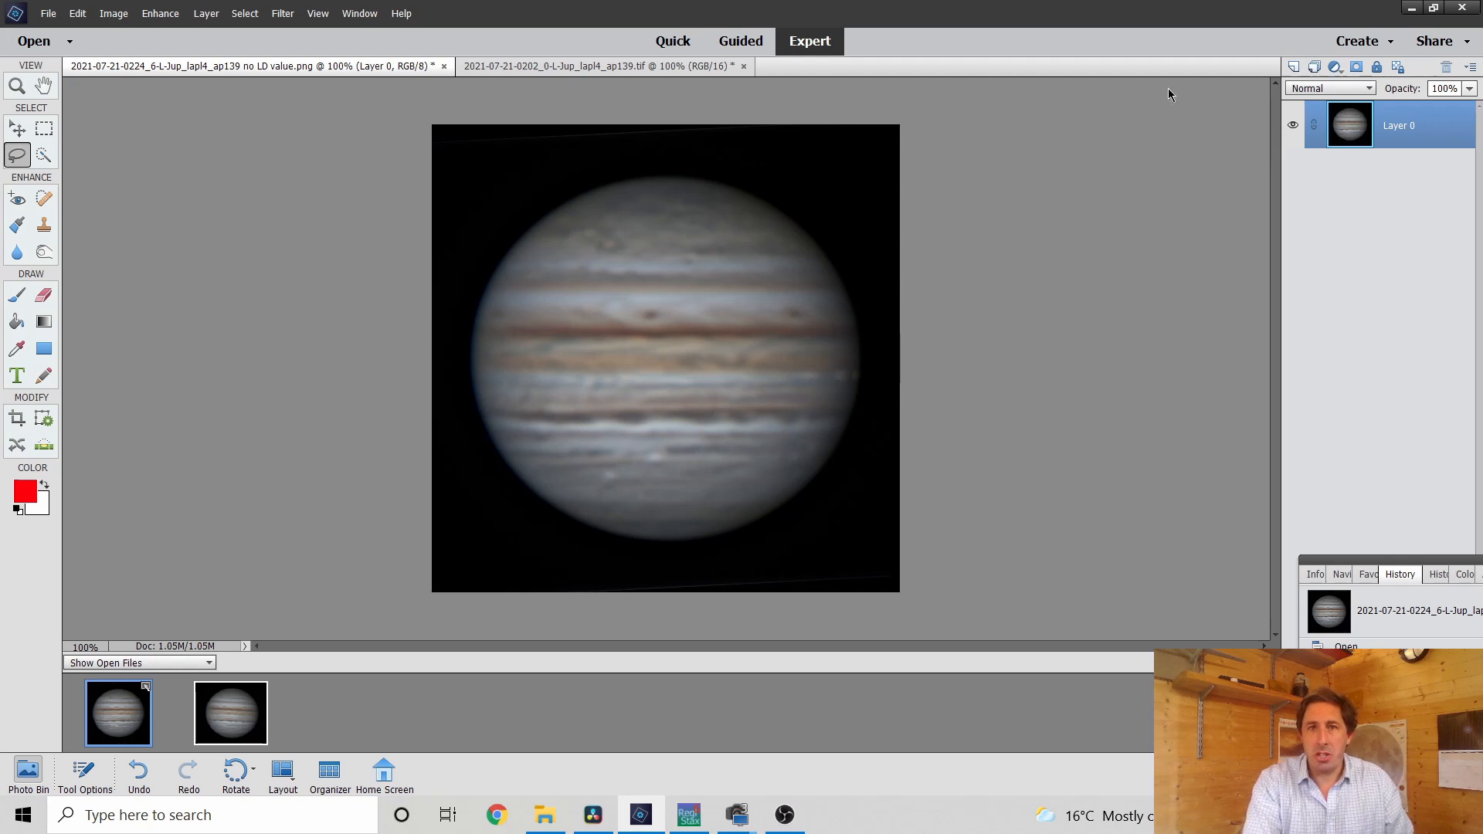
Duplicate Layer 0 and set the copy's blend mode to Overlay
{"action": "left_click", "coordinate": [282, 13]}
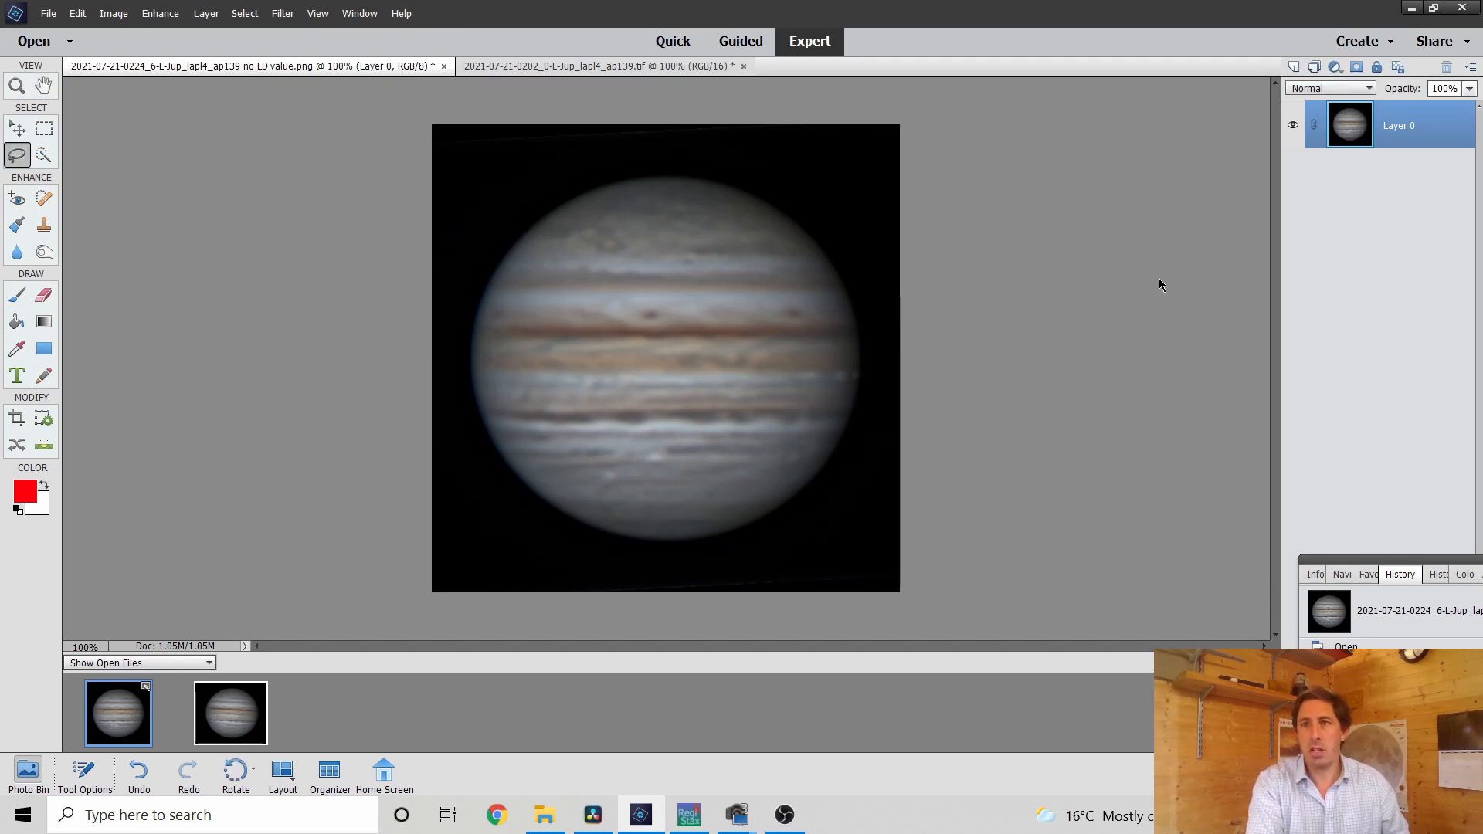
{"action": "right_click", "coordinate": [1398, 125]}
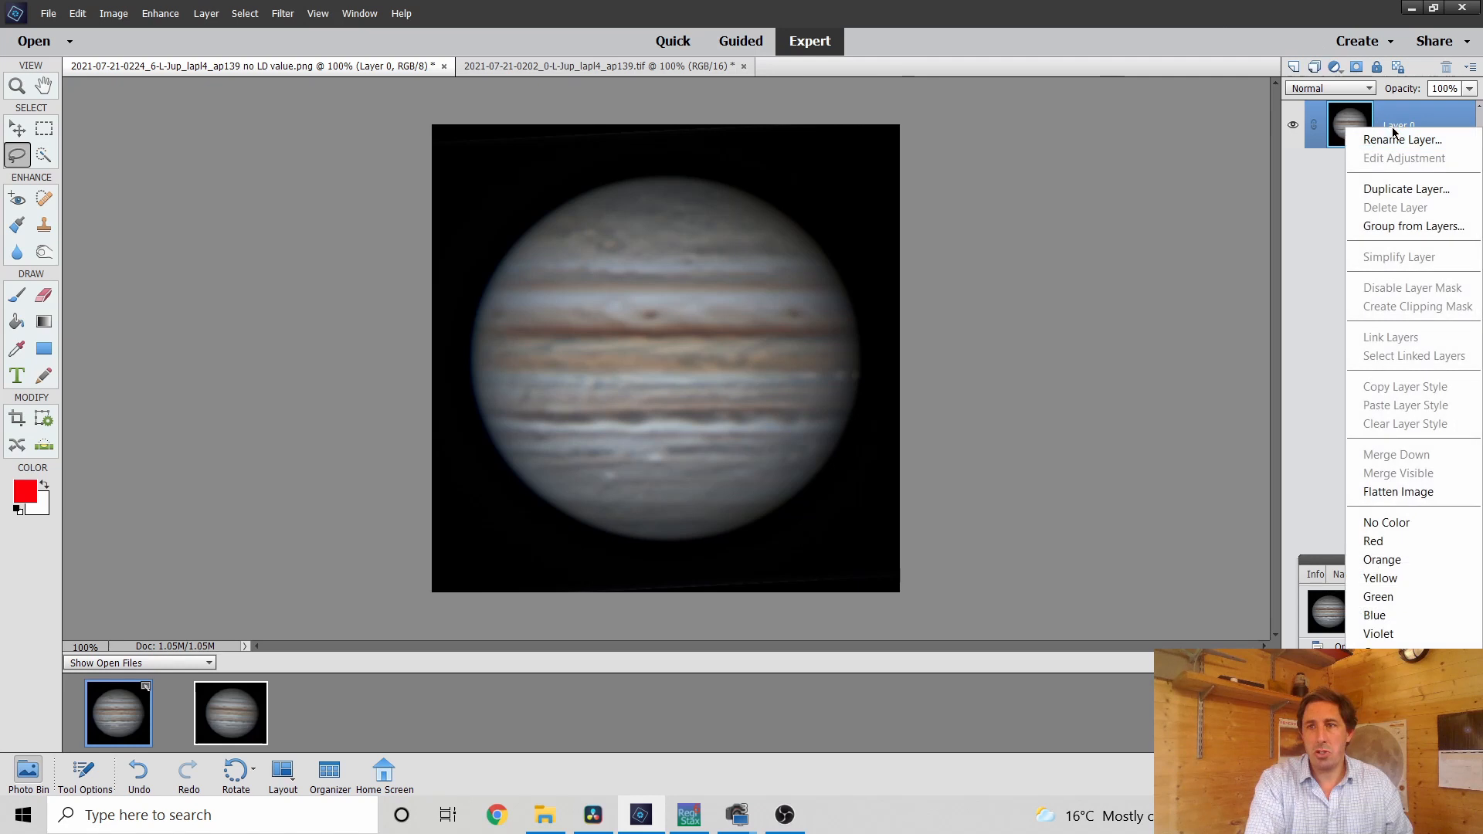
{"action": "left_click", "coordinate": [1404, 188]}
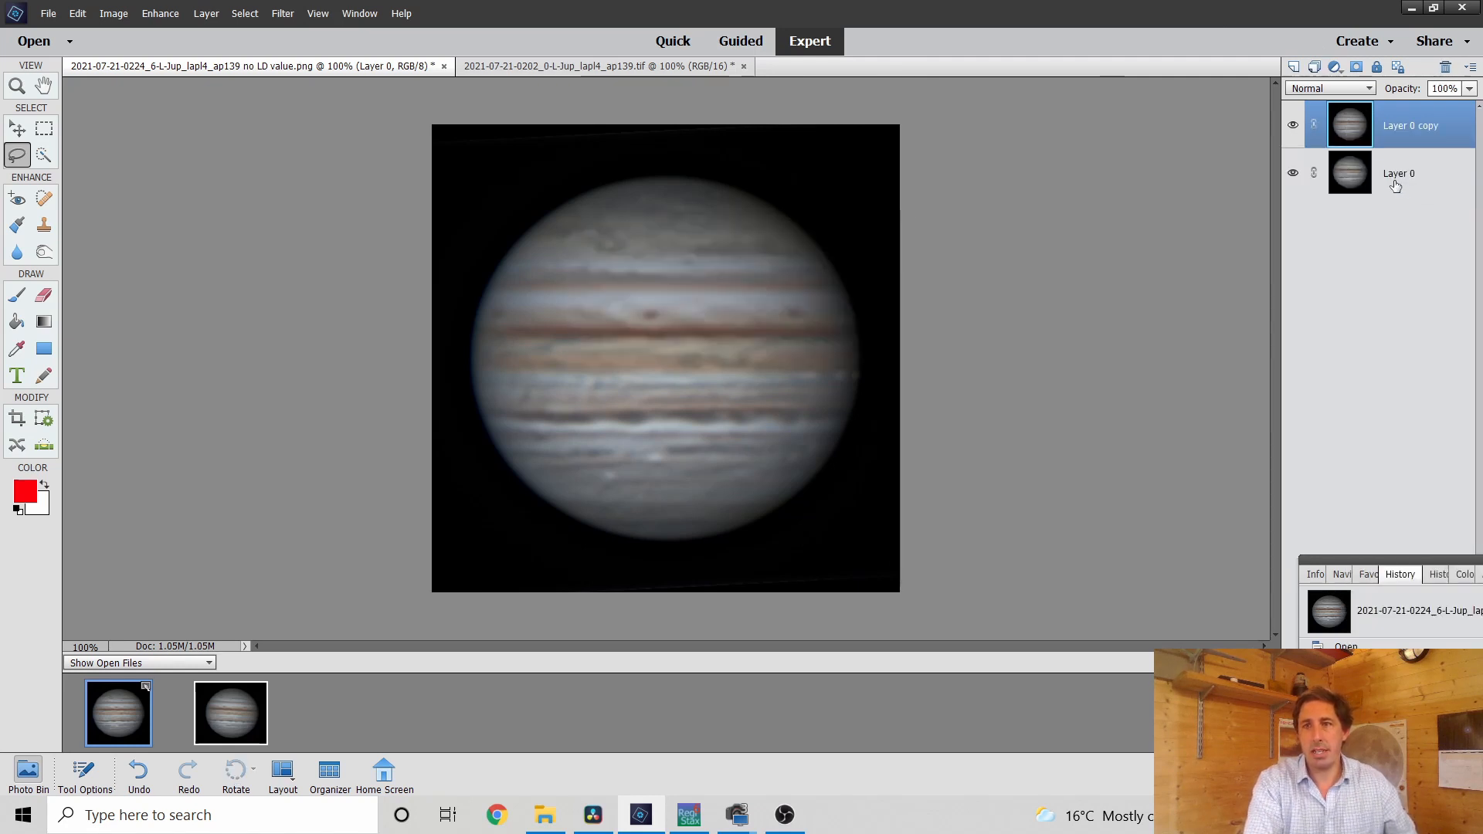
{"action": "left_click", "coordinate": [1329, 88]}
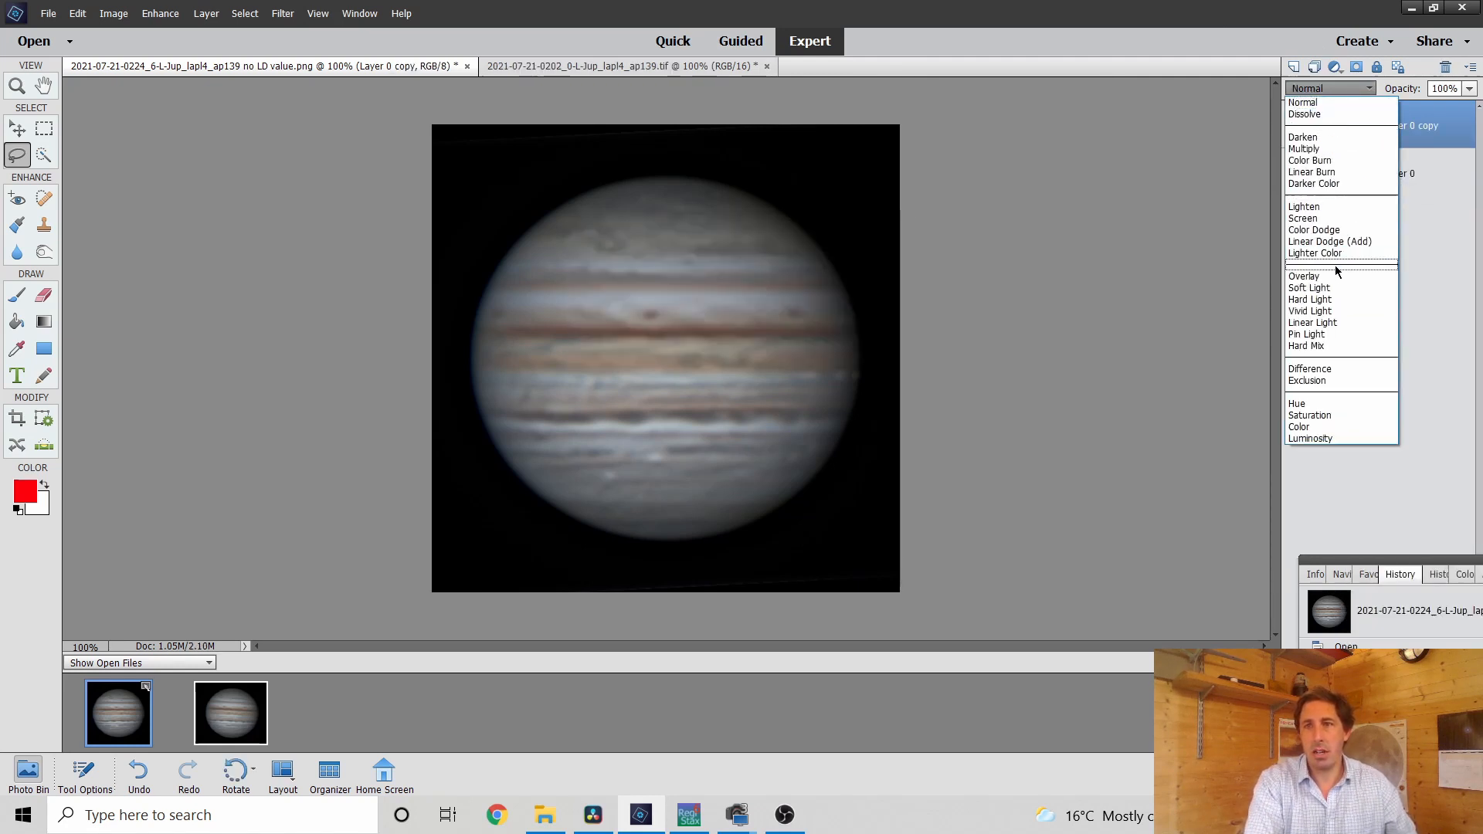
{"action": "left_click", "coordinate": [282, 13]}
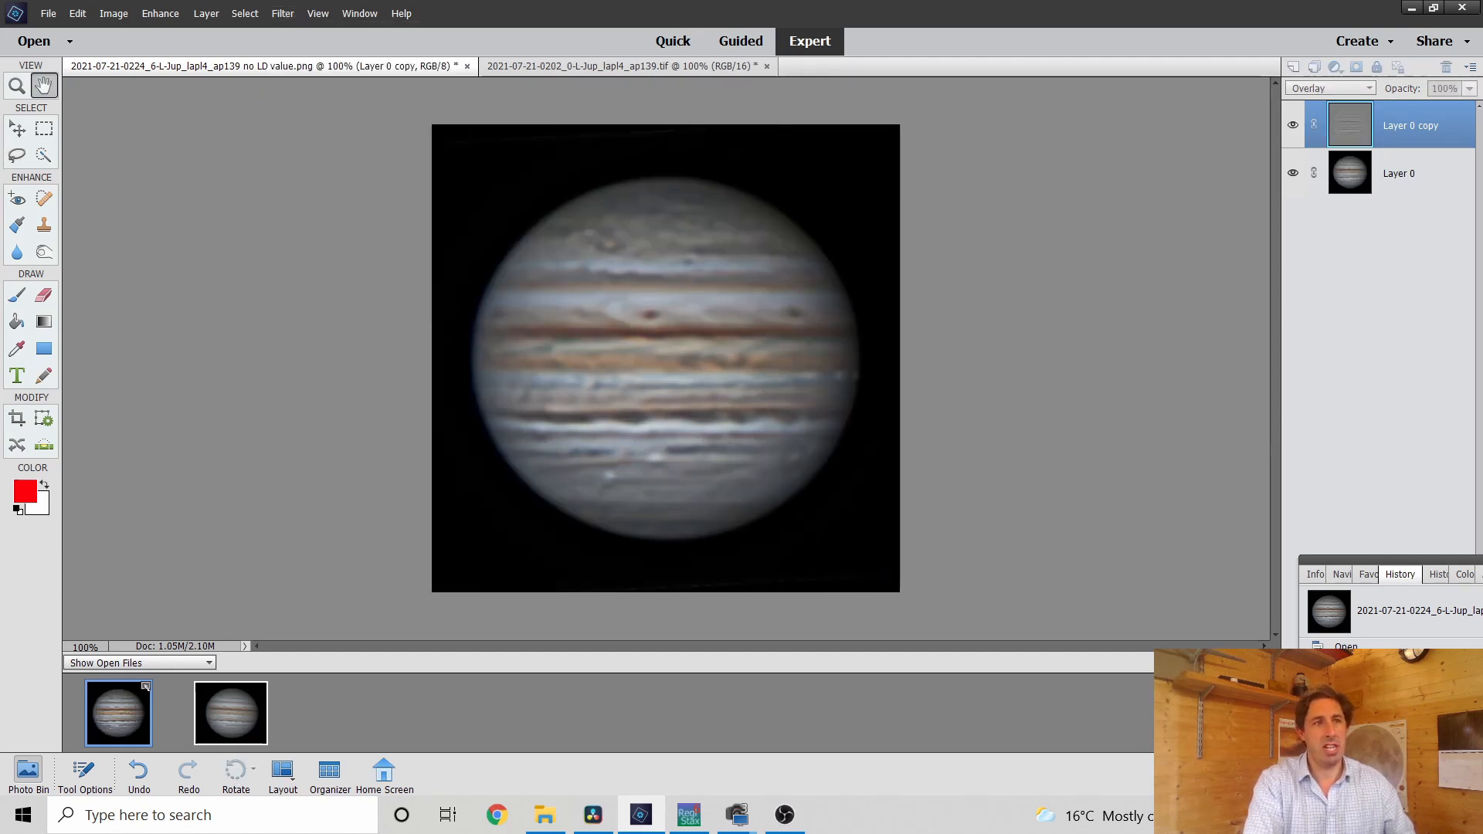
Apply a High Pass filter with an adjusted radius to the Layer 0 copy
{"action": "left_click", "coordinate": [282, 13]}
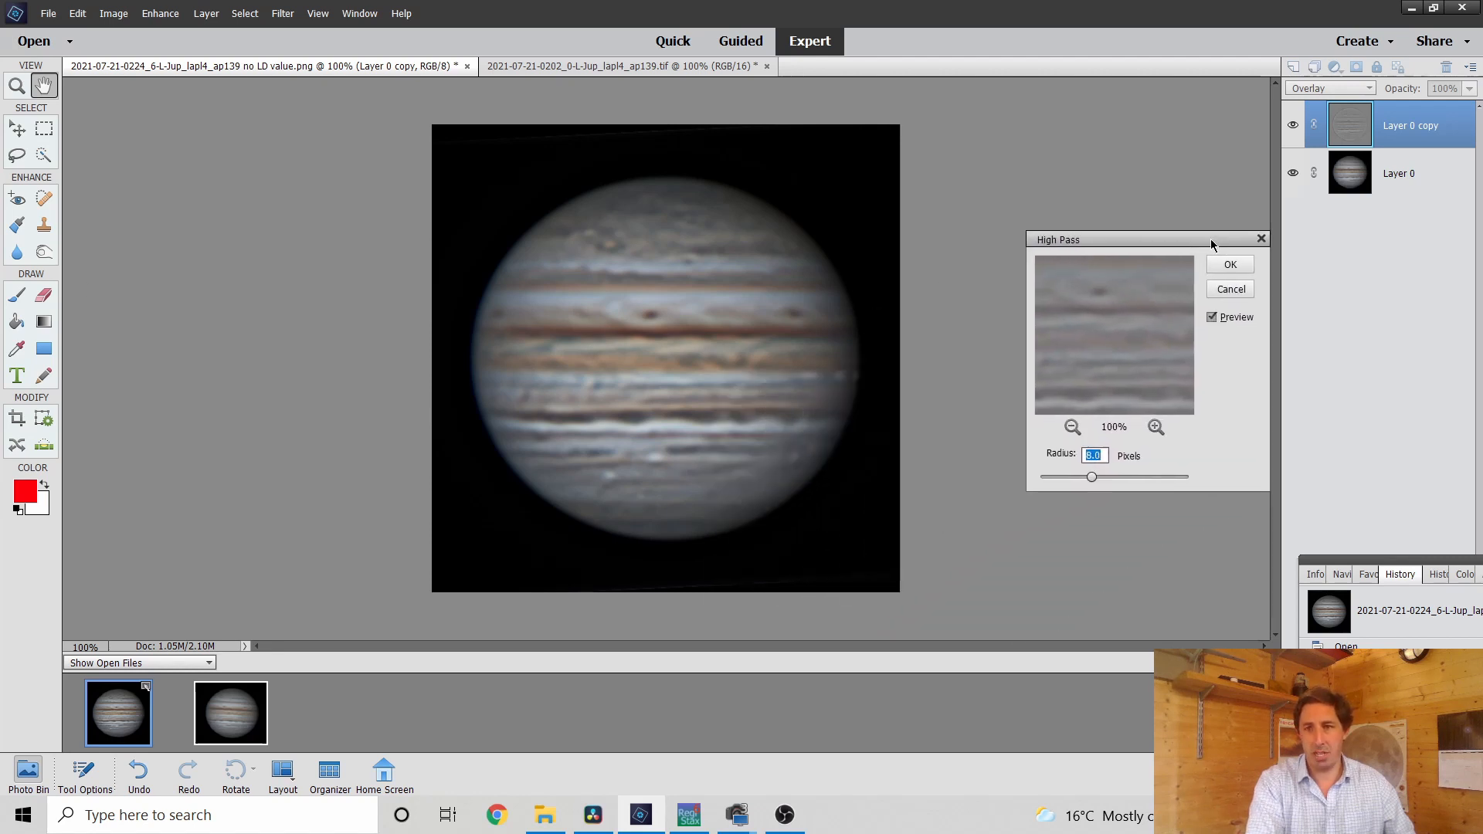
{"action": "left_click_drag", "start_coordinate": [1093, 477], "coordinate": [1071, 476]}
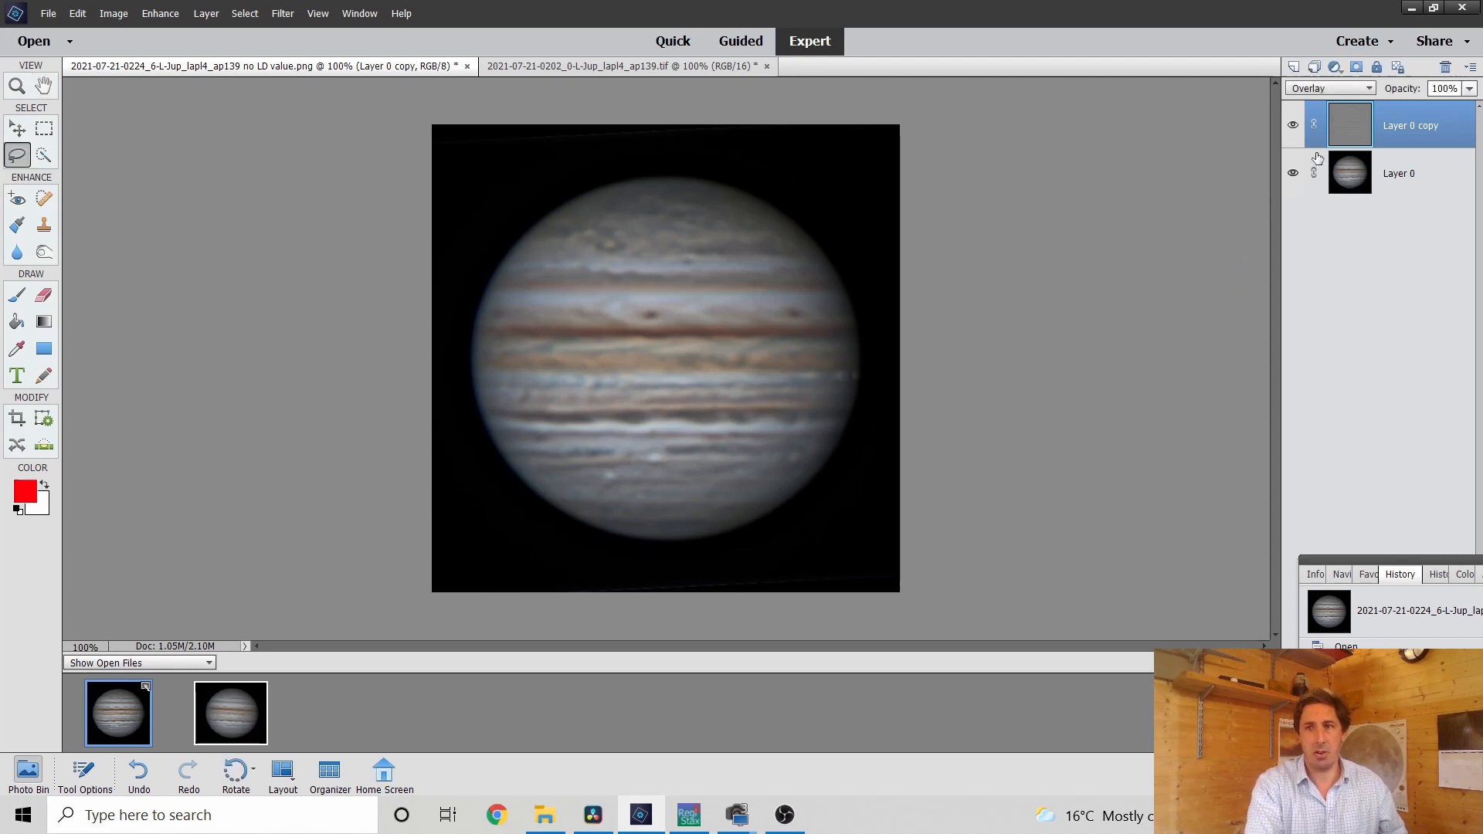
{"action": "left_click", "coordinate": [1293, 126]}
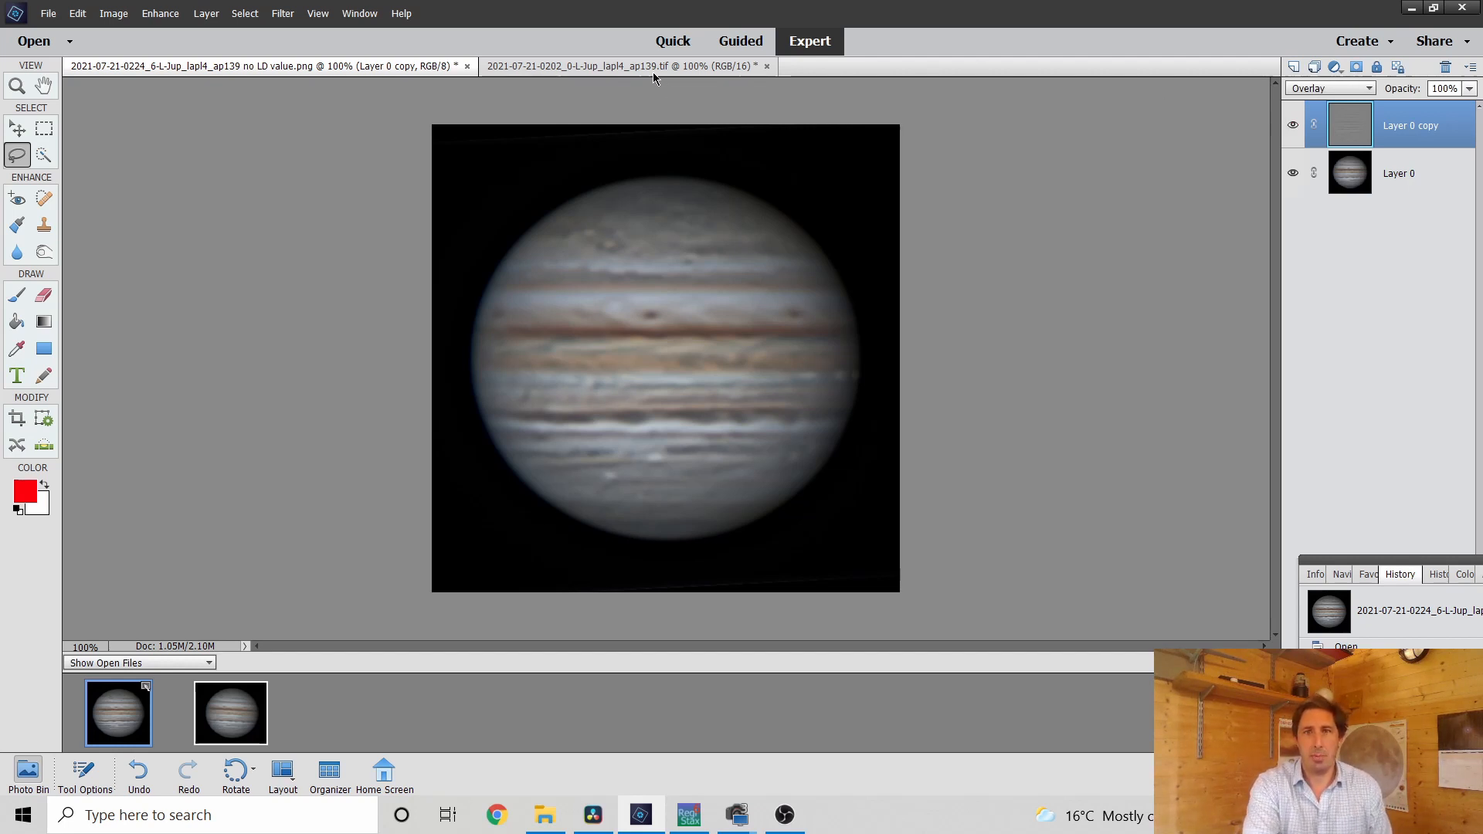
{"action": "mouse_move", "coordinate": [624, 65]}
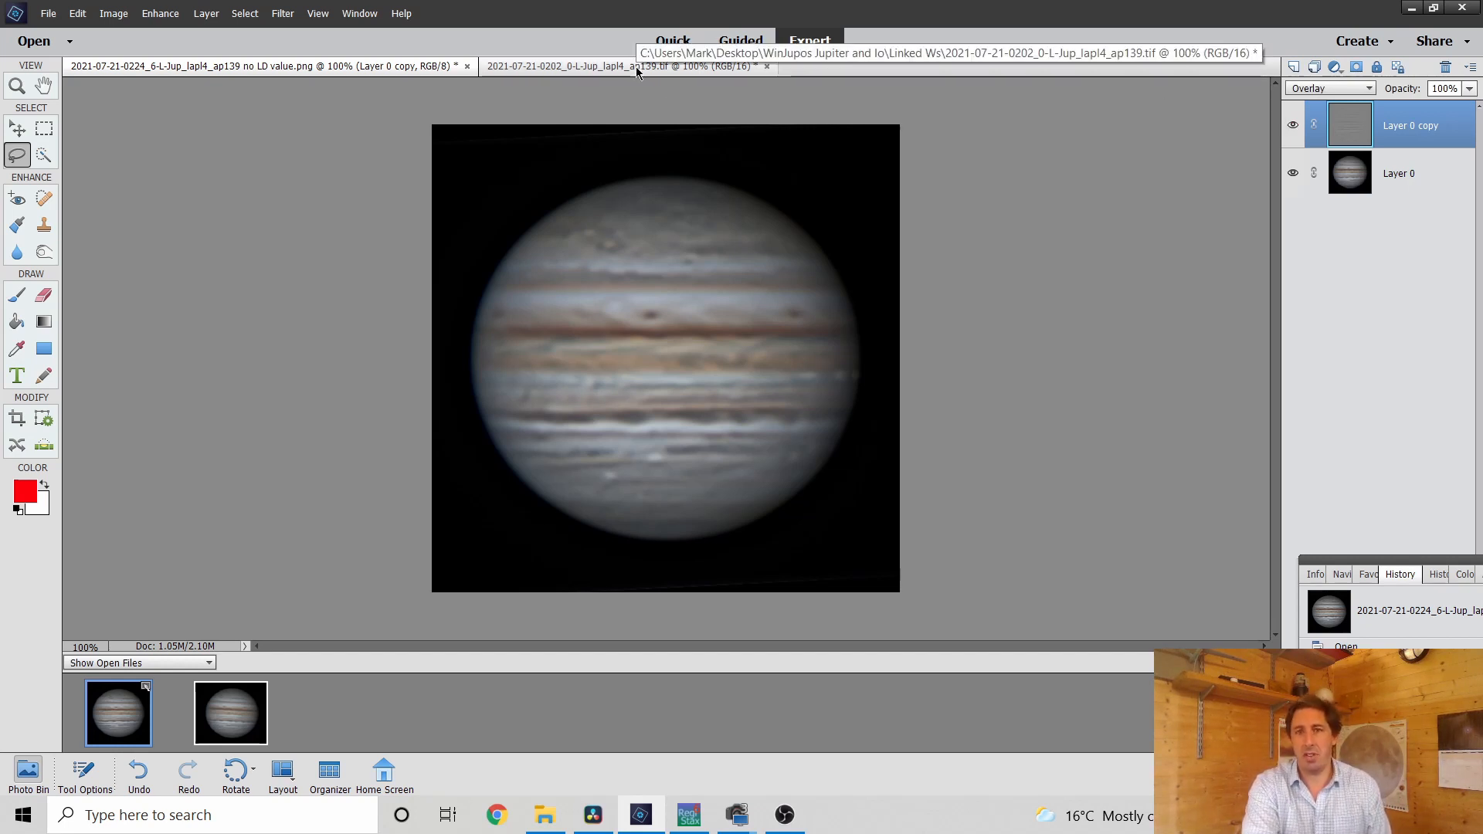
{"action": "left_click", "coordinate": [615, 65]}
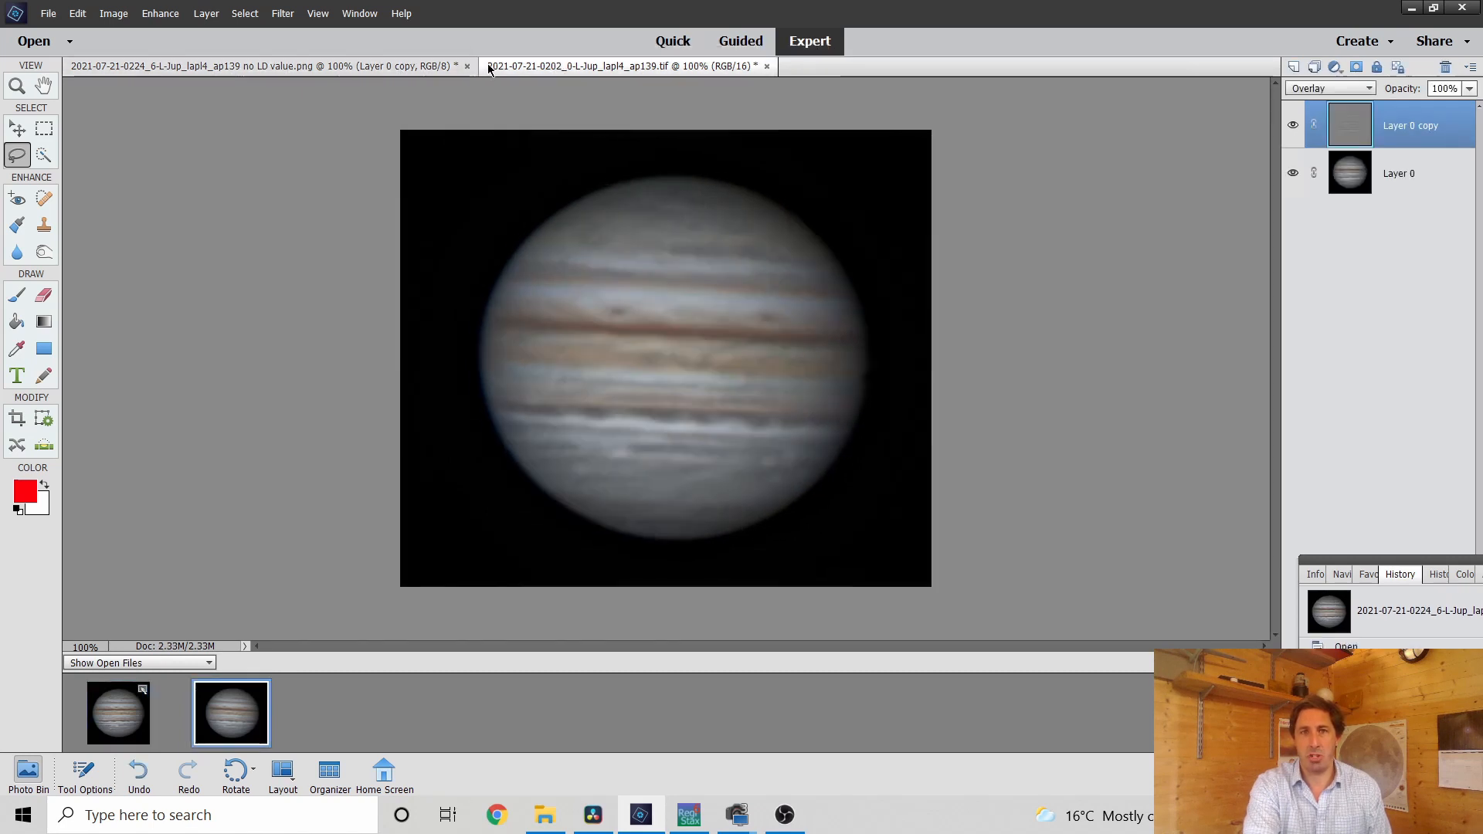
{"action": "left_click", "coordinate": [624, 65]}
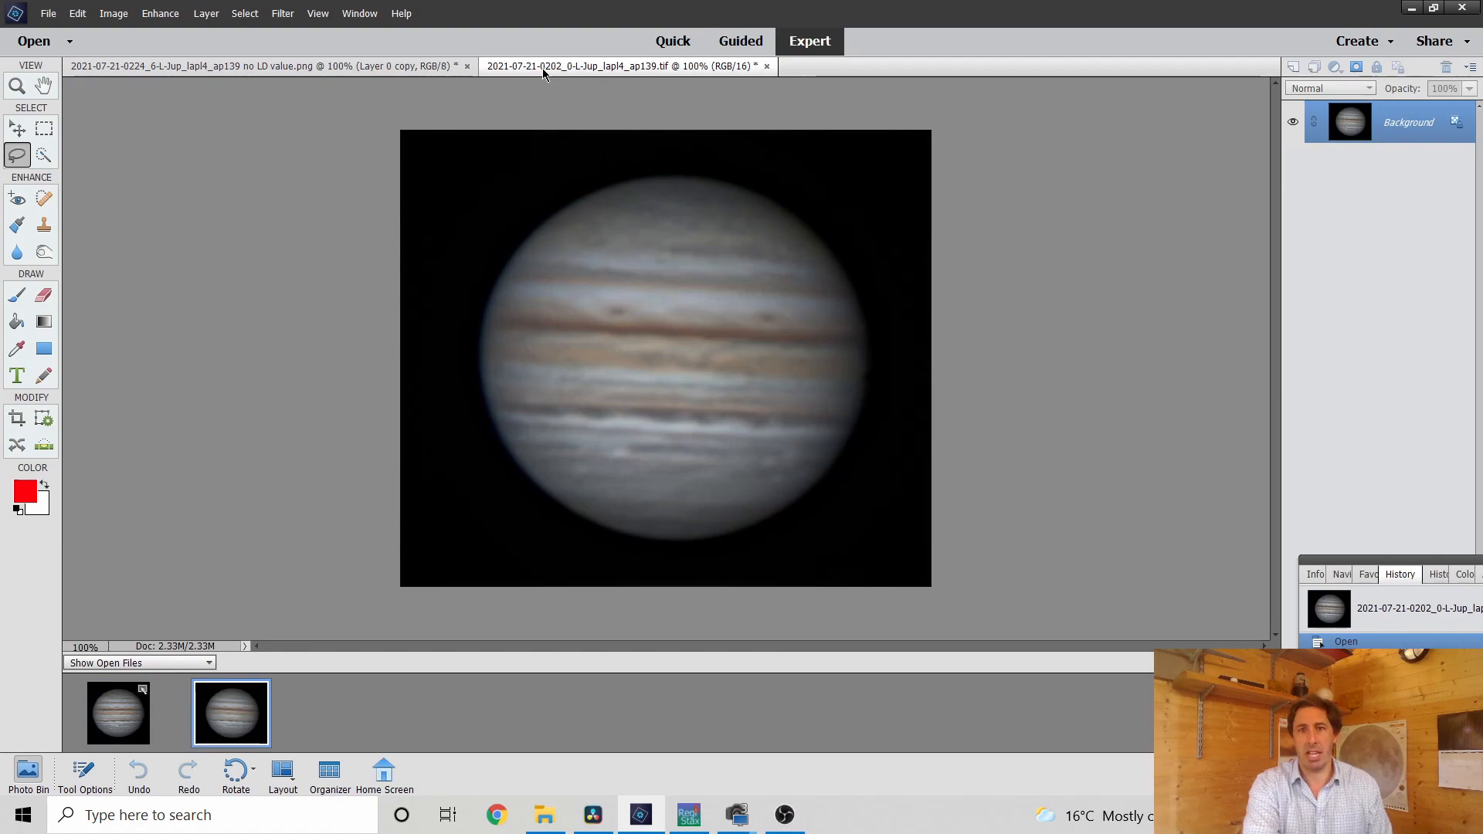